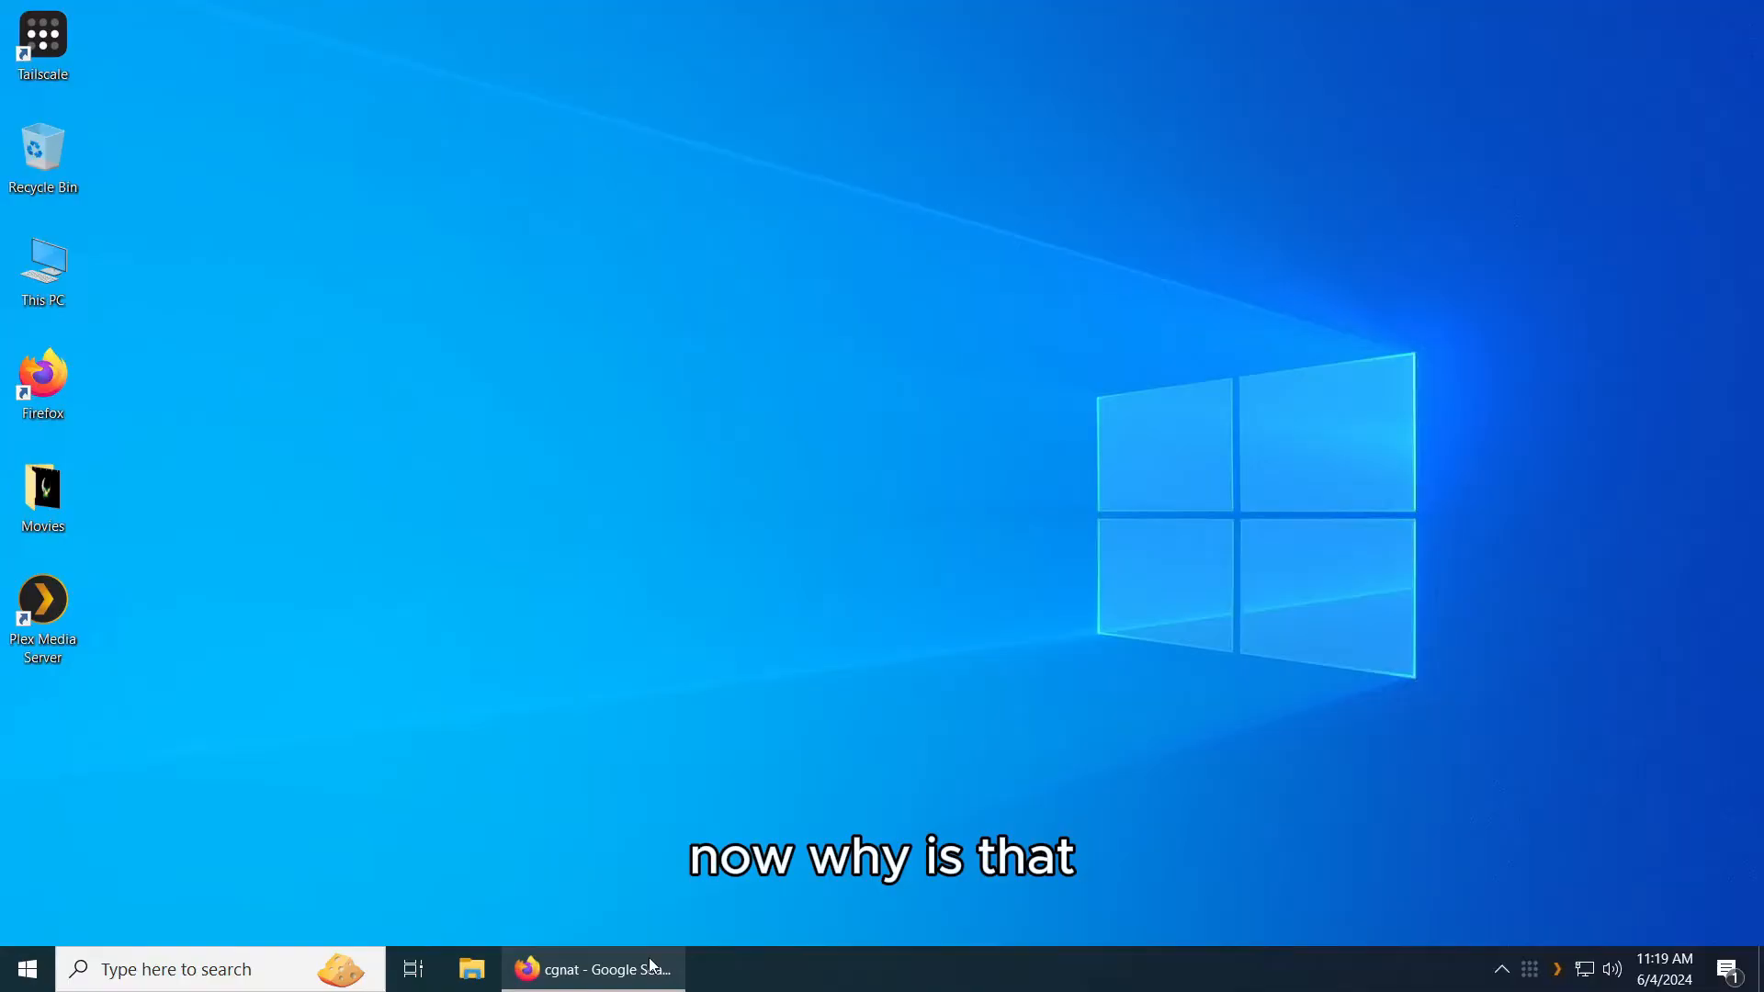
Restore the Firefox window showing the Google results defining cgnat as Carrier-Grade NAT.
click(593, 969)
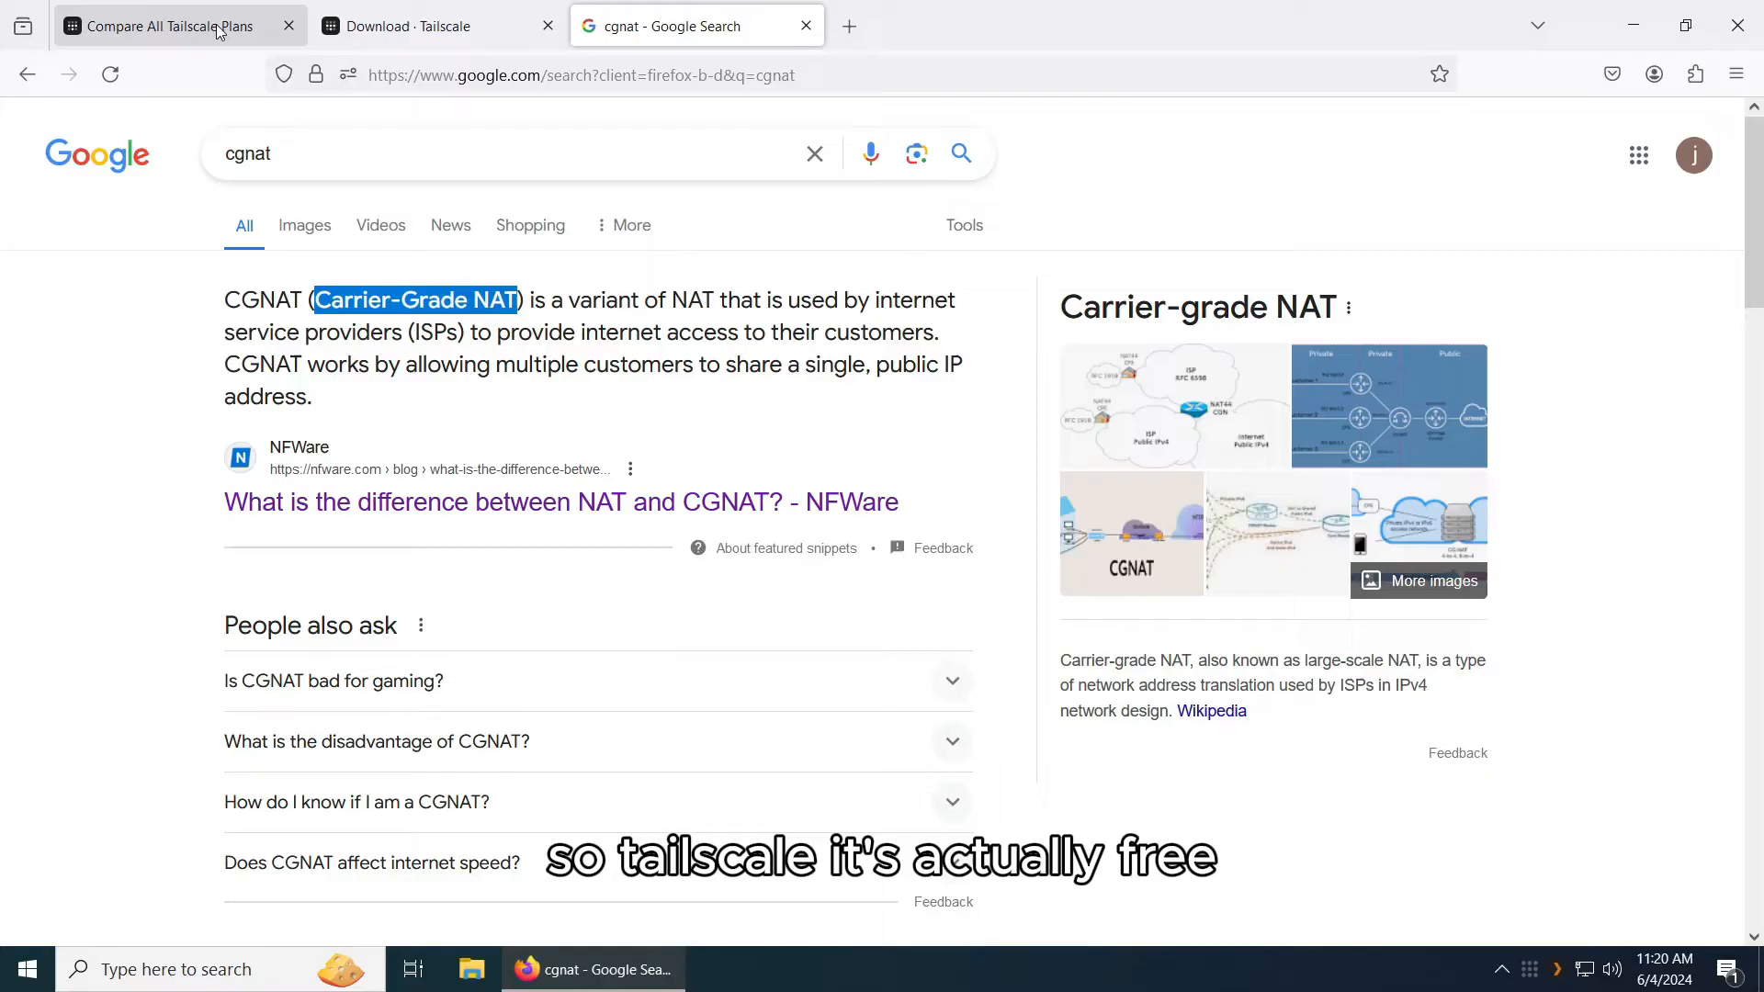
View the Tailscale pricing page down to the free Personal plan (3 users, 100 devices).
click(169, 24)
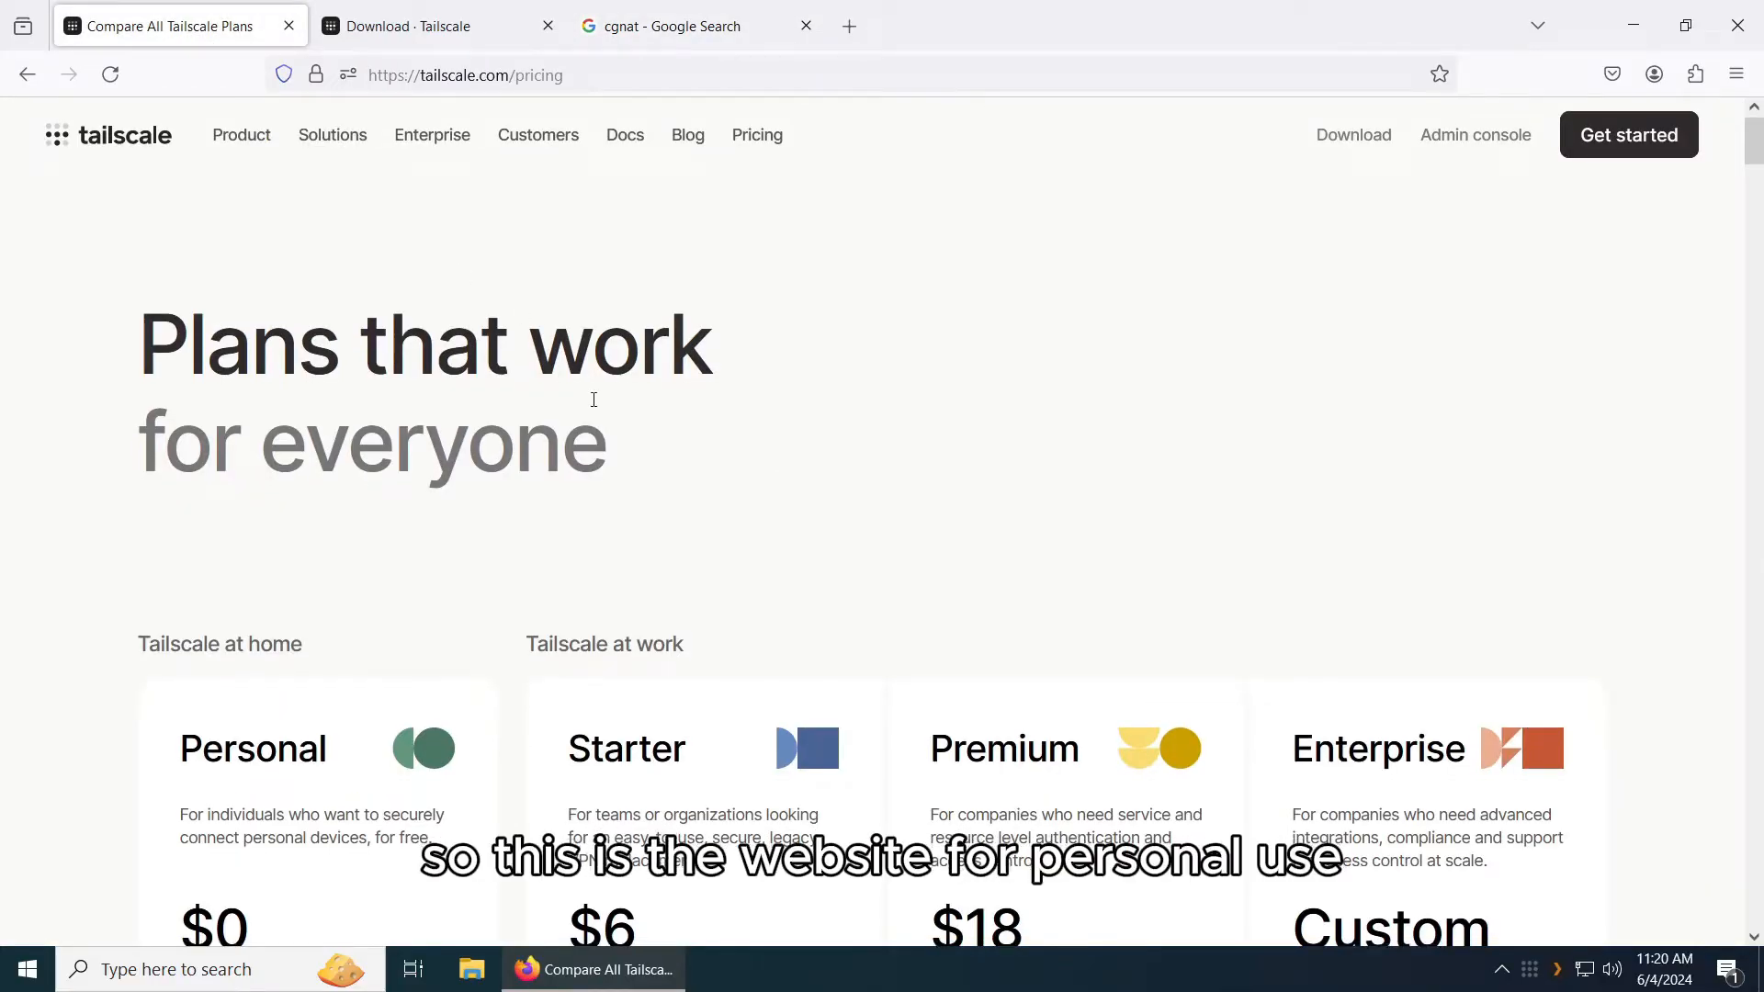
scroll(down, 3)
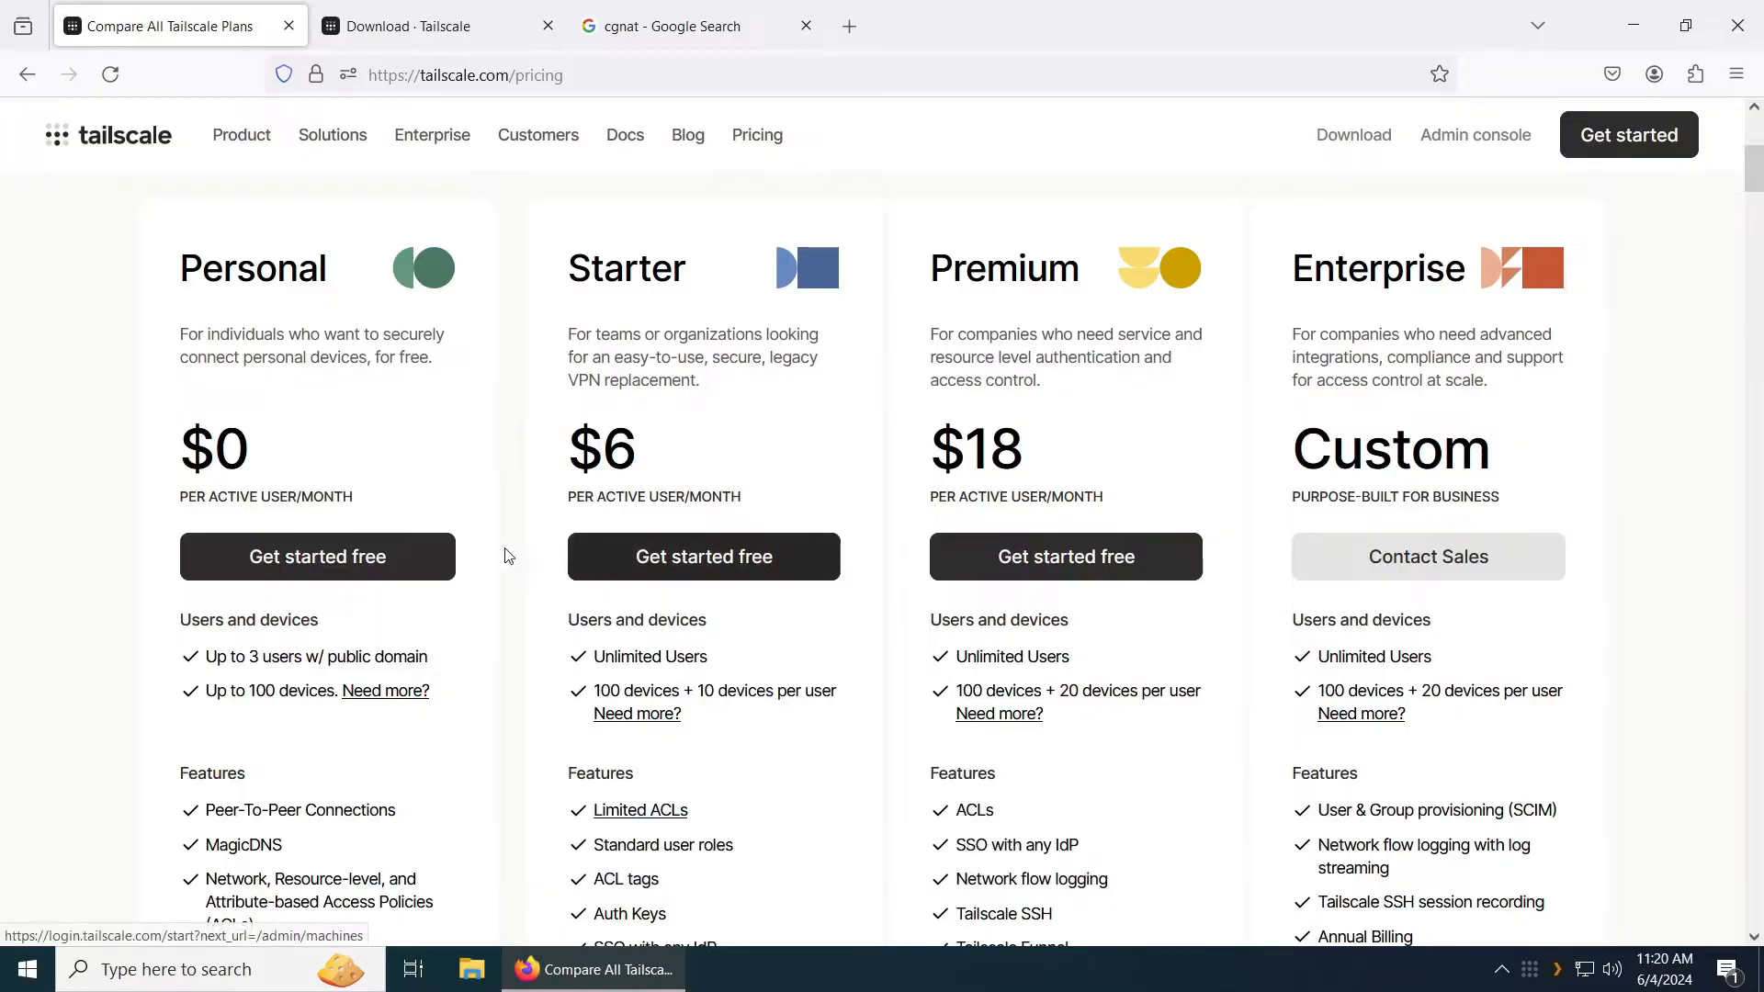
scroll(down, 3)
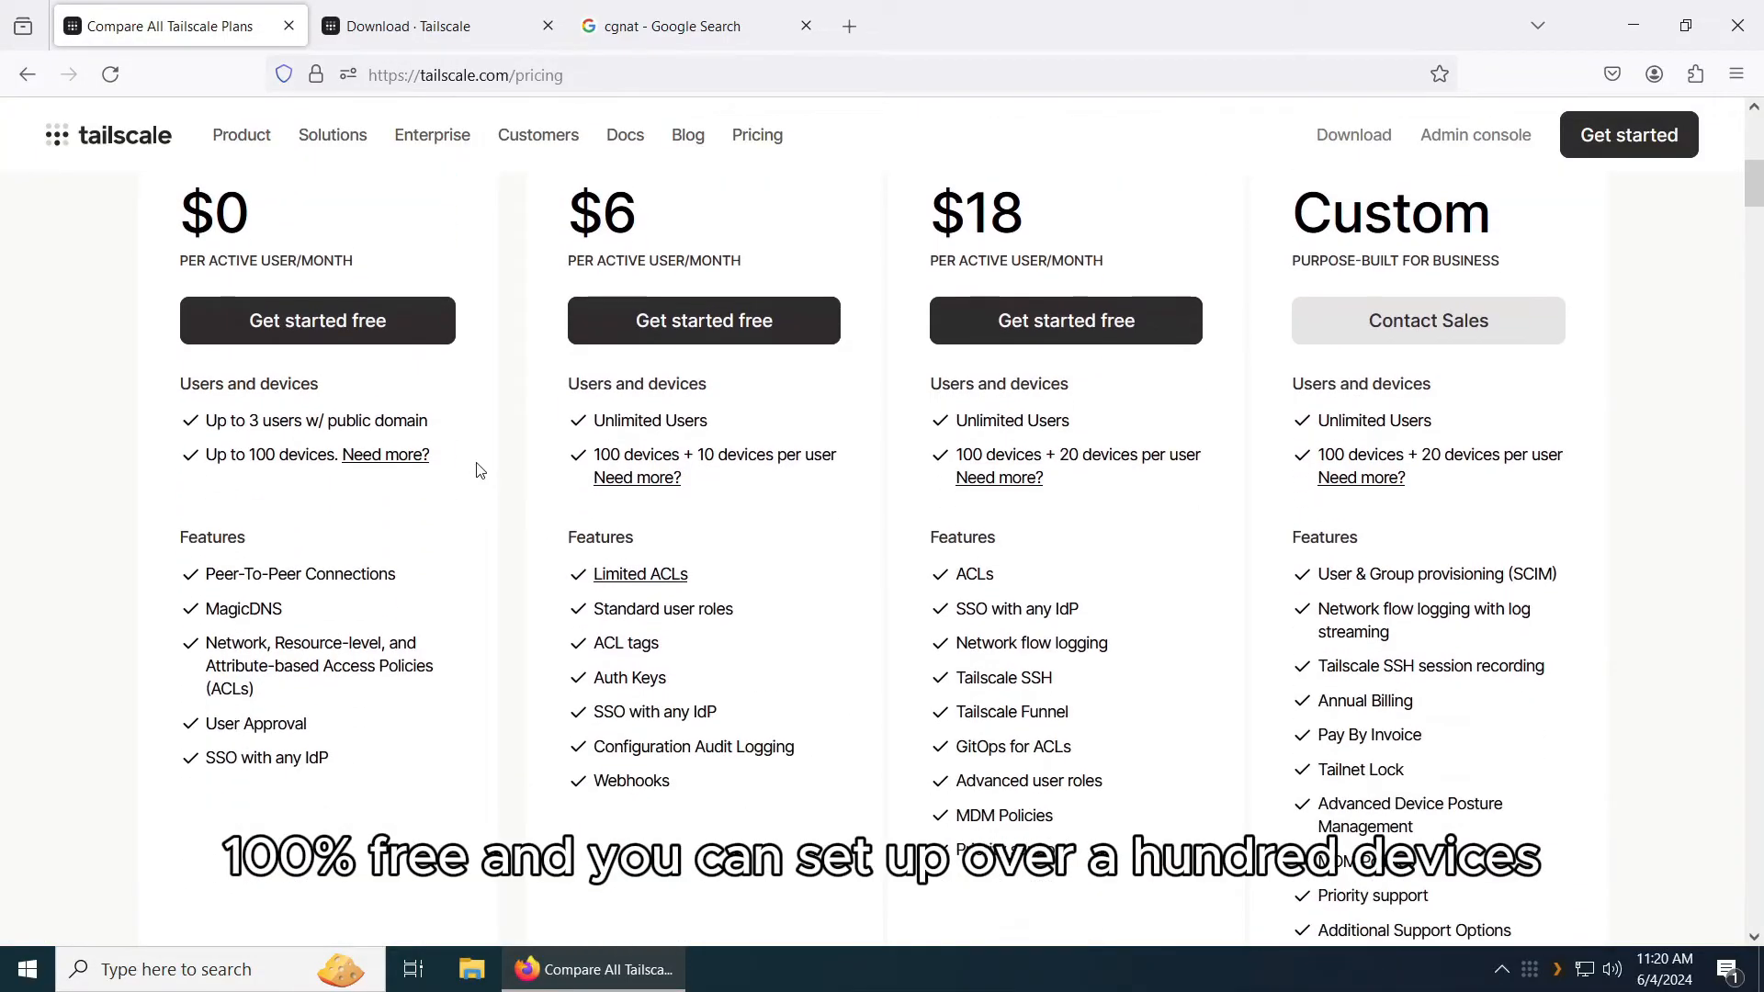
scroll(down, 3)
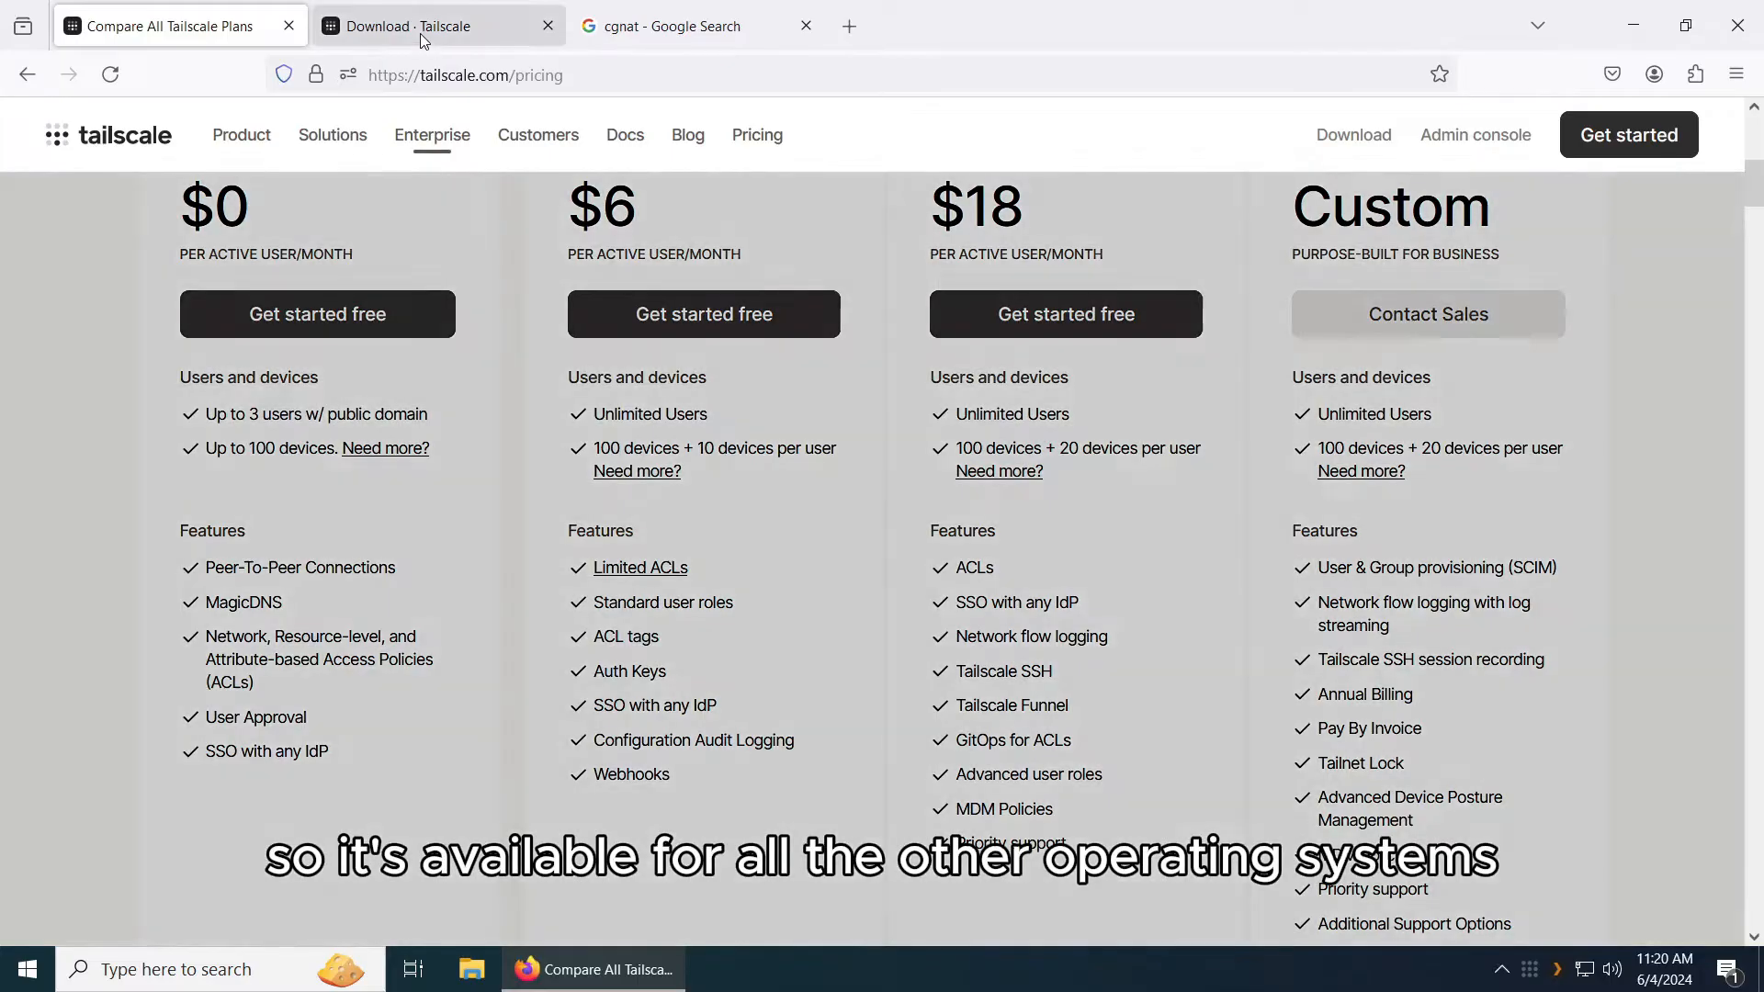
Switch to the Tailscale download page listing Windows and other installers.
click(428, 25)
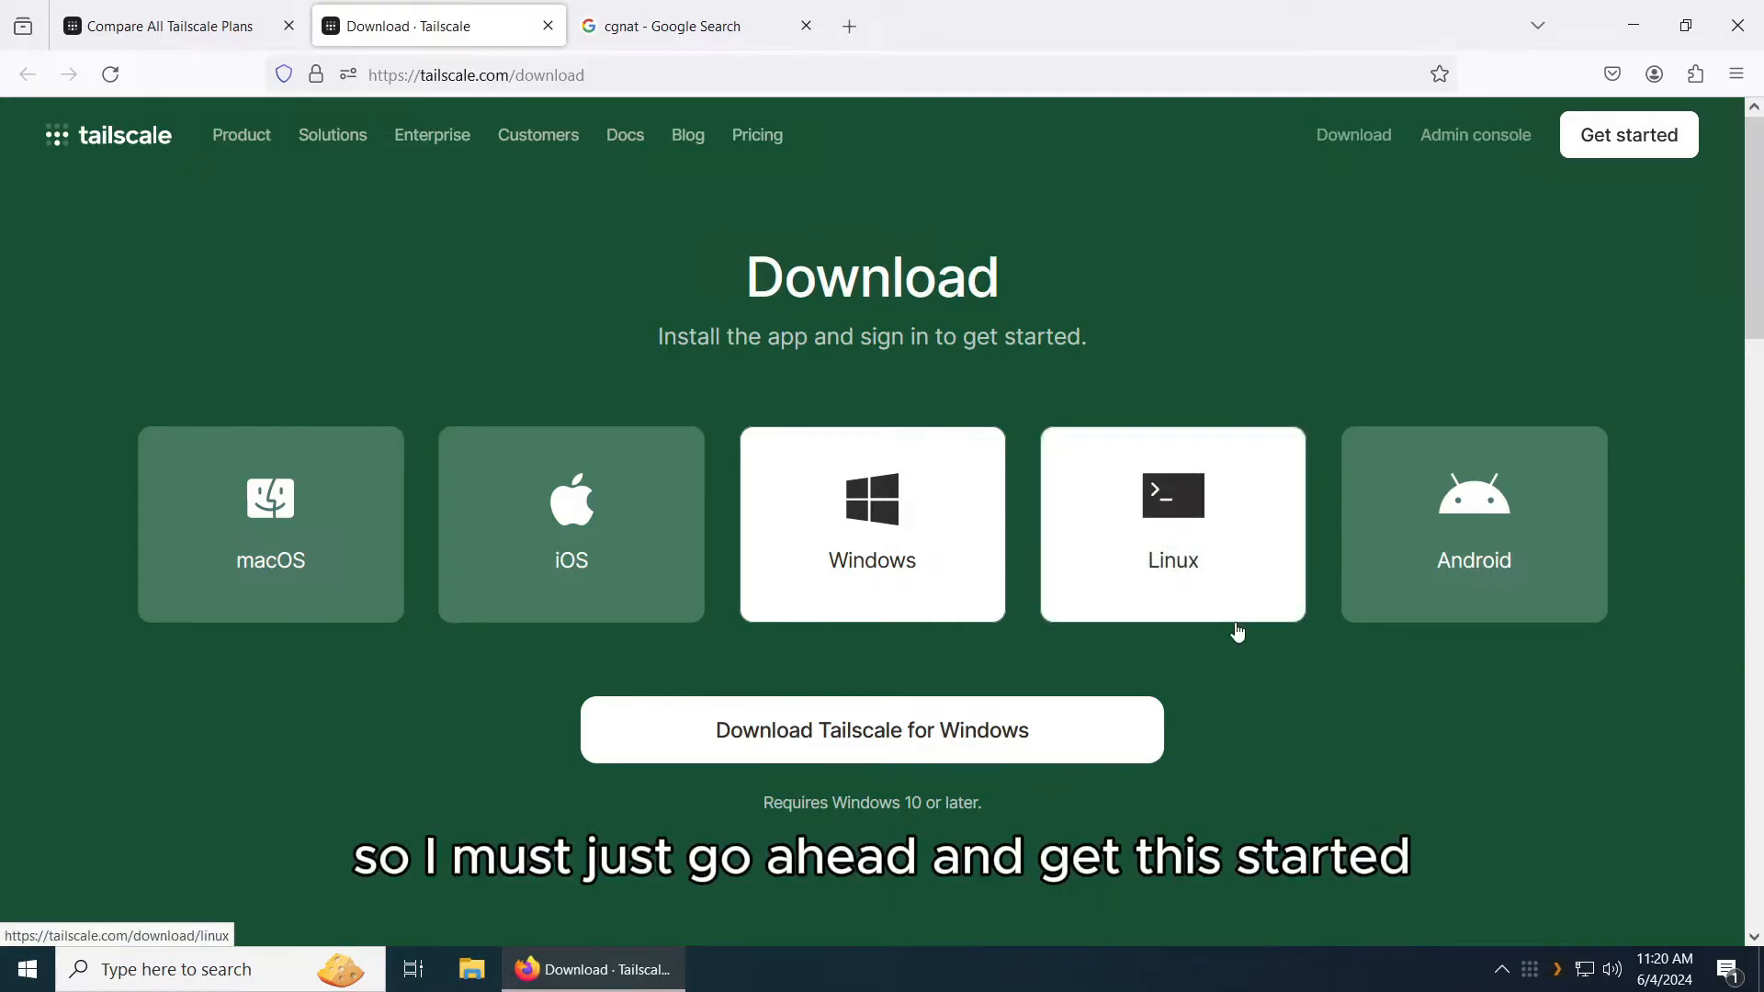
mouse_move(1281, 347)
text(ipconfig)
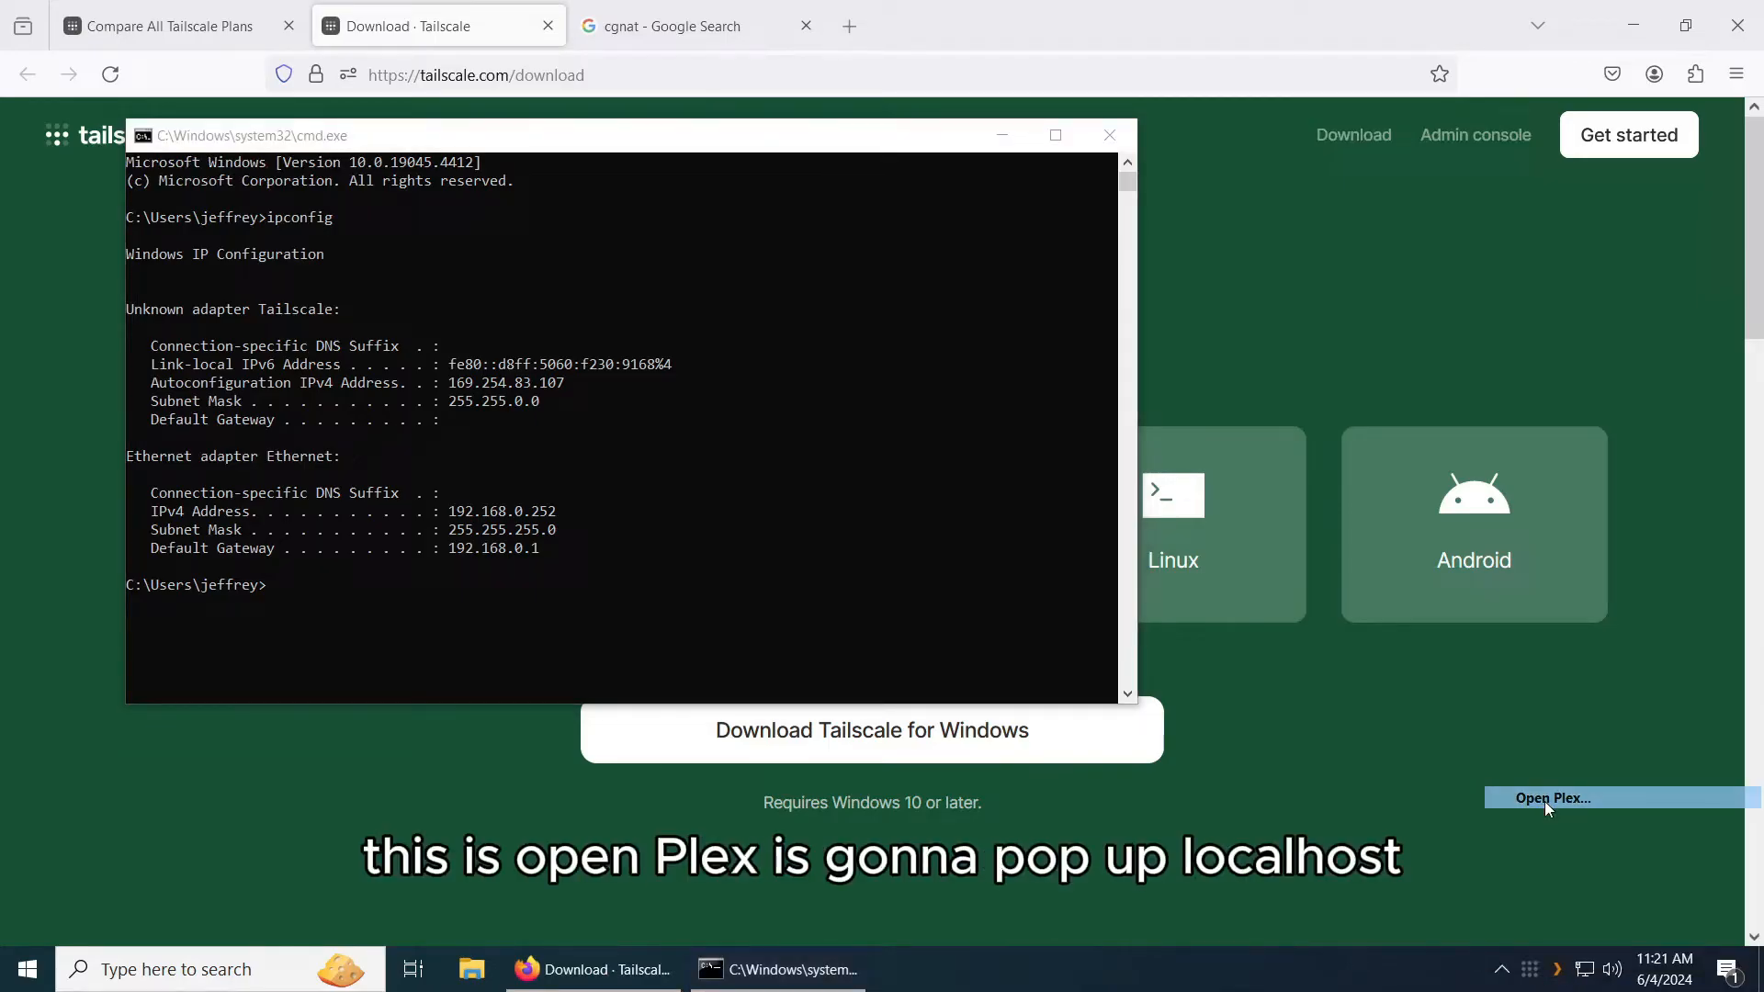
Load the Plex web interface in a new tab from the LAN address 192.168.0.252.
click(1551, 797)
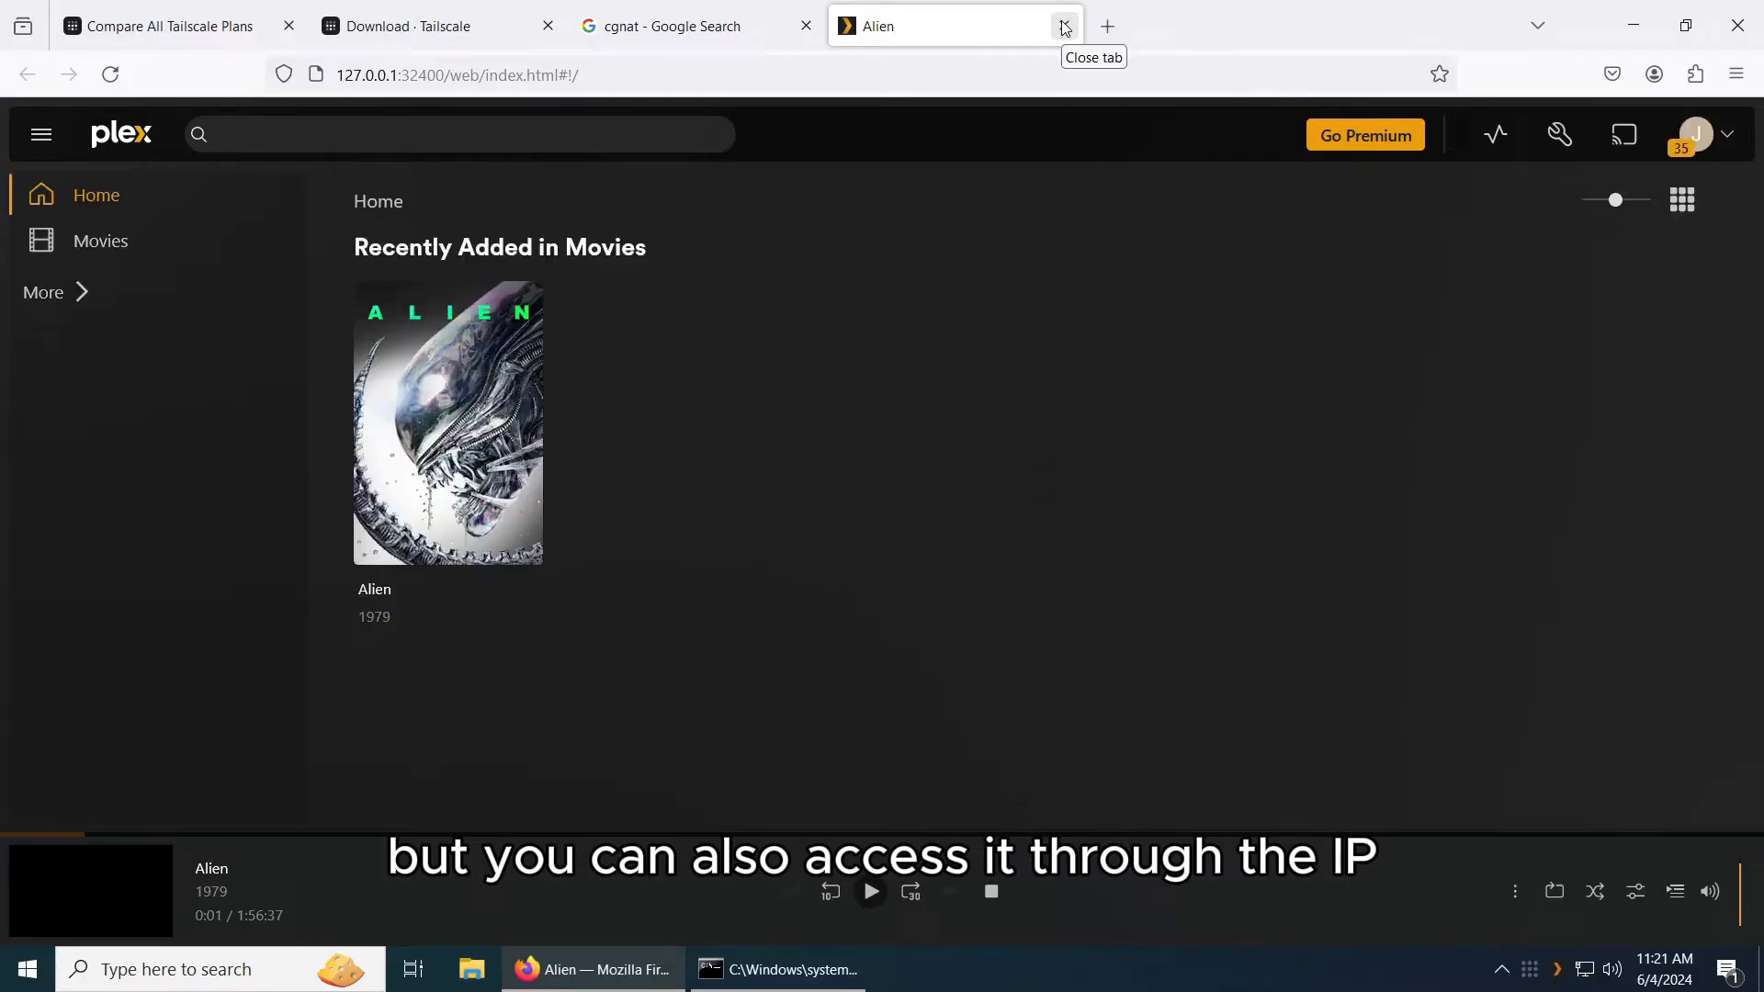
click(1063, 26)
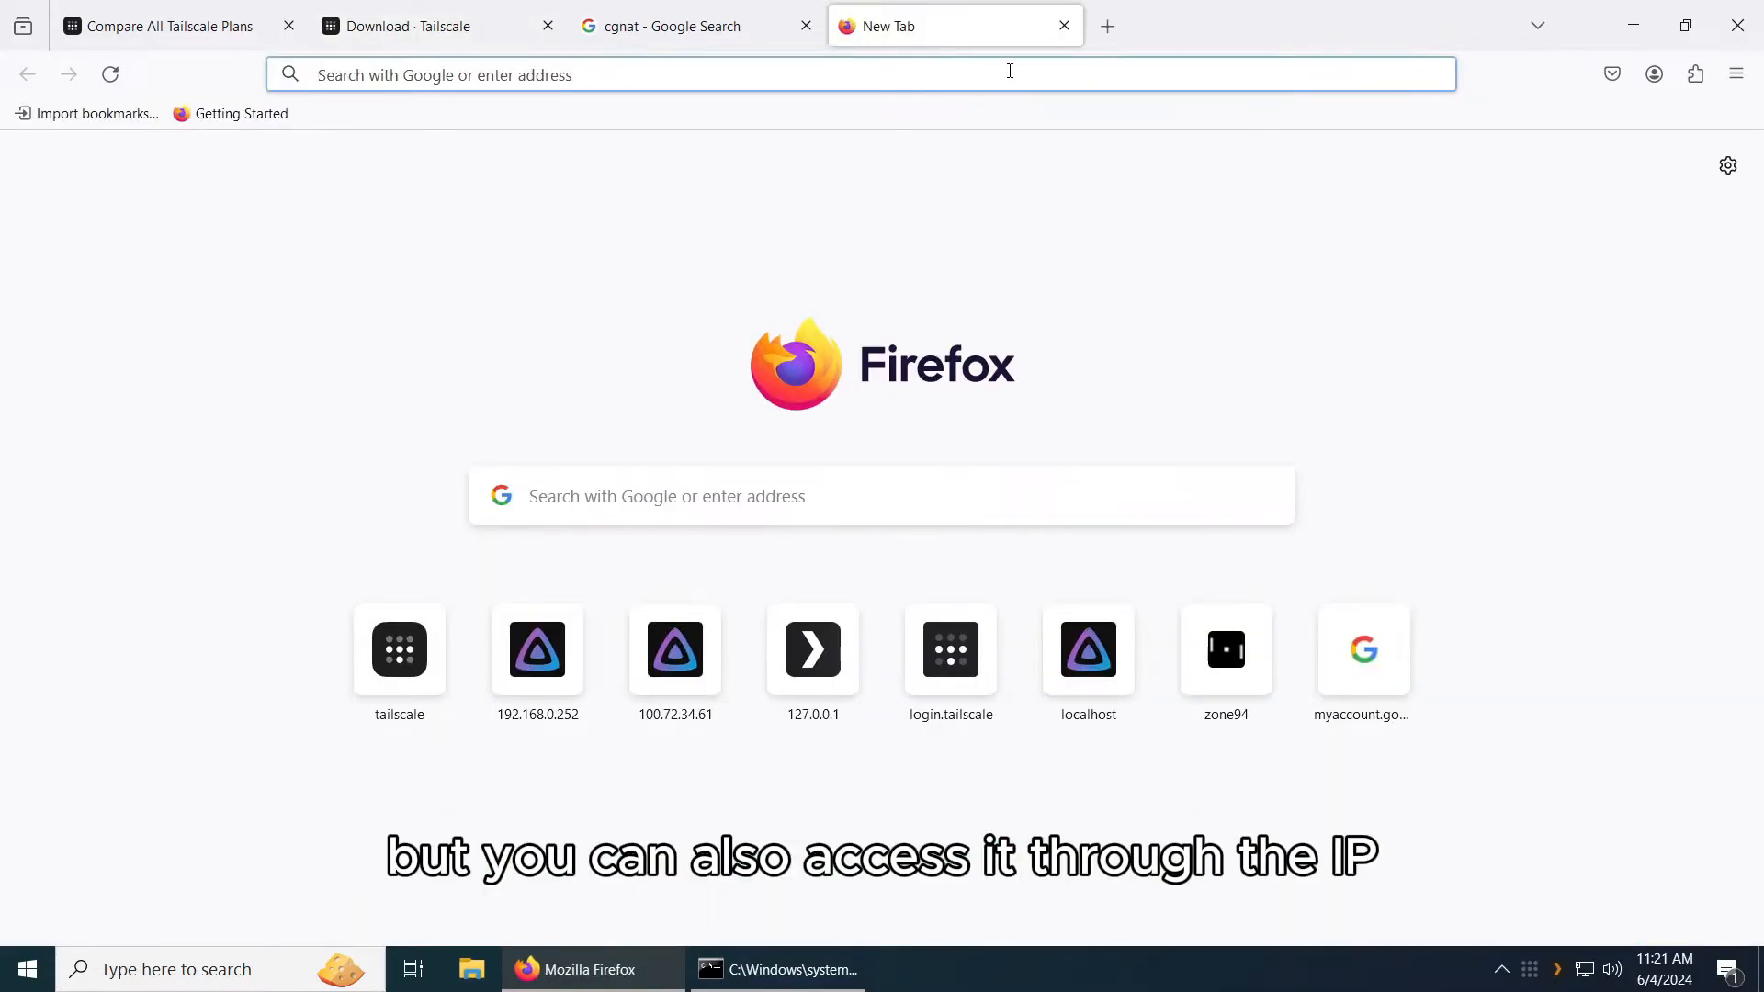
text(192.168.0.252:8096/)
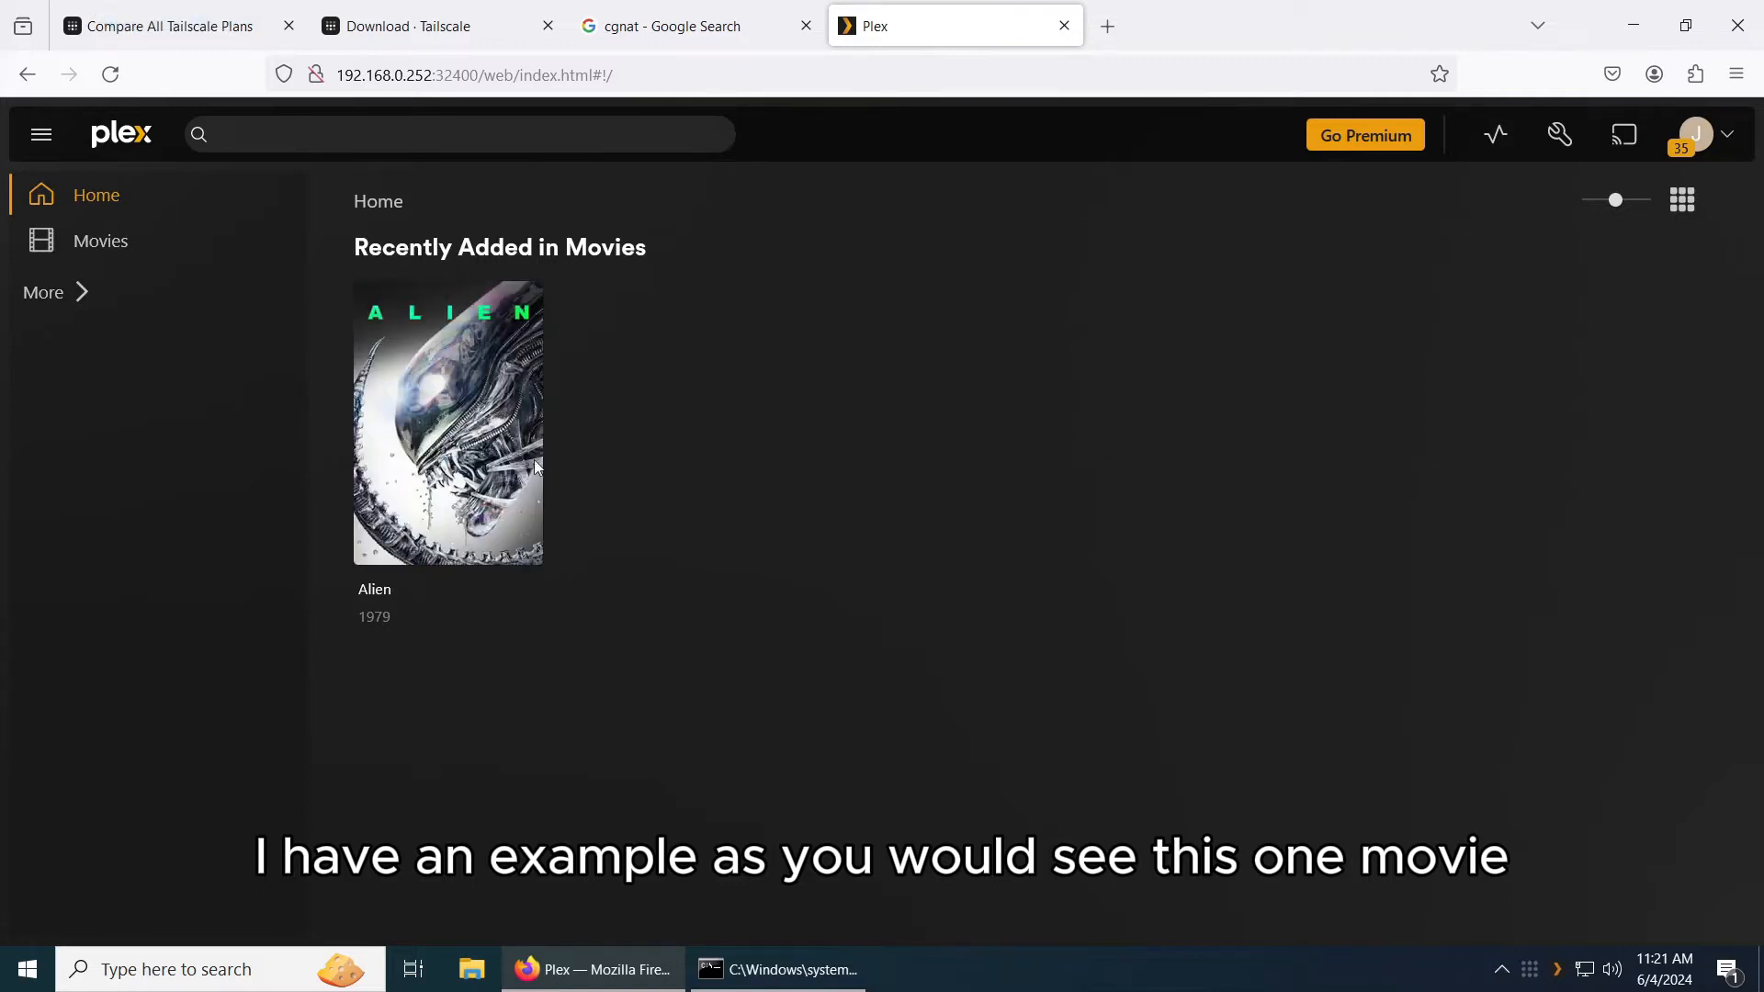
Play Alien briefly, pause it, and collapse the player back to the Plex home page.
click(447, 422)
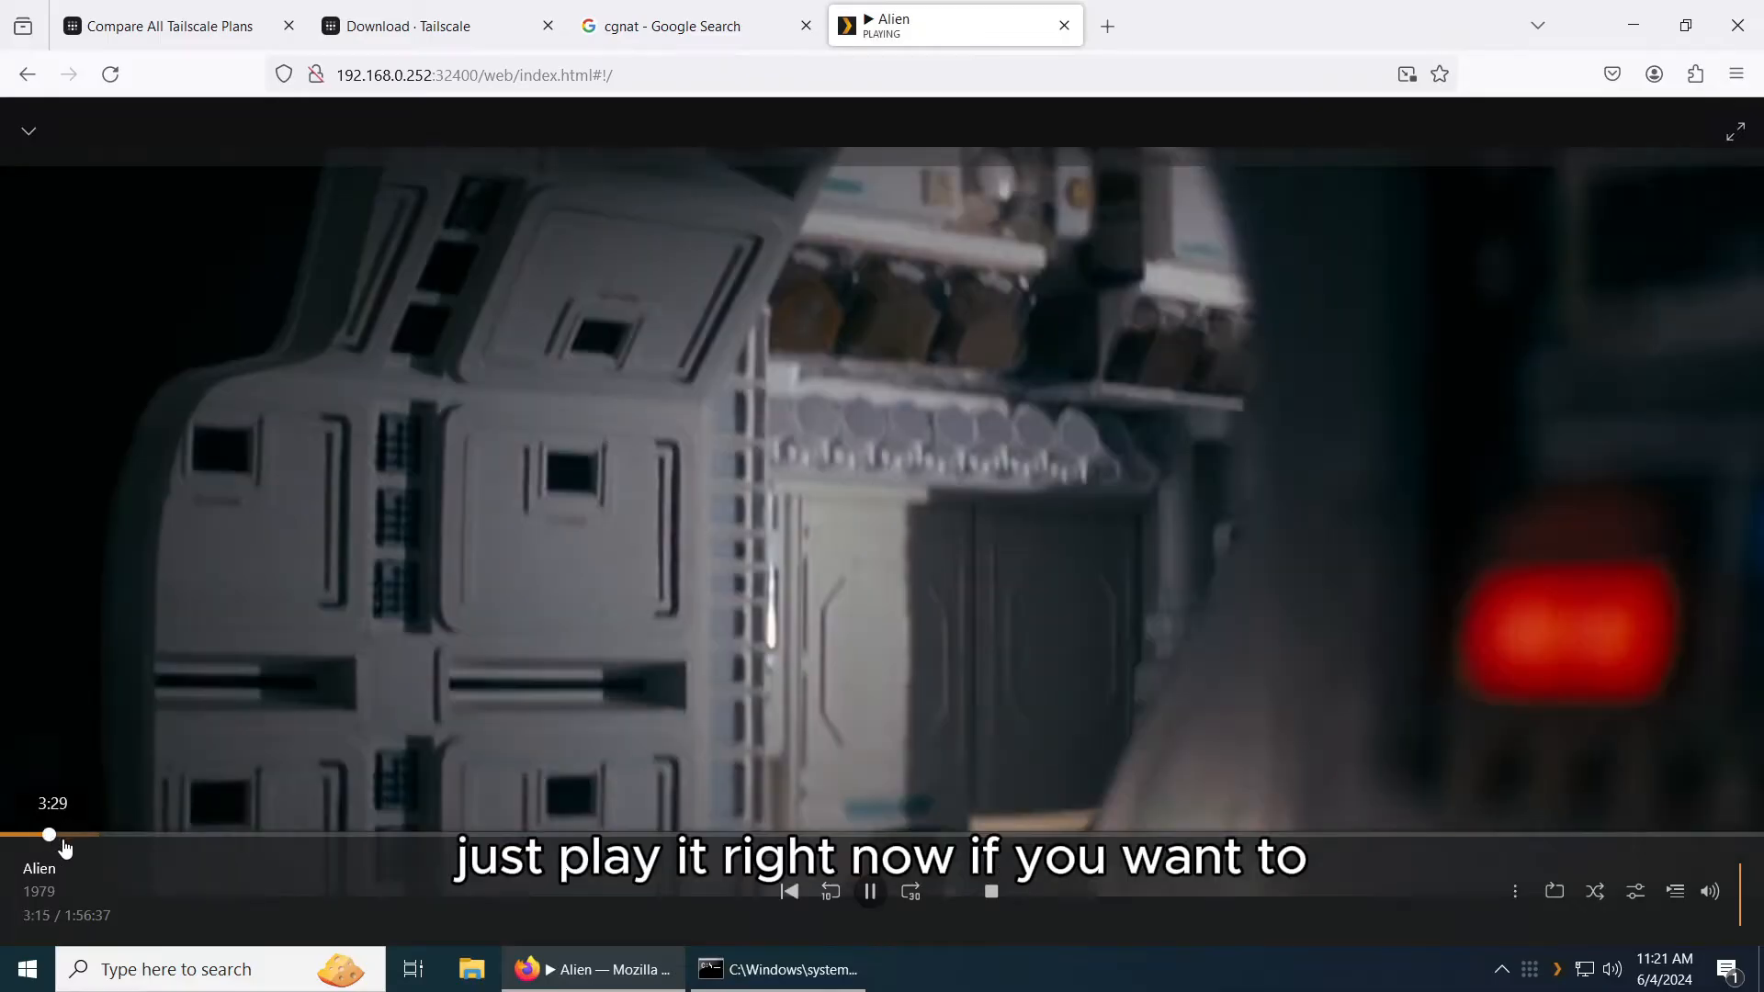
click(869, 891)
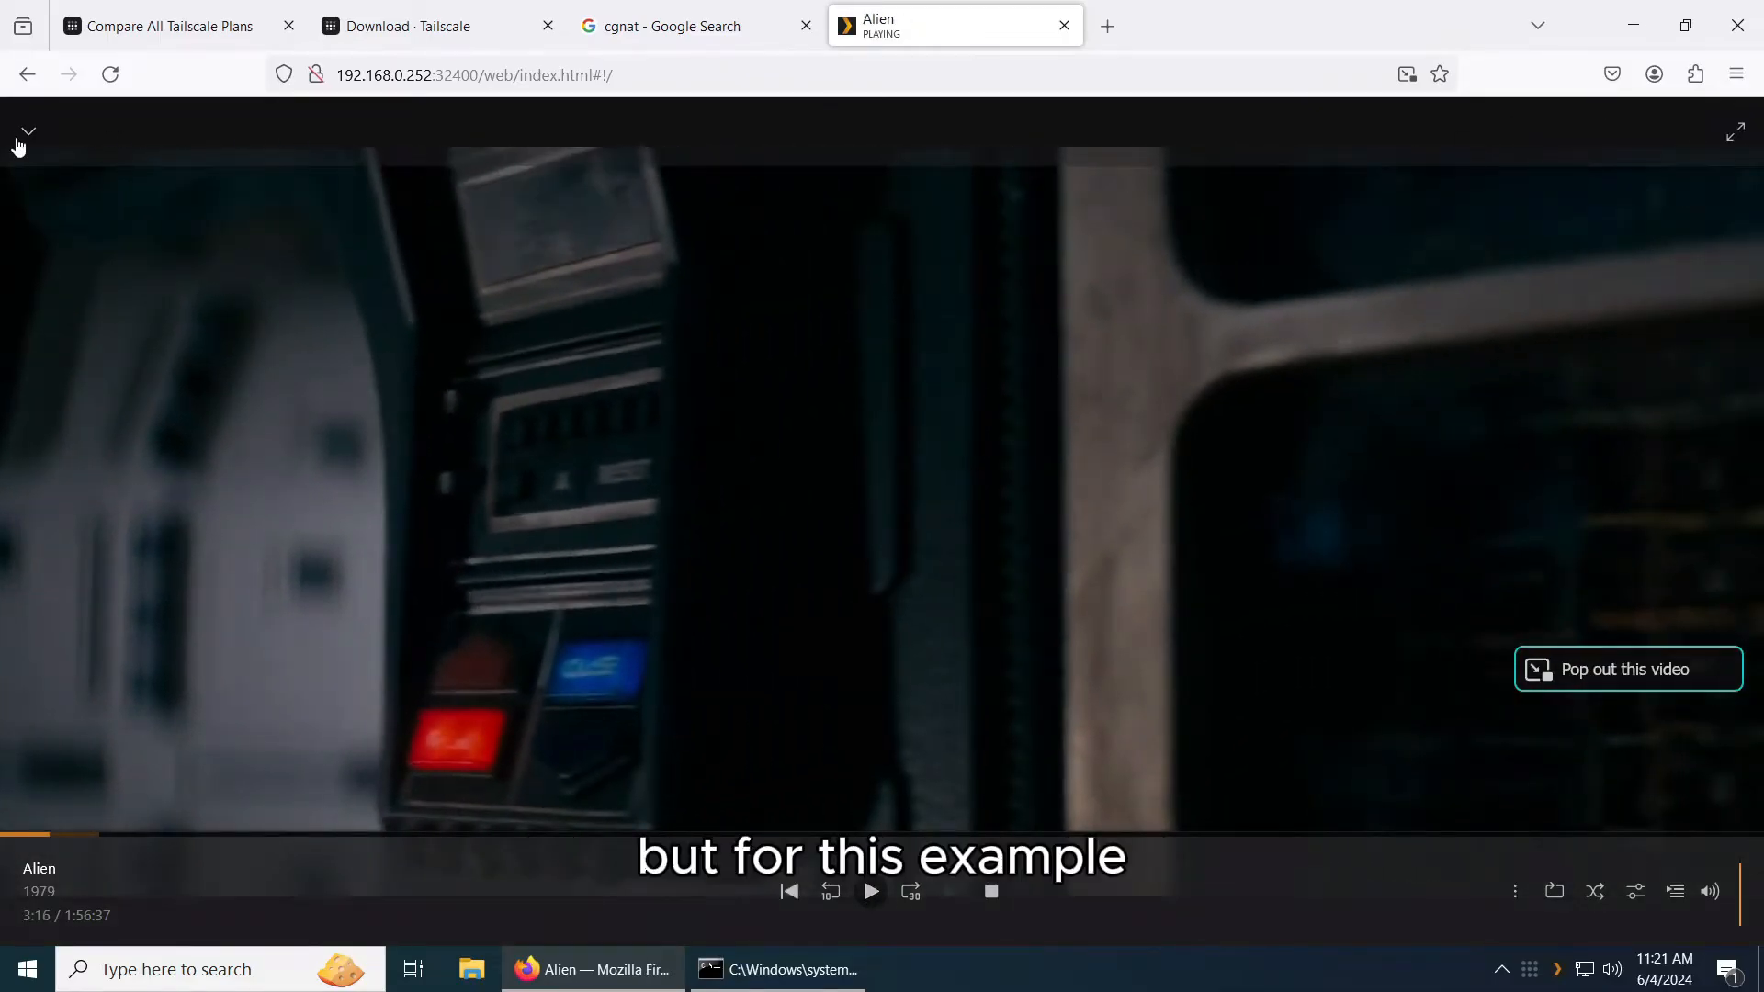
click(24, 131)
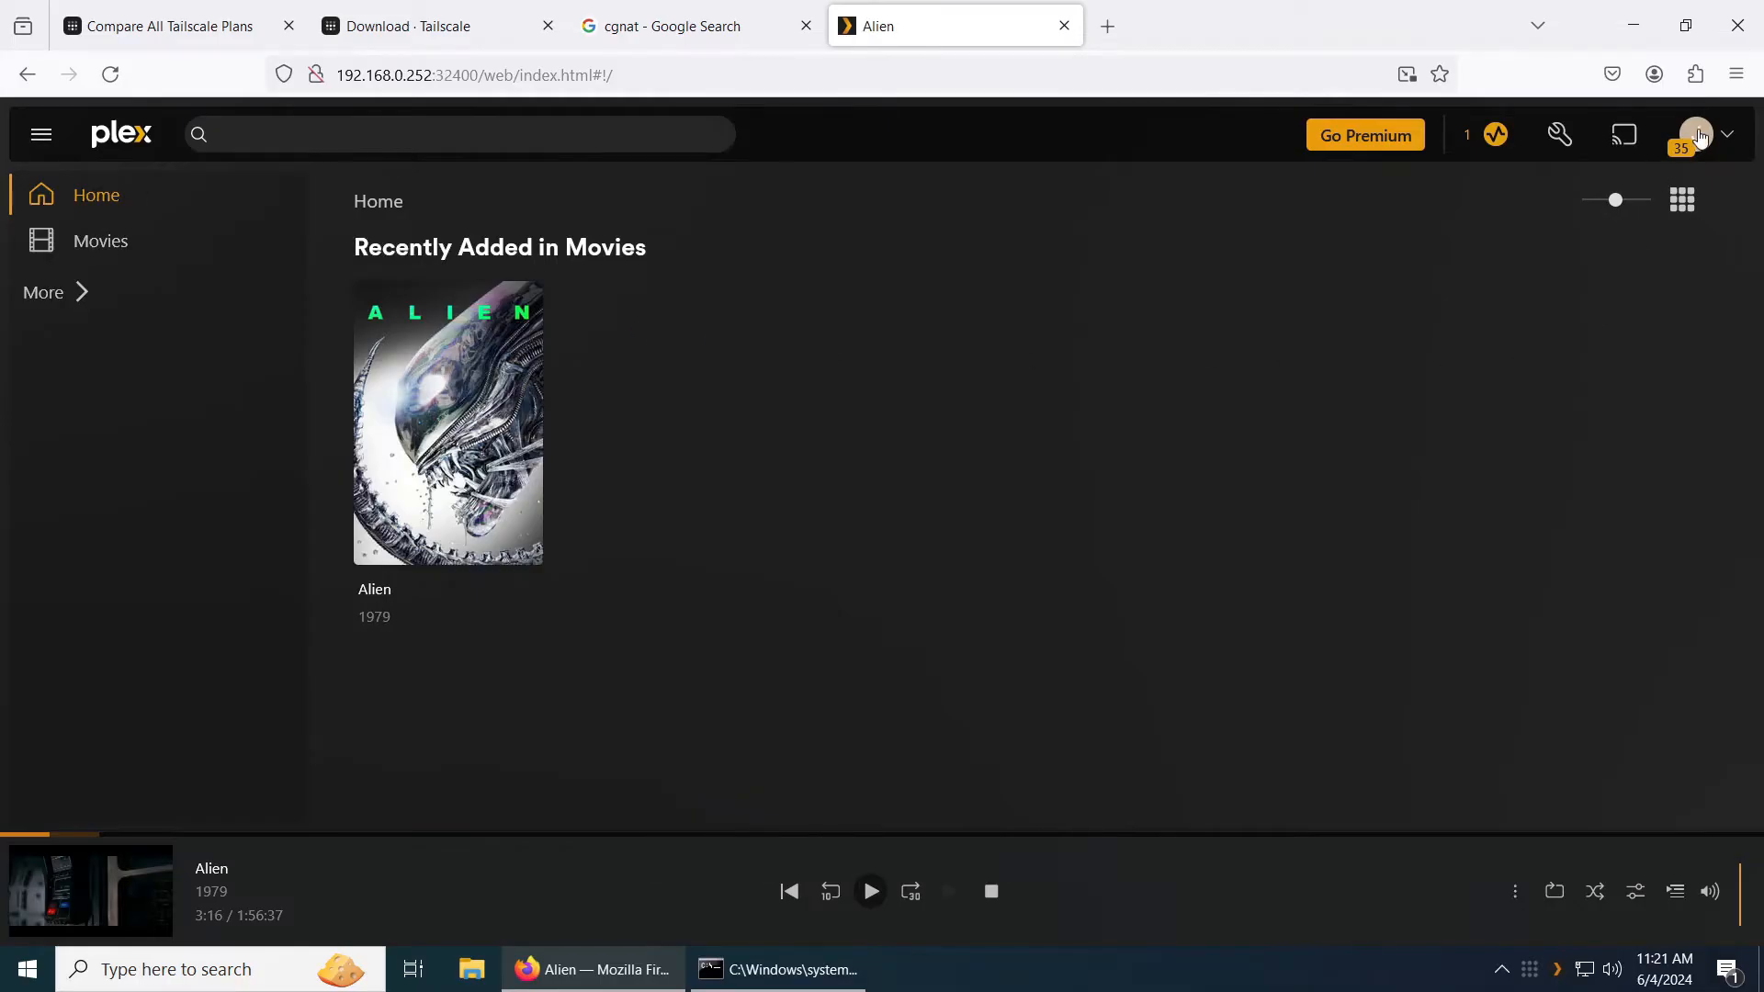
Reach Plex account settings to check the Remote Access status.
click(1700, 134)
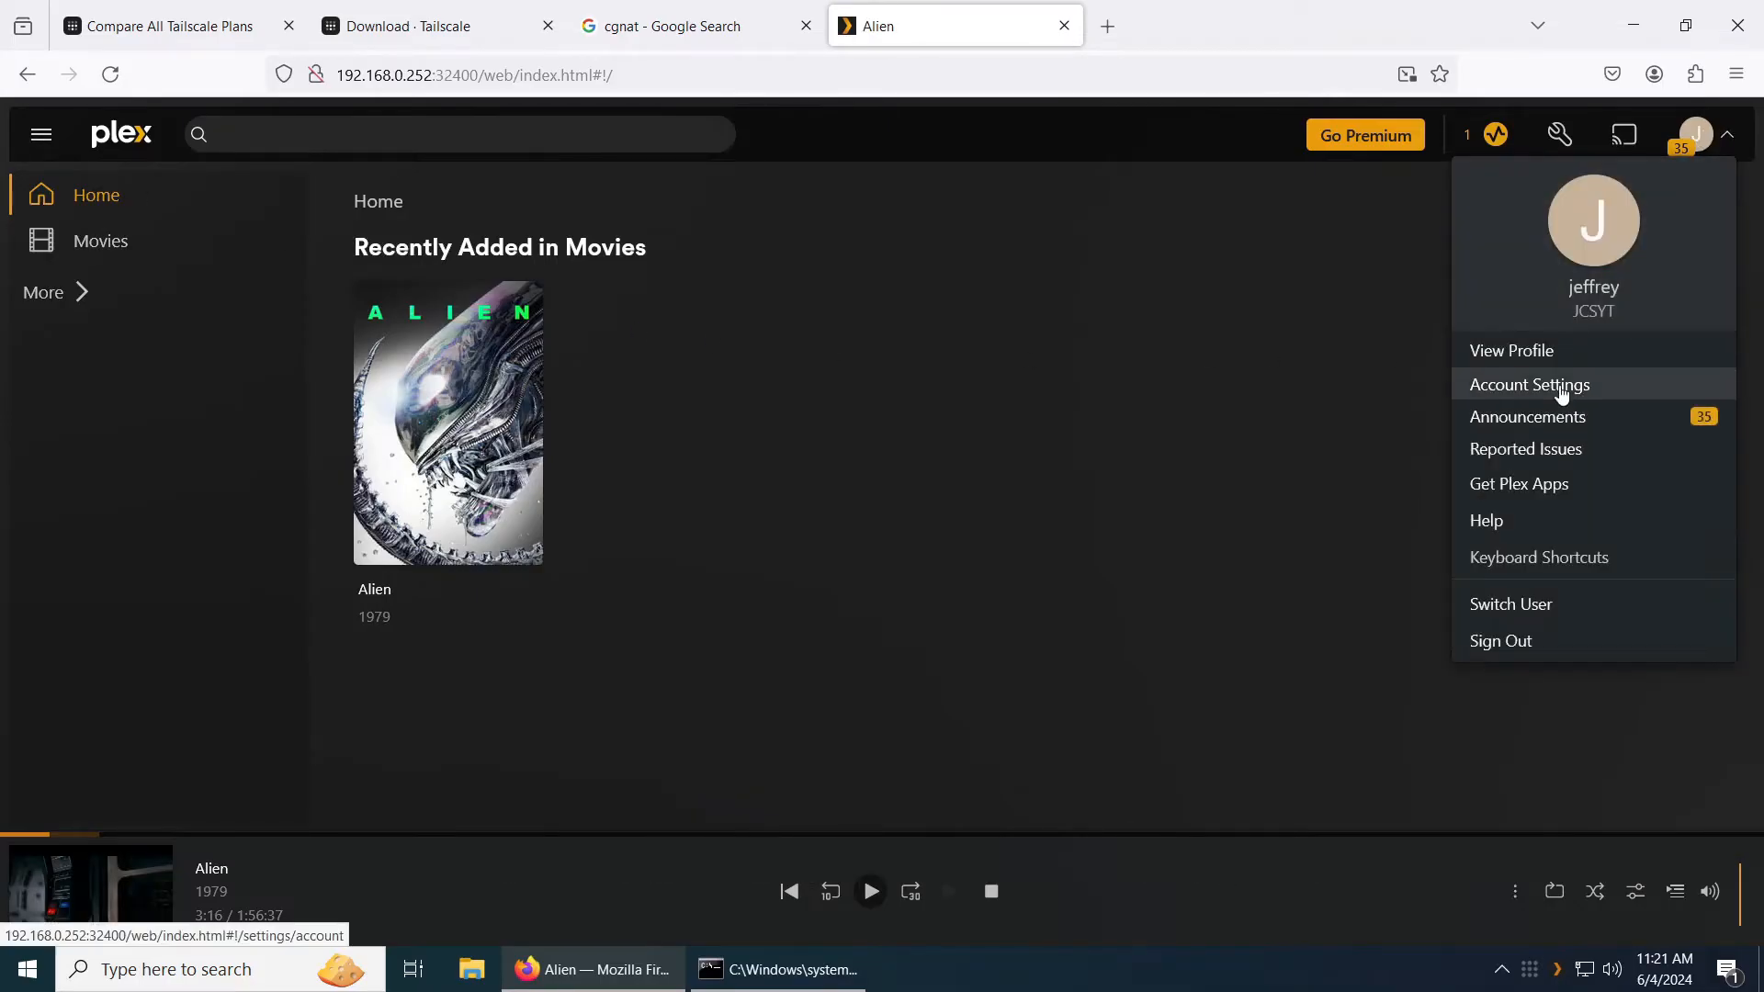
click(1528, 384)
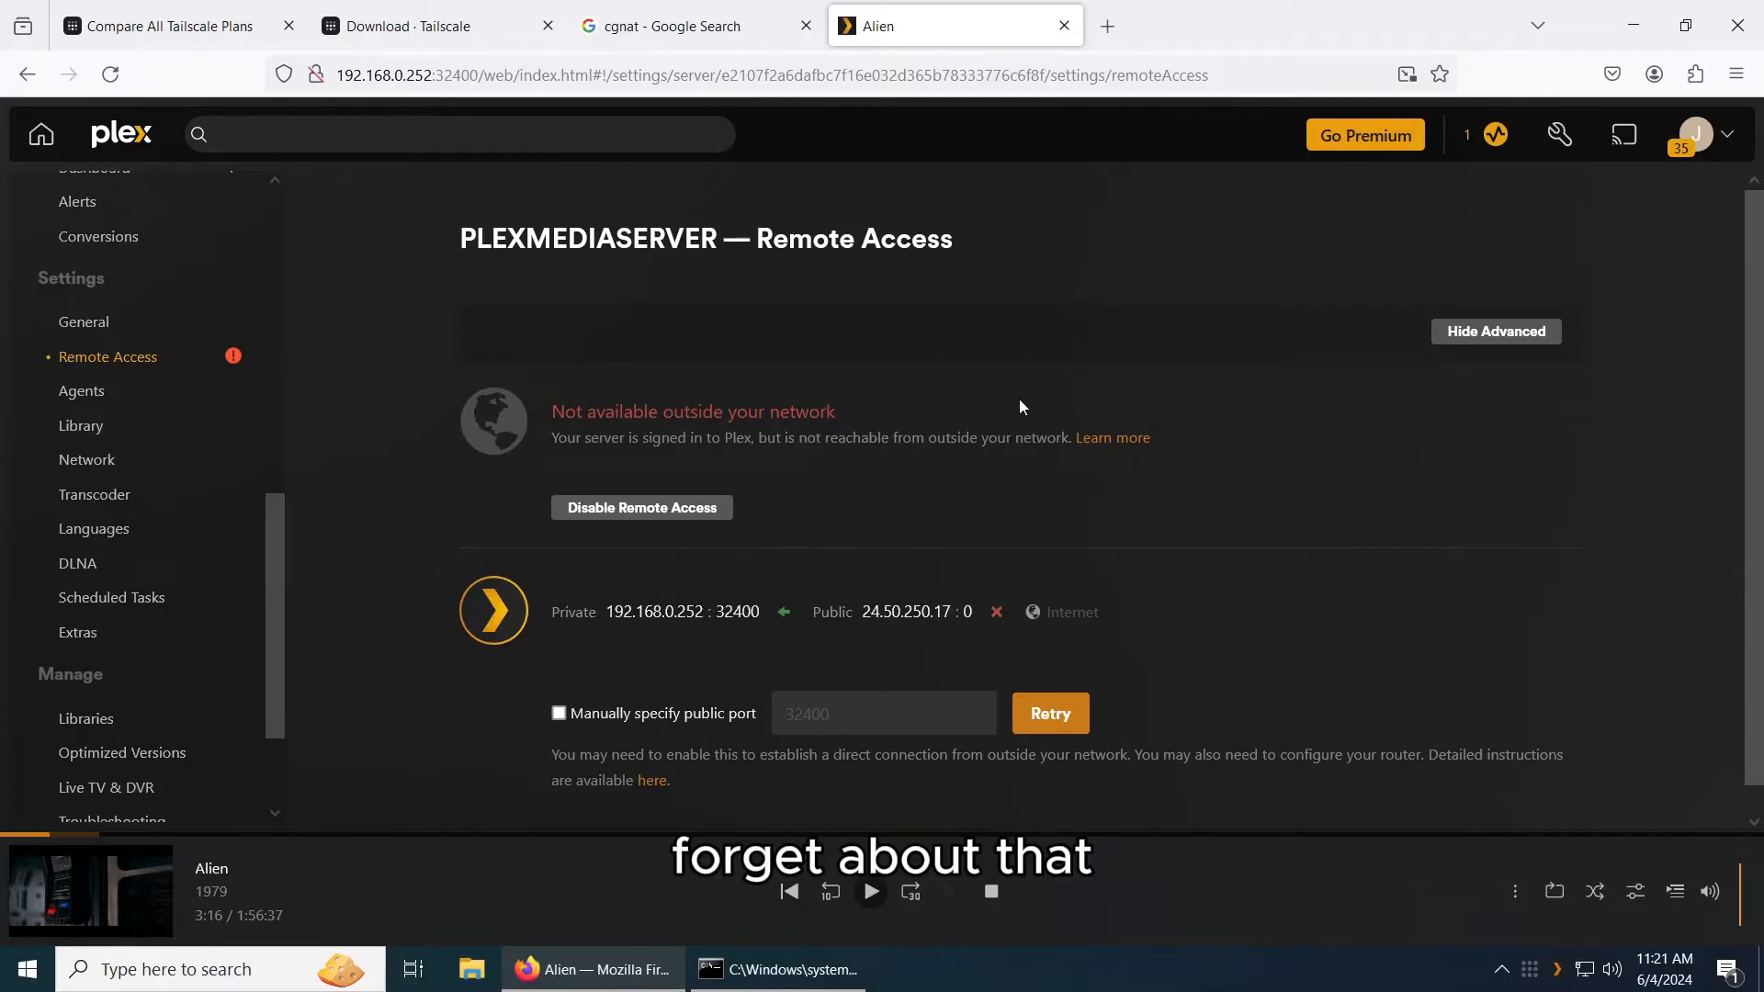
mouse_move(1027, 414)
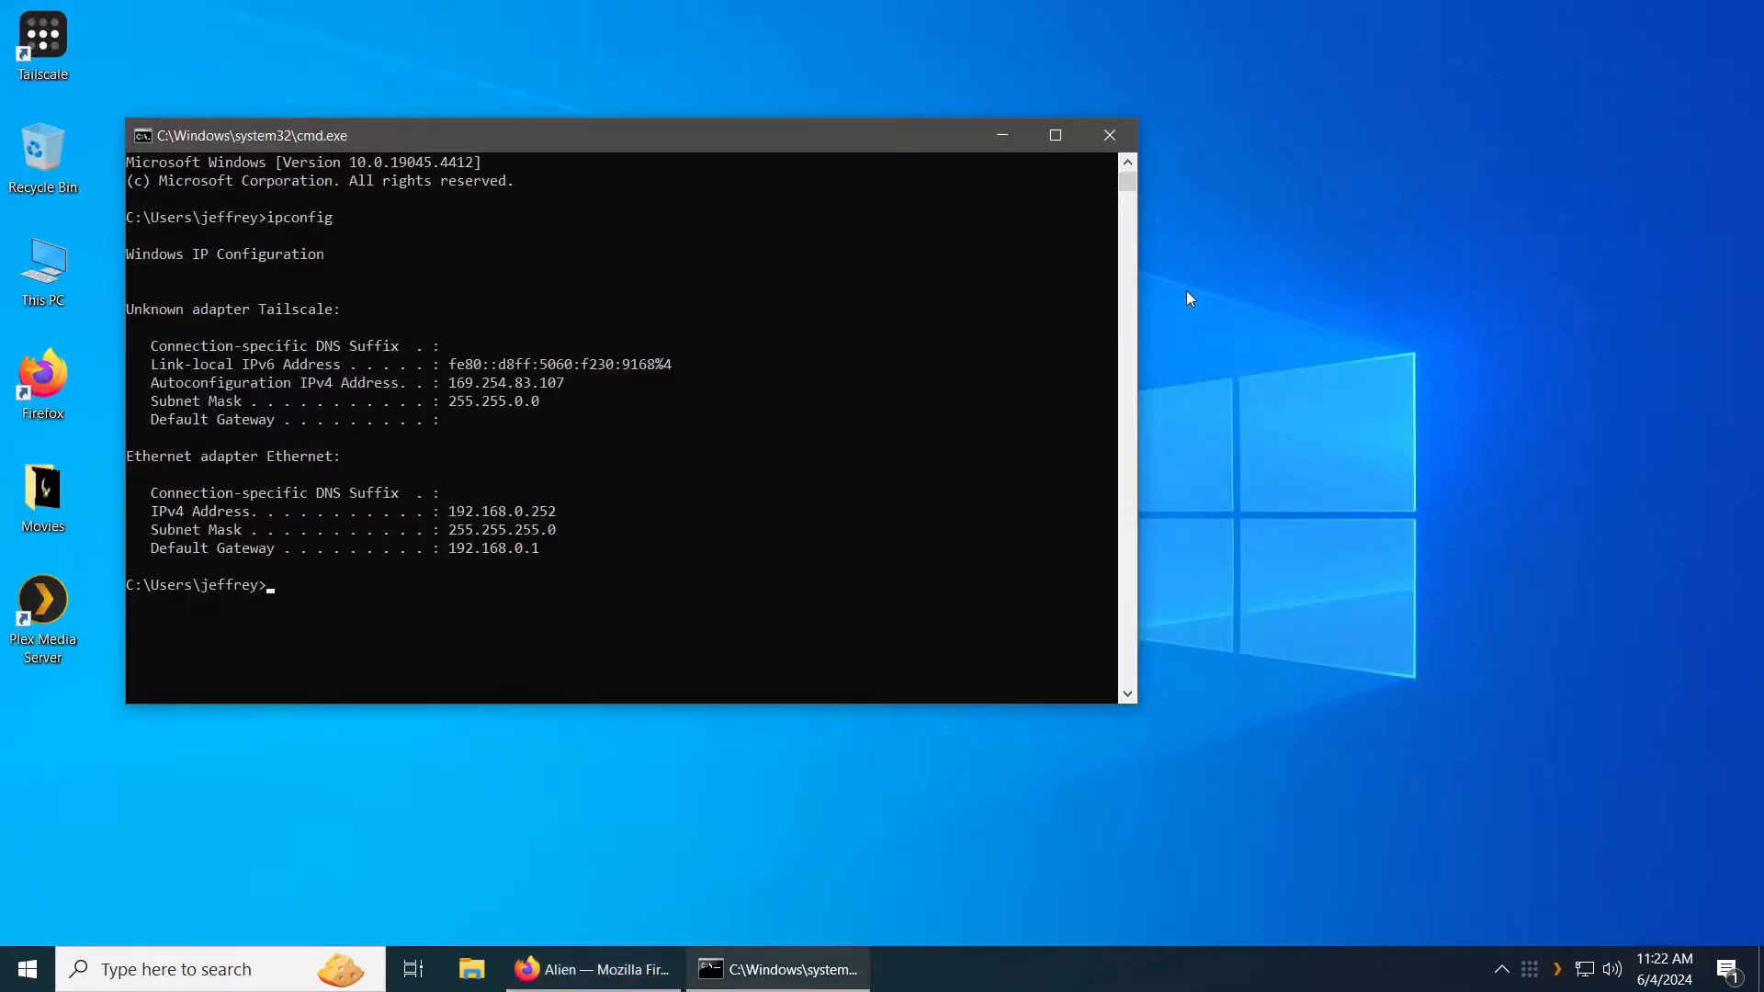
Minimize Command Prompt and bring up the Tailscale tray menu to log in.
click(1108, 135)
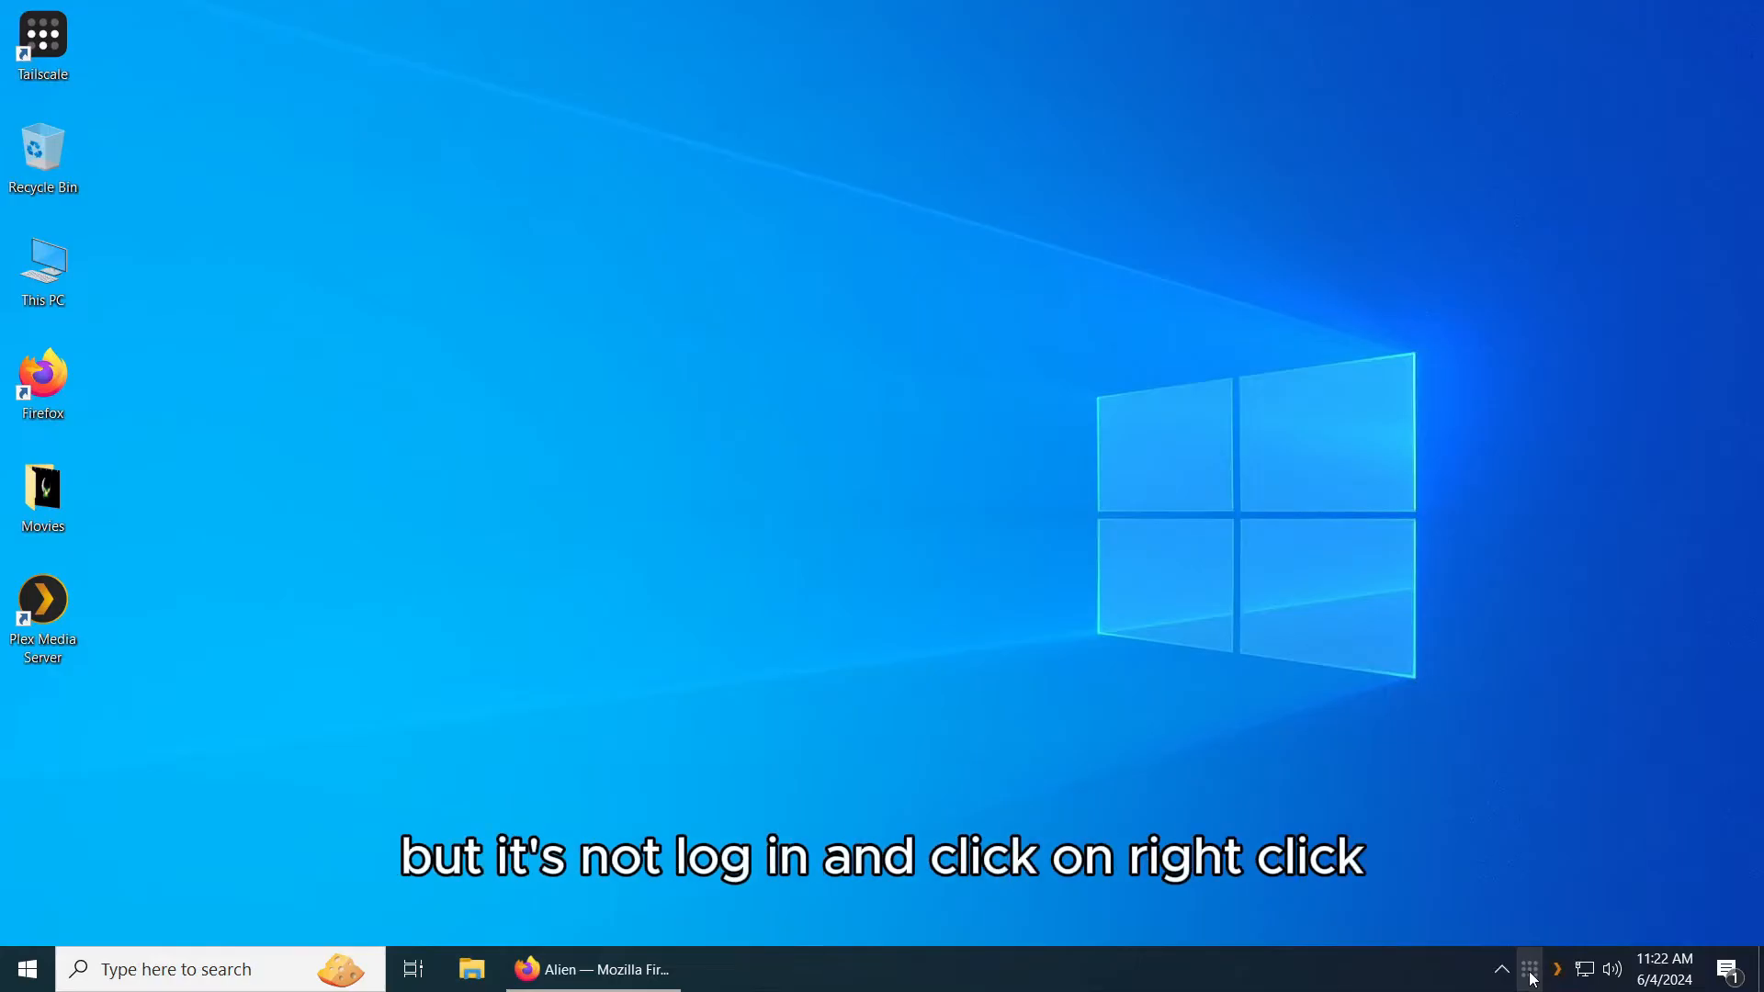
right_click(1533, 968)
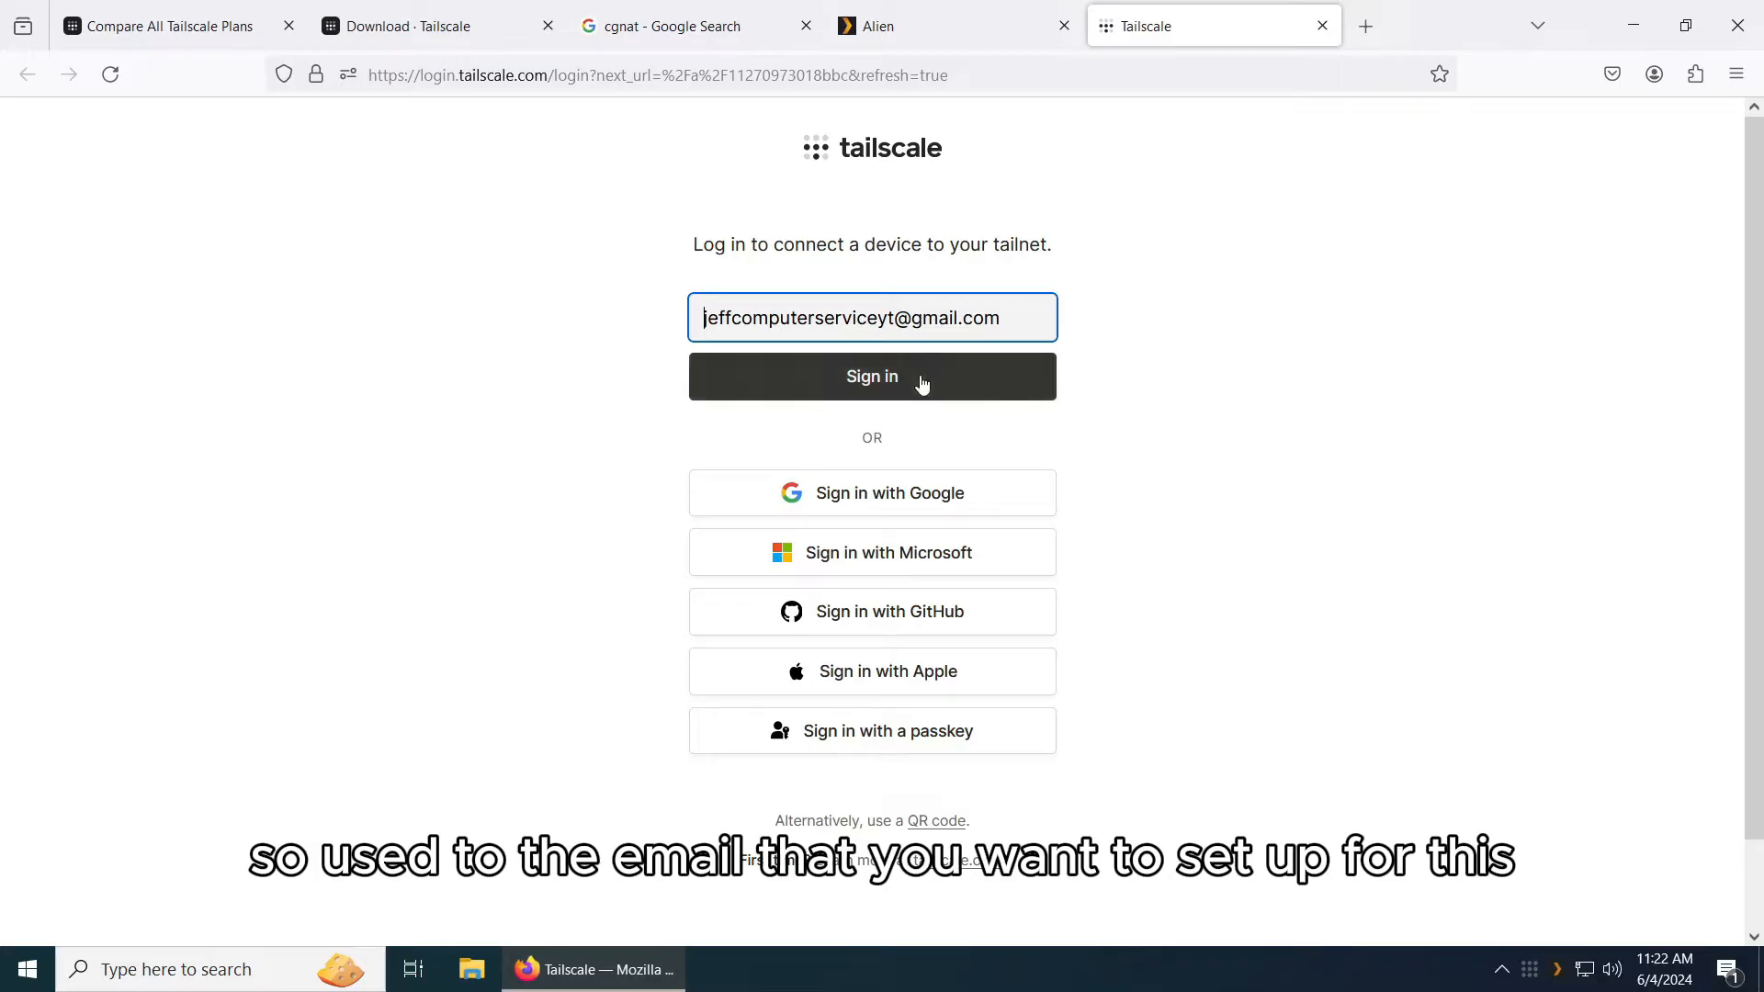
Sign in to Tailscale with the Google account, reaching the Connect device page for PLEXMEDIASERVER.
click(871, 492)
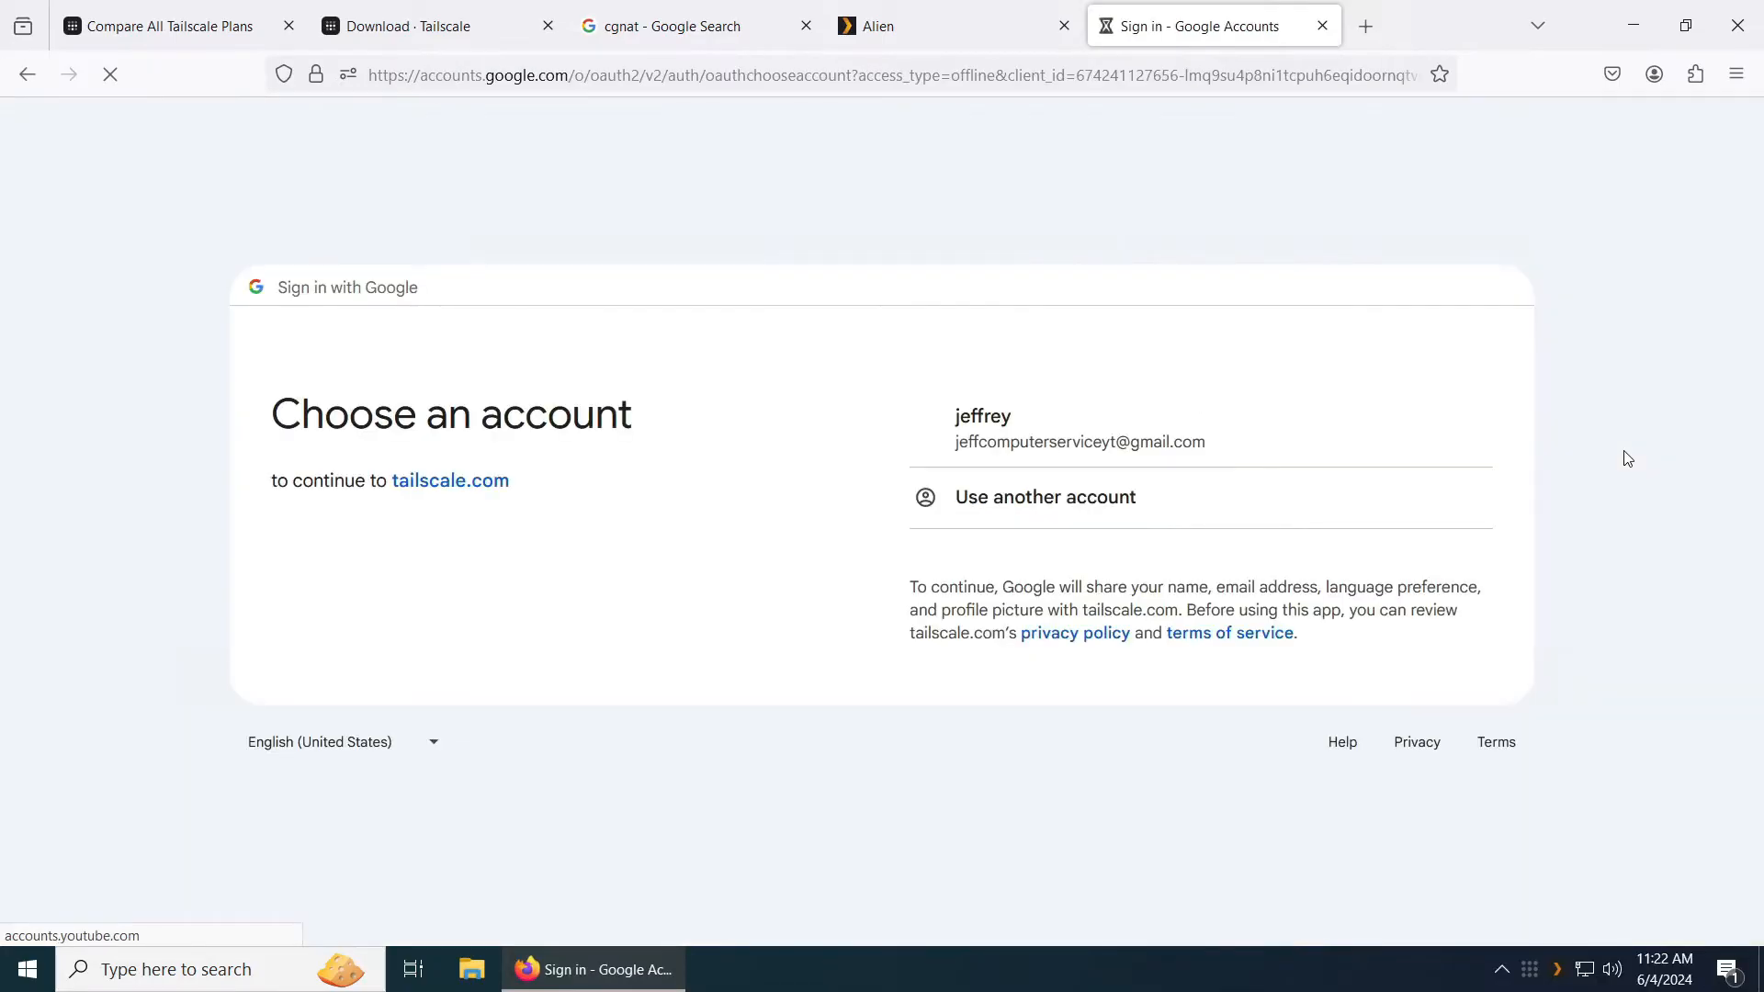
click(1080, 428)
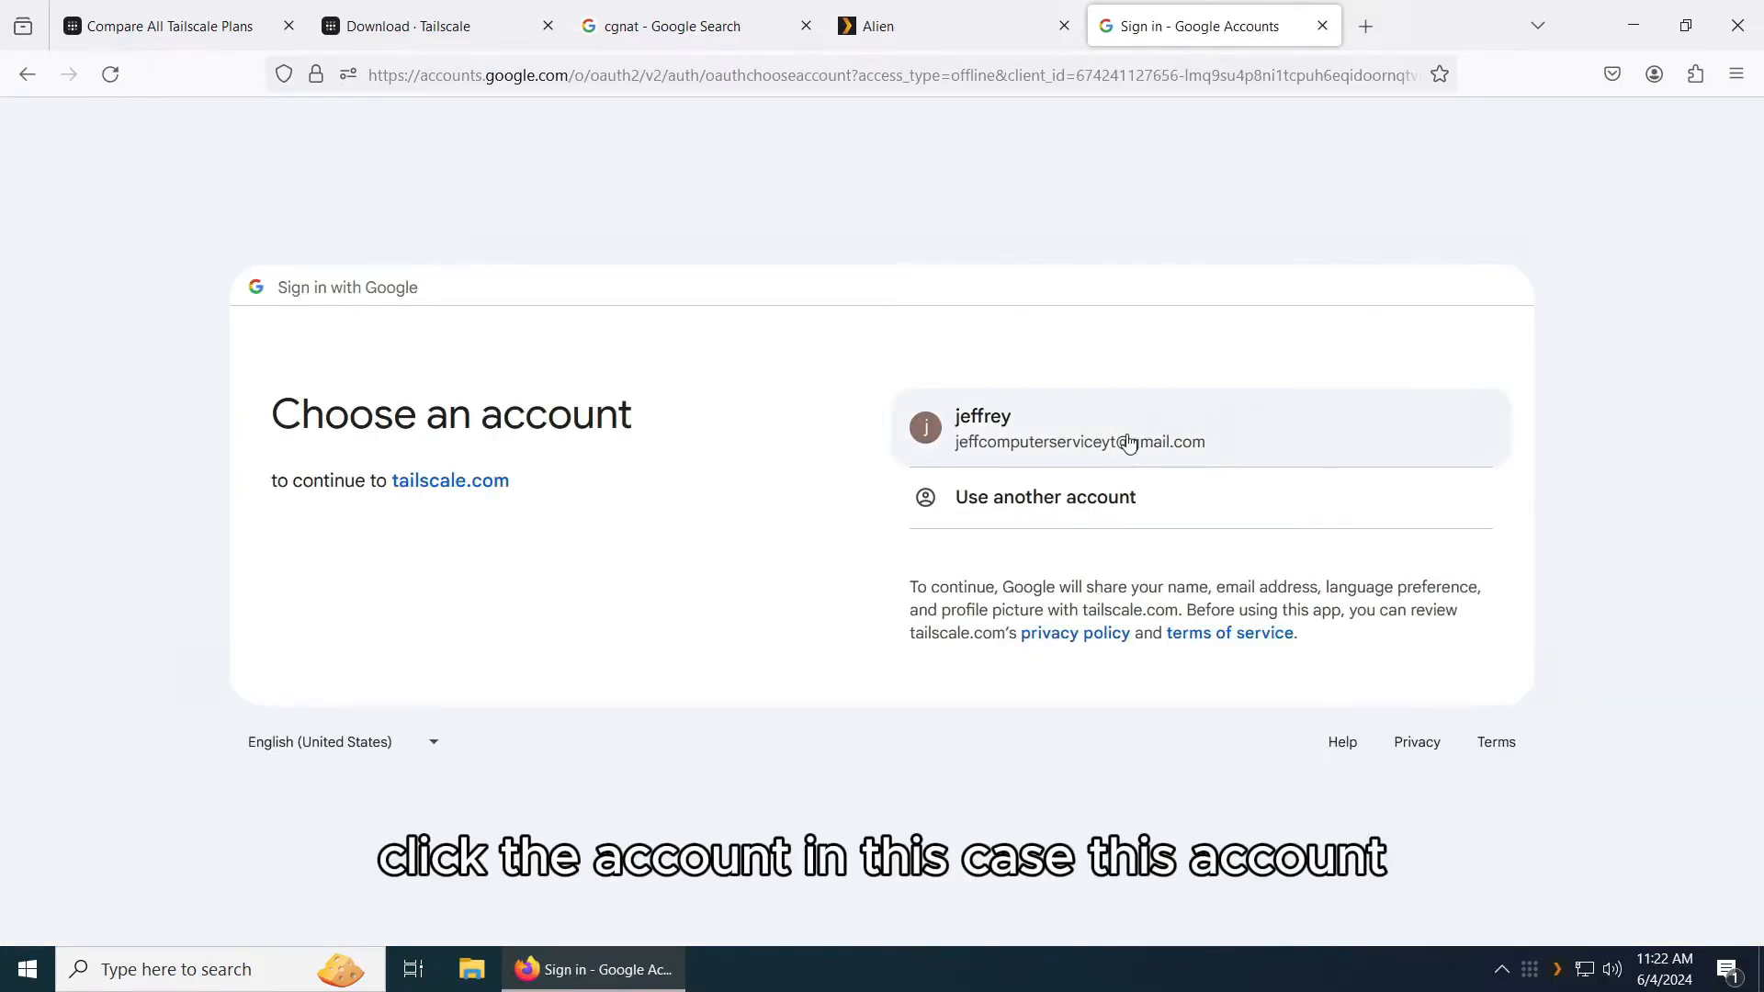
click(1124, 428)
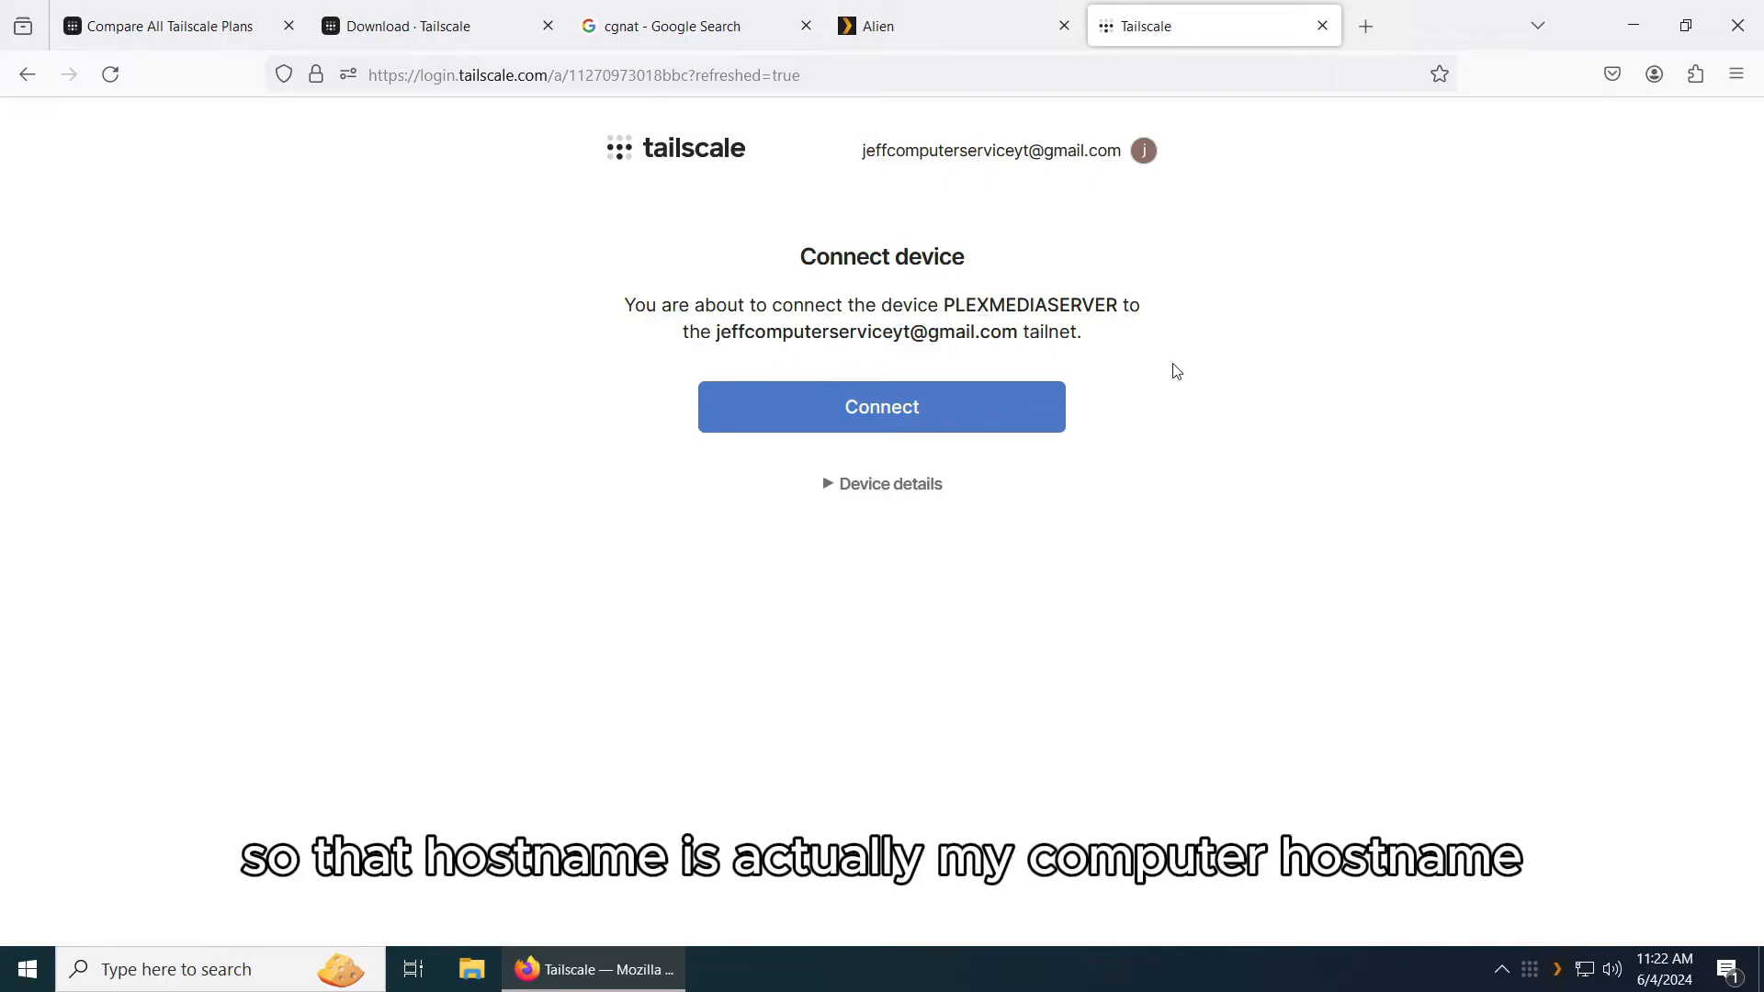
Check the hostname in Command Prompt and connect PLEXMEDIASERVER to the tailnet (100.72.34.61).
text(cm)
text(host)
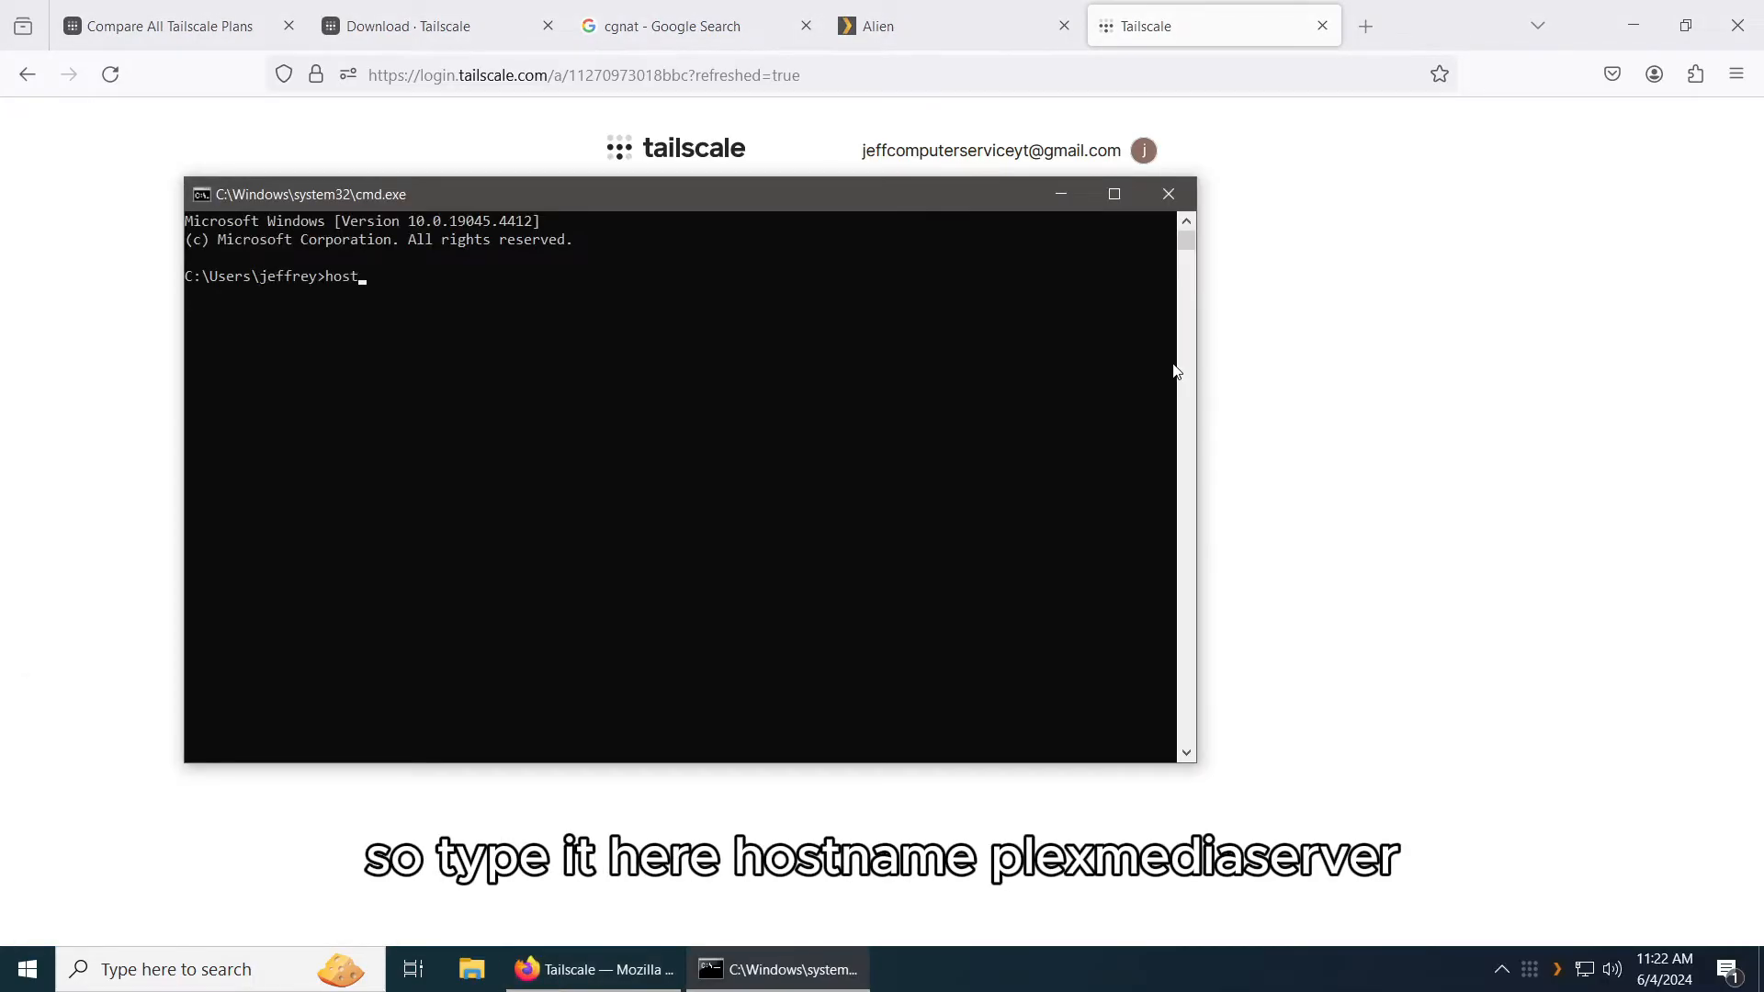
key(Enter)
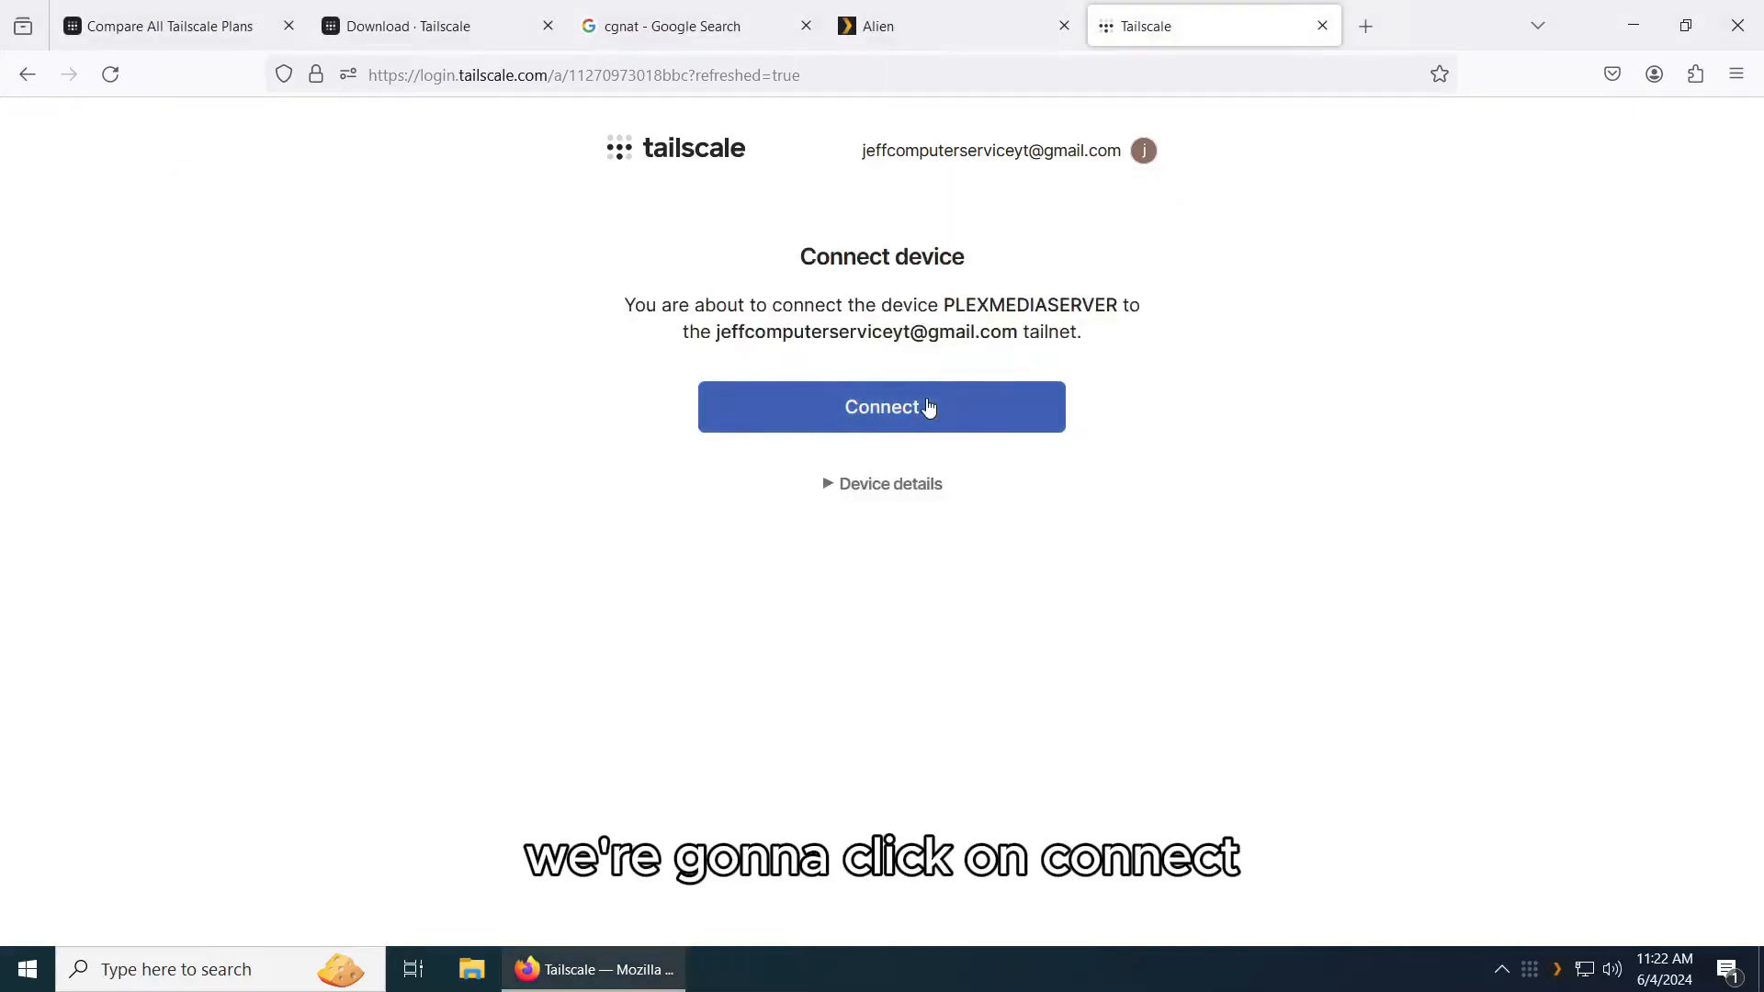
click(881, 406)
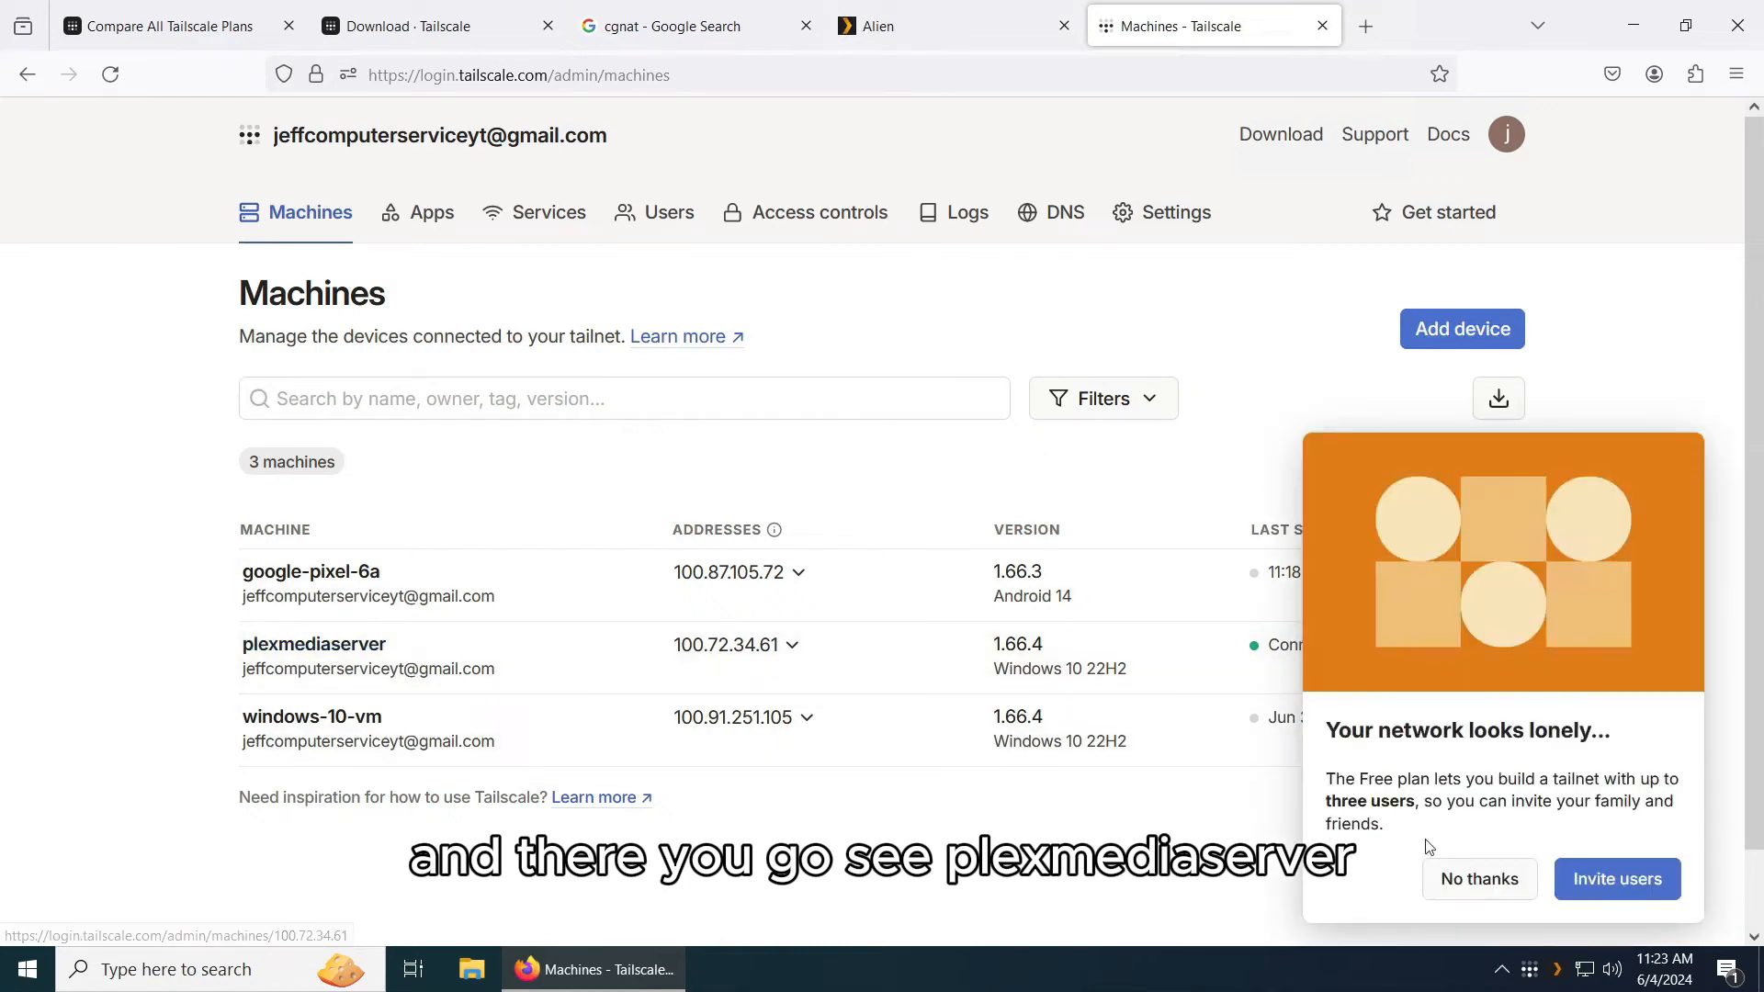
Dismiss the 'Your network looks lonely' popup with No thanks, leaving the Machines list.
click(1477, 879)
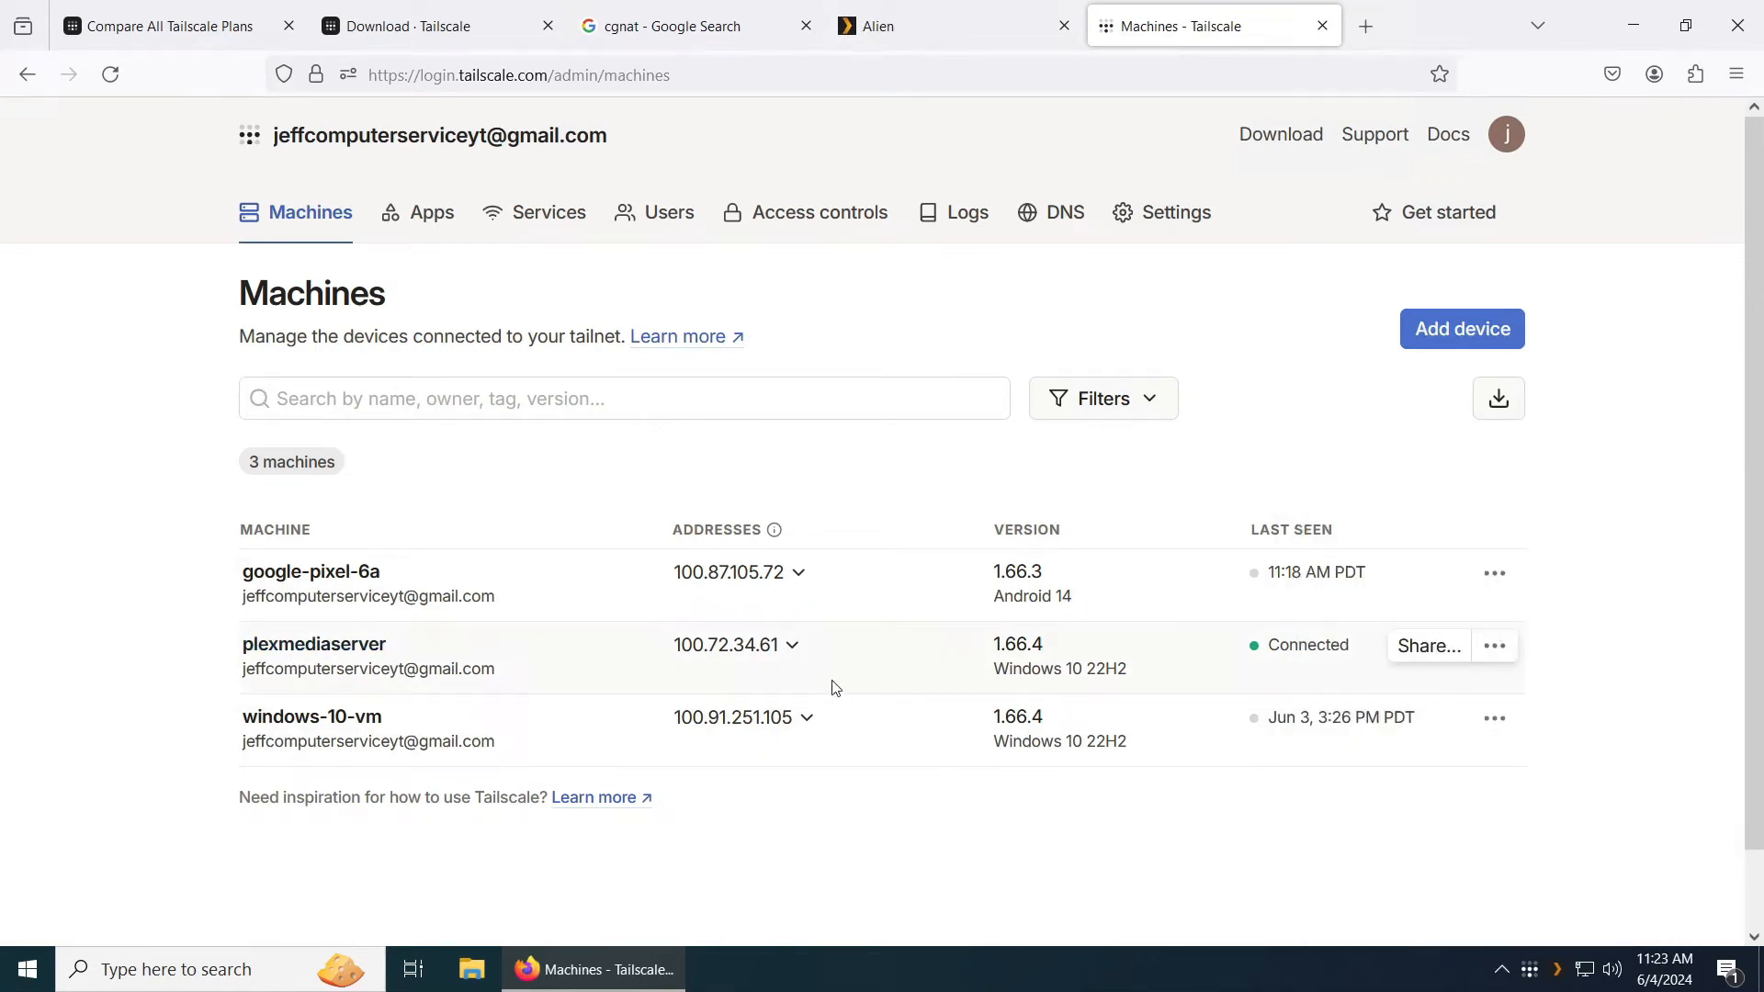
mouse_move(533, 661)
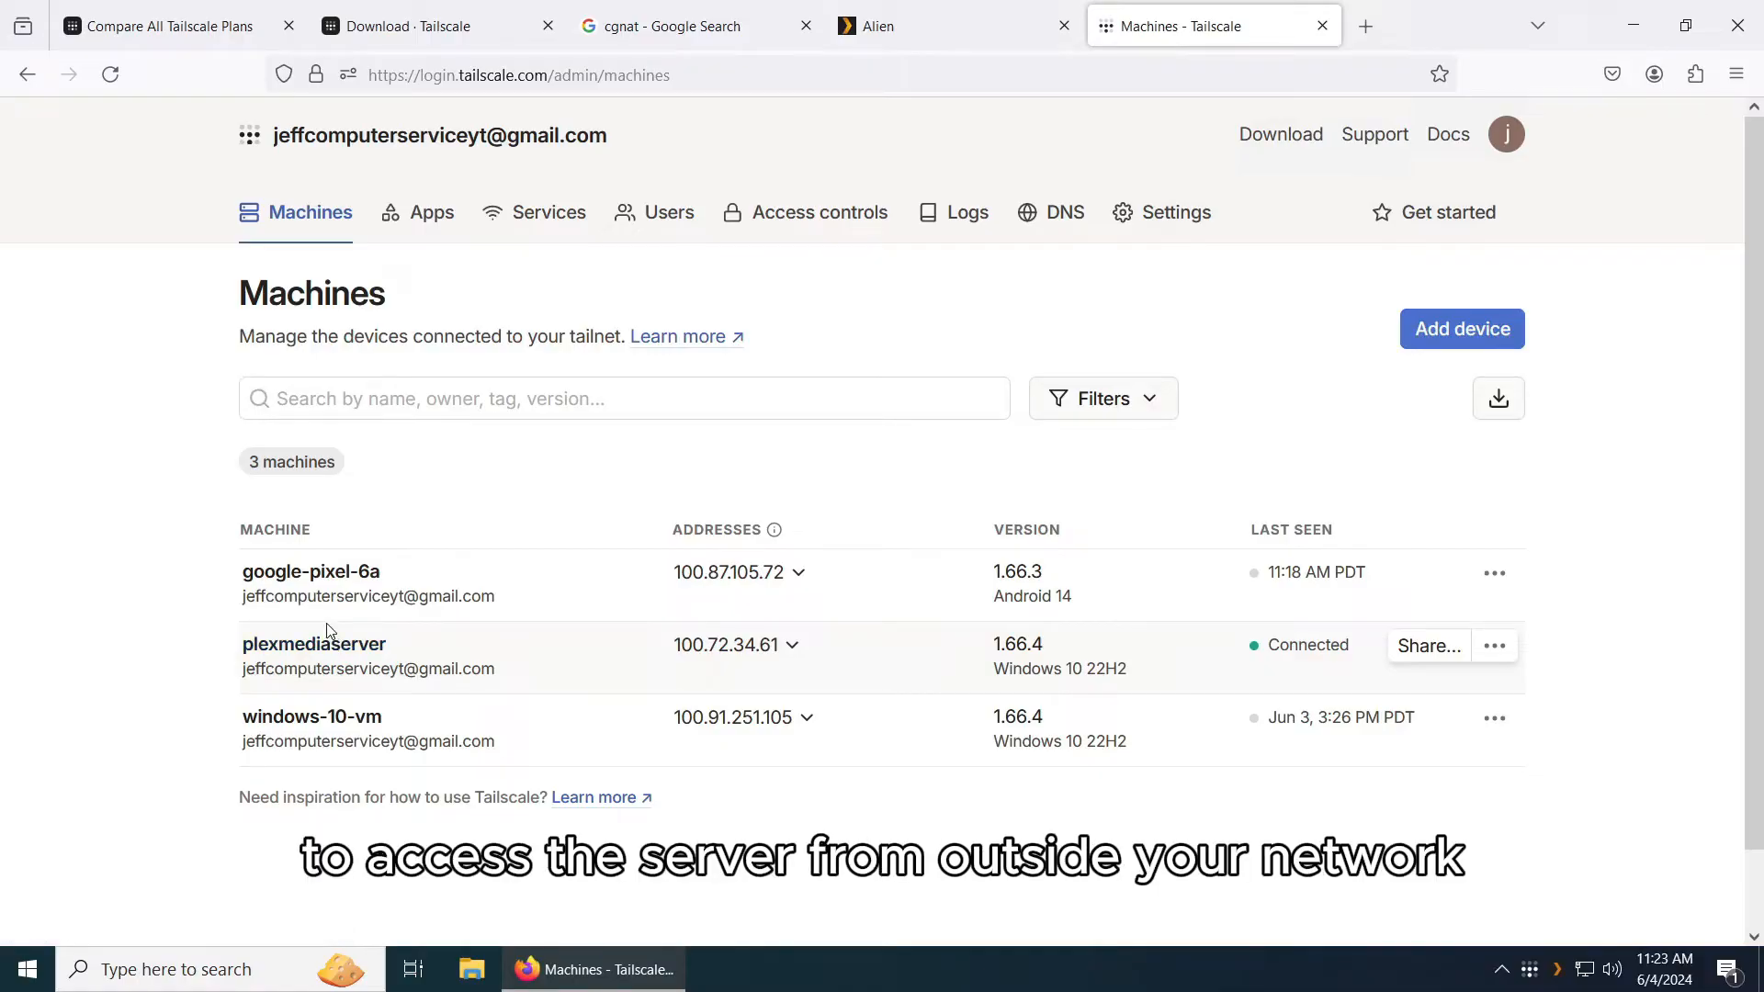
mouse_move(315, 644)
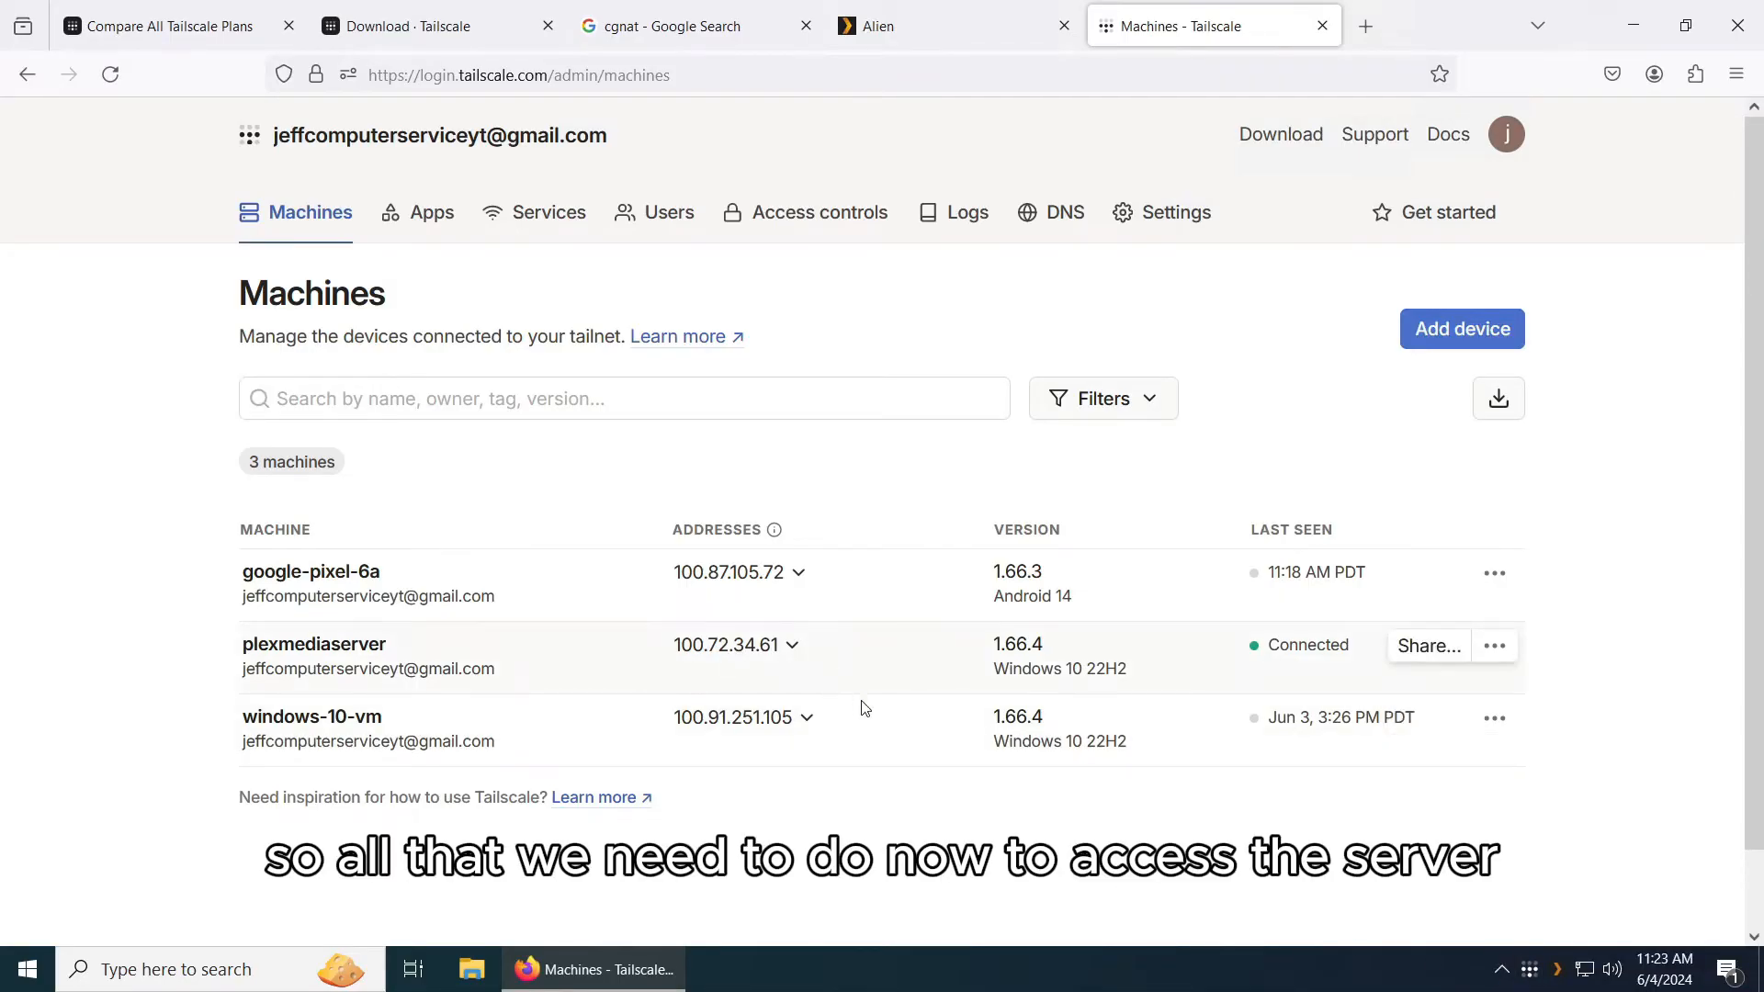
Copy plexmediaserver's IPv4 address 100.72.34.61 from the Tailscale machines list.
click(954, 24)
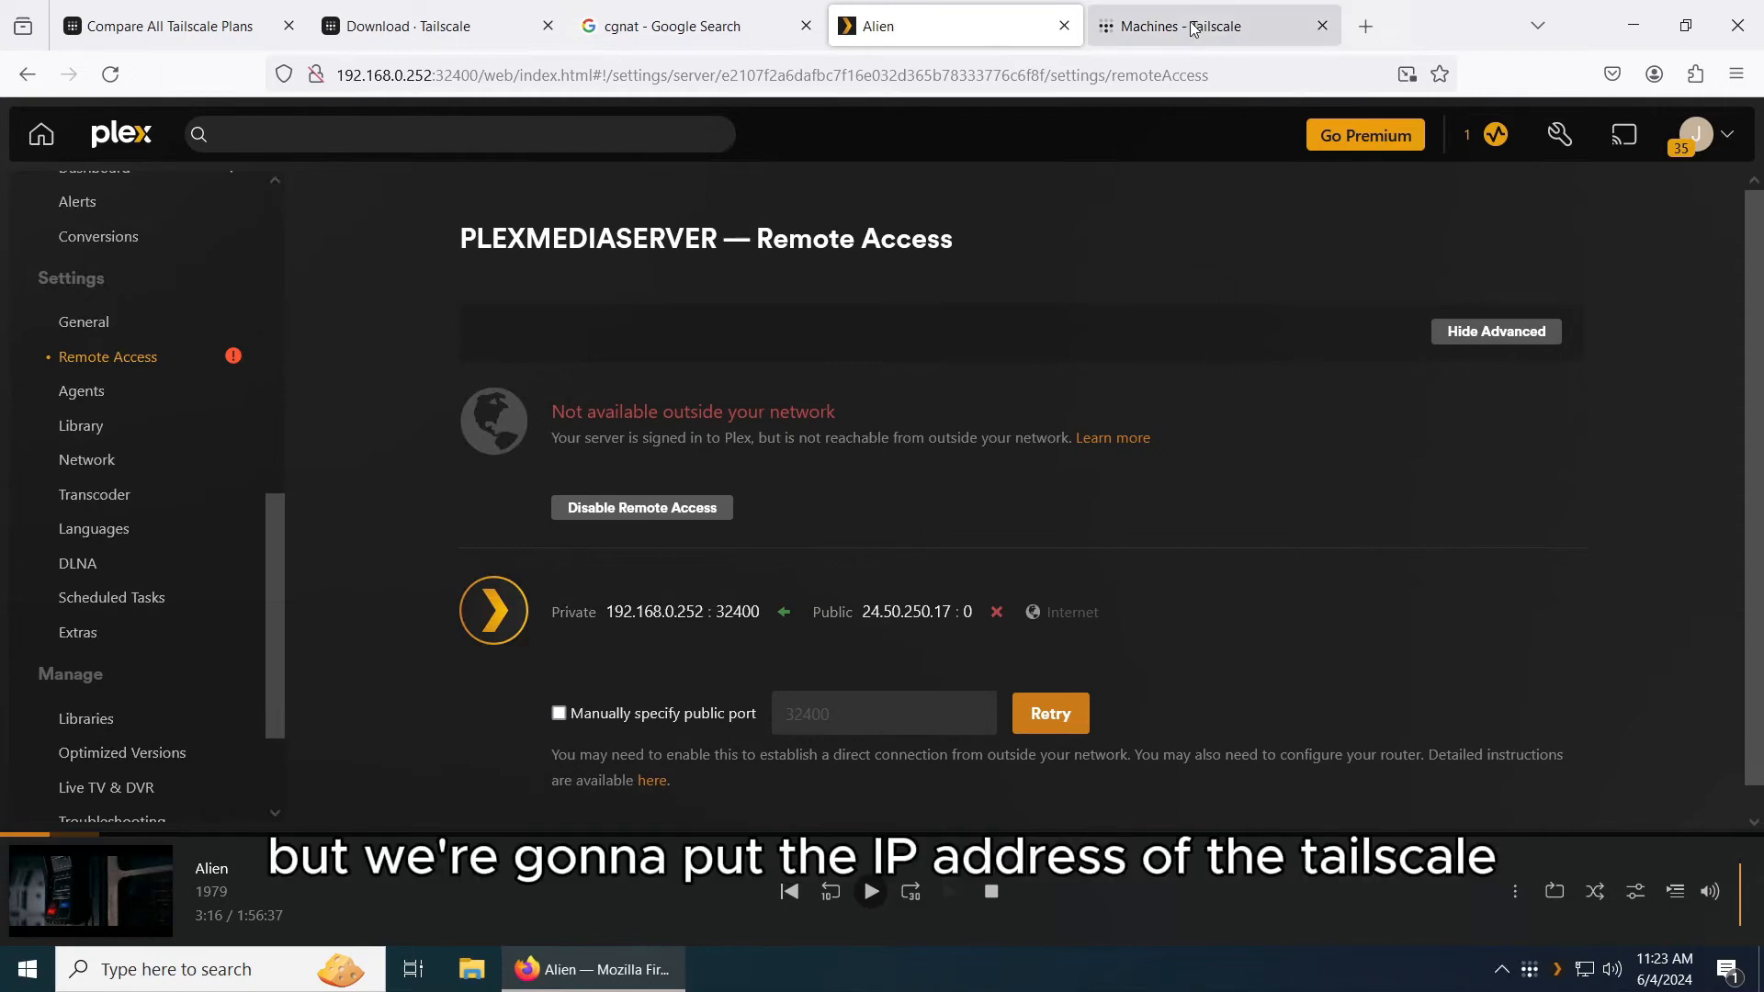
click(1213, 24)
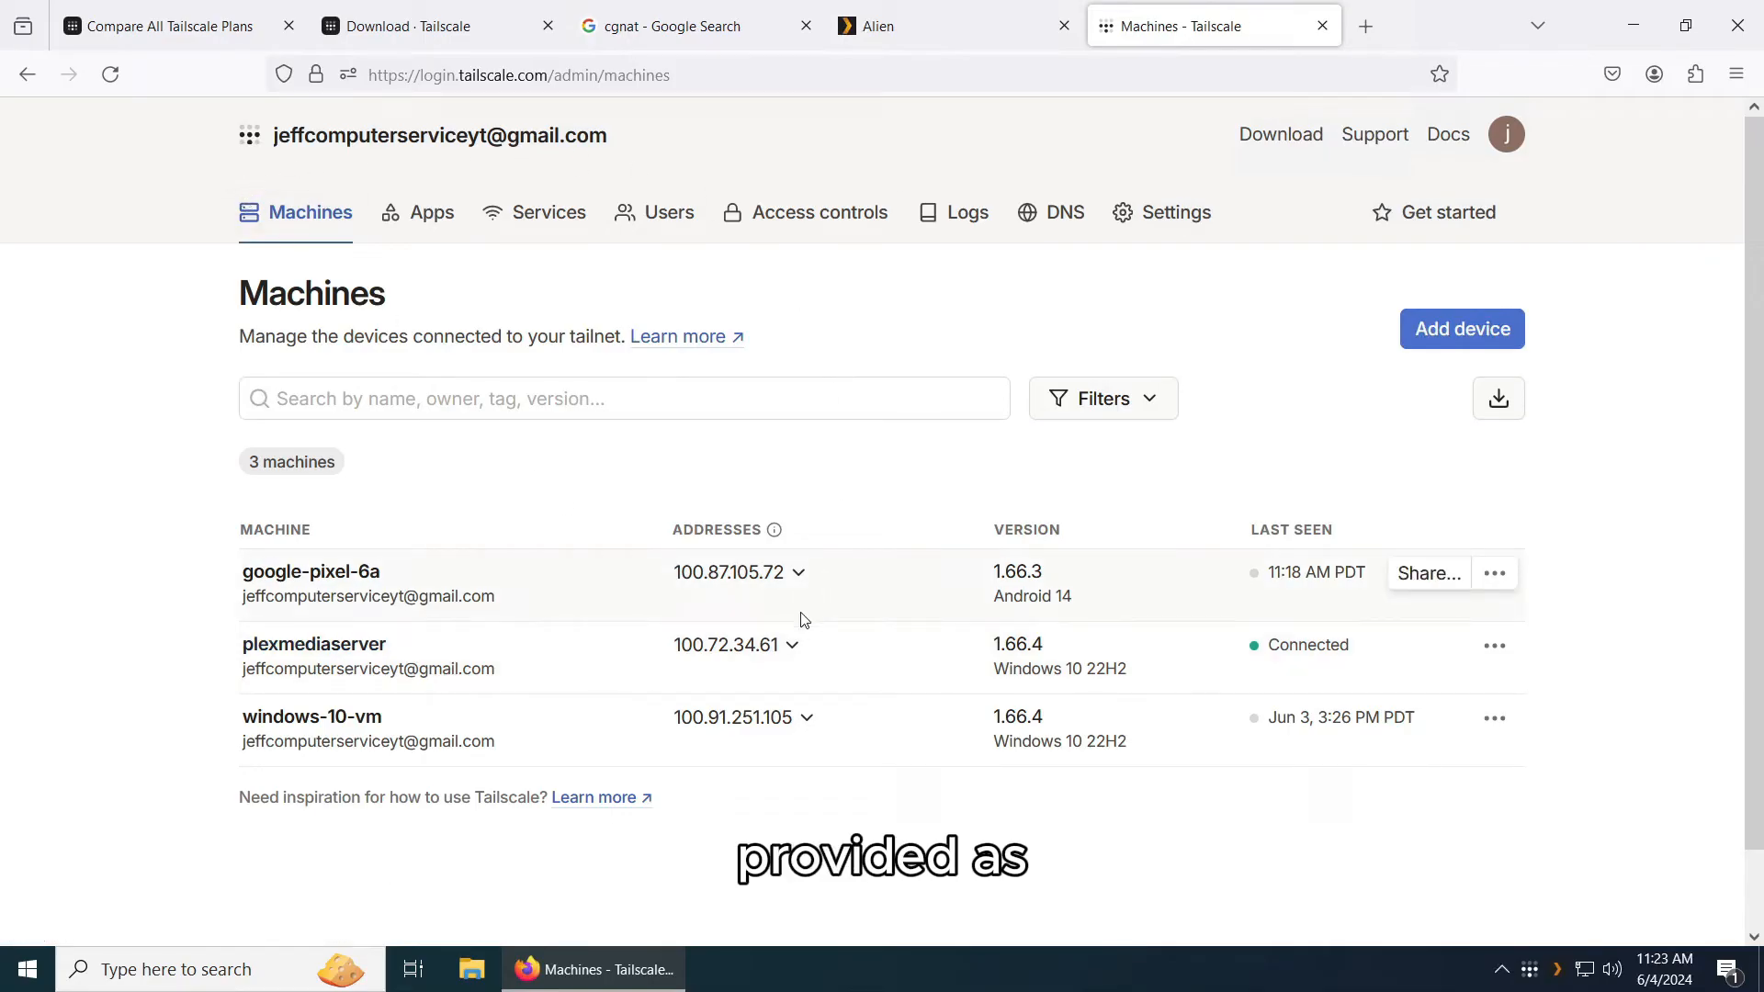
click(790, 645)
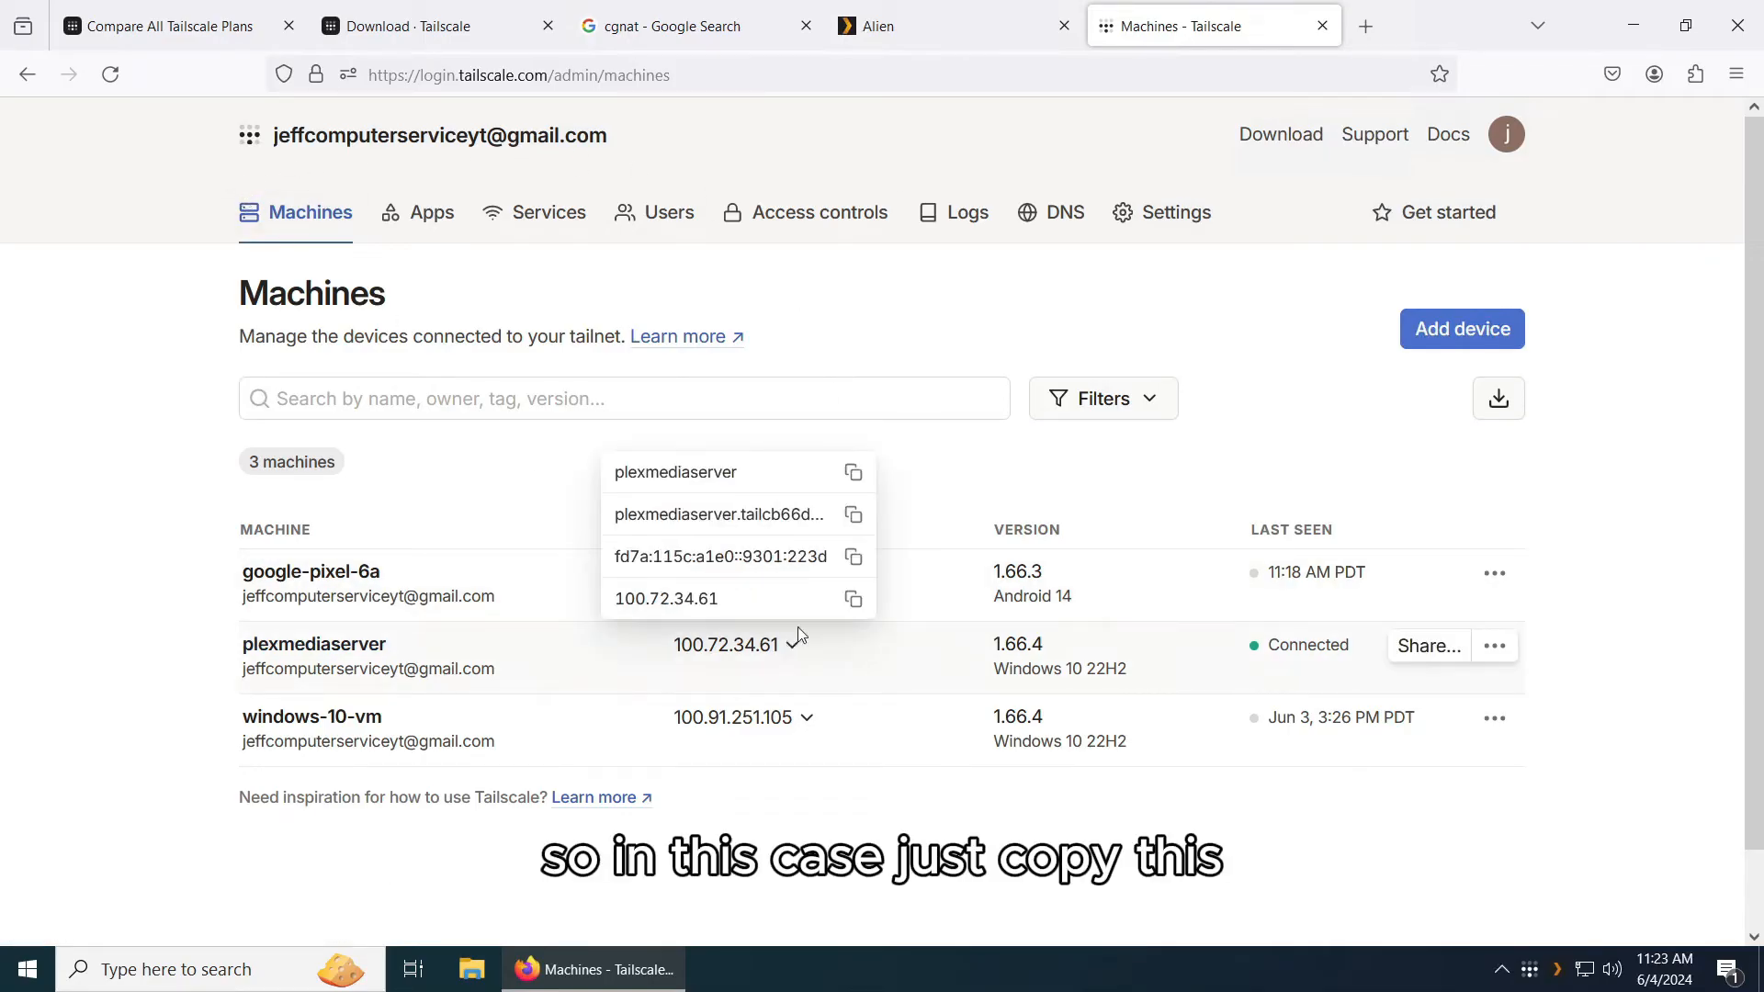
click(851, 597)
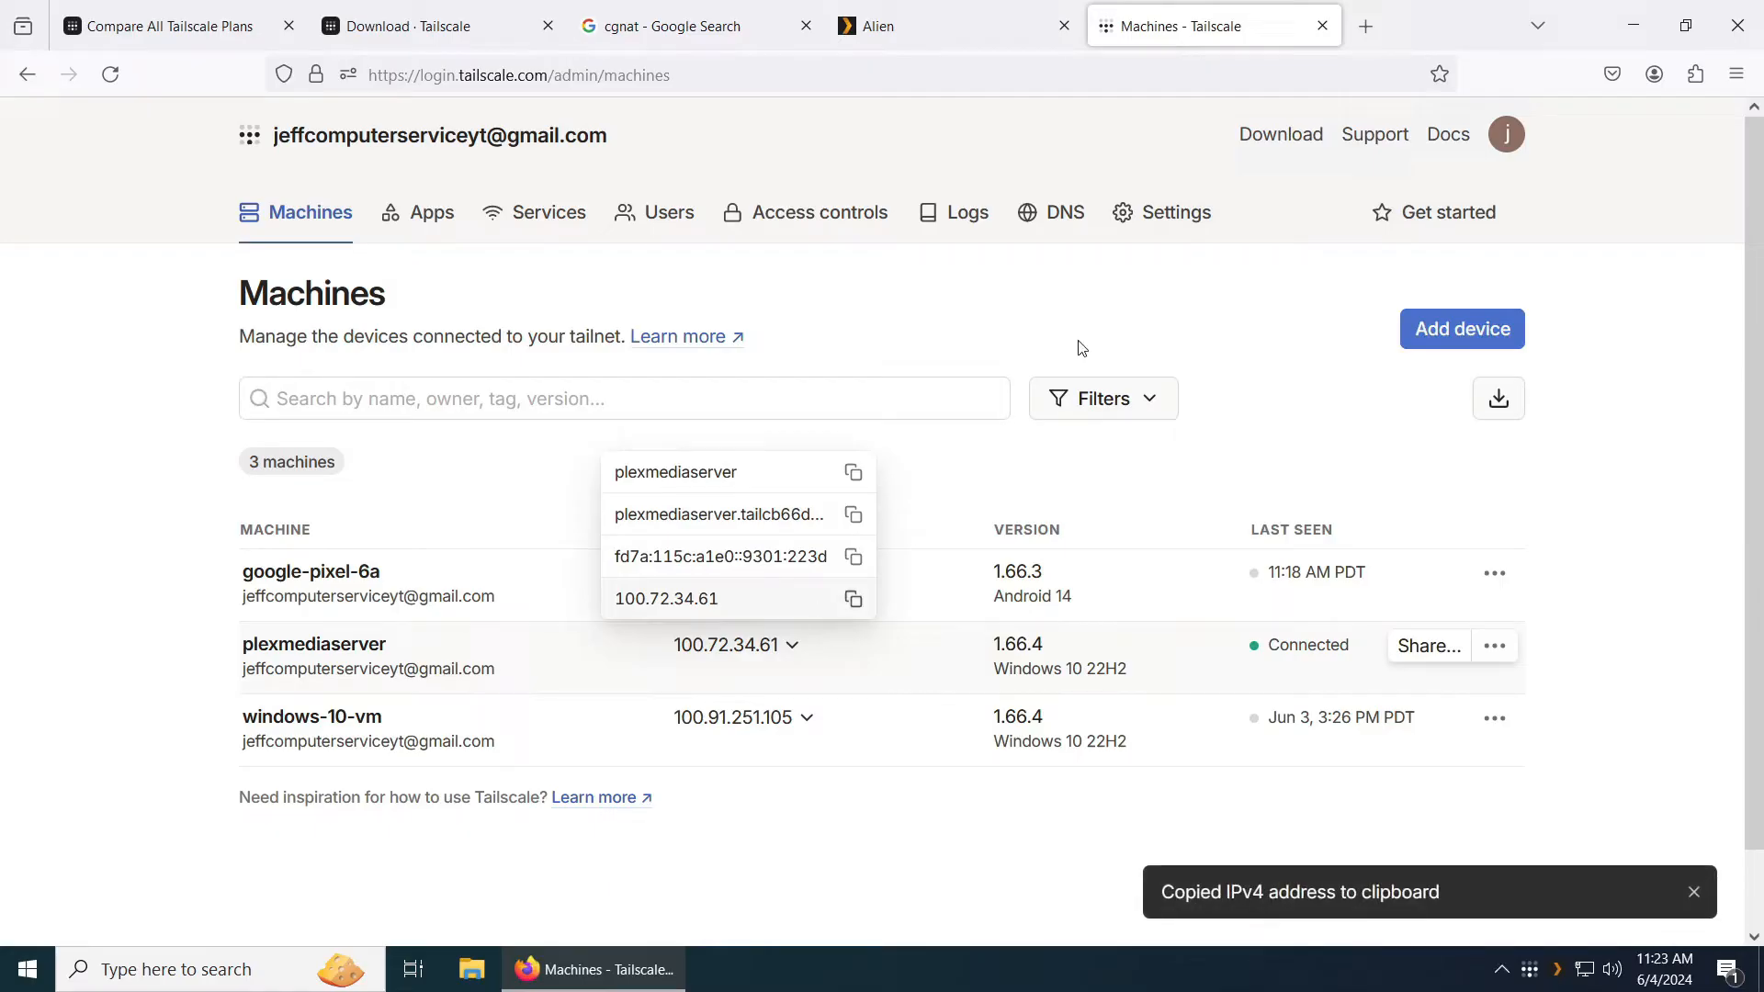
Browse to 100.72.34.61 in a new tab and try appending port :8096.
click(1365, 24)
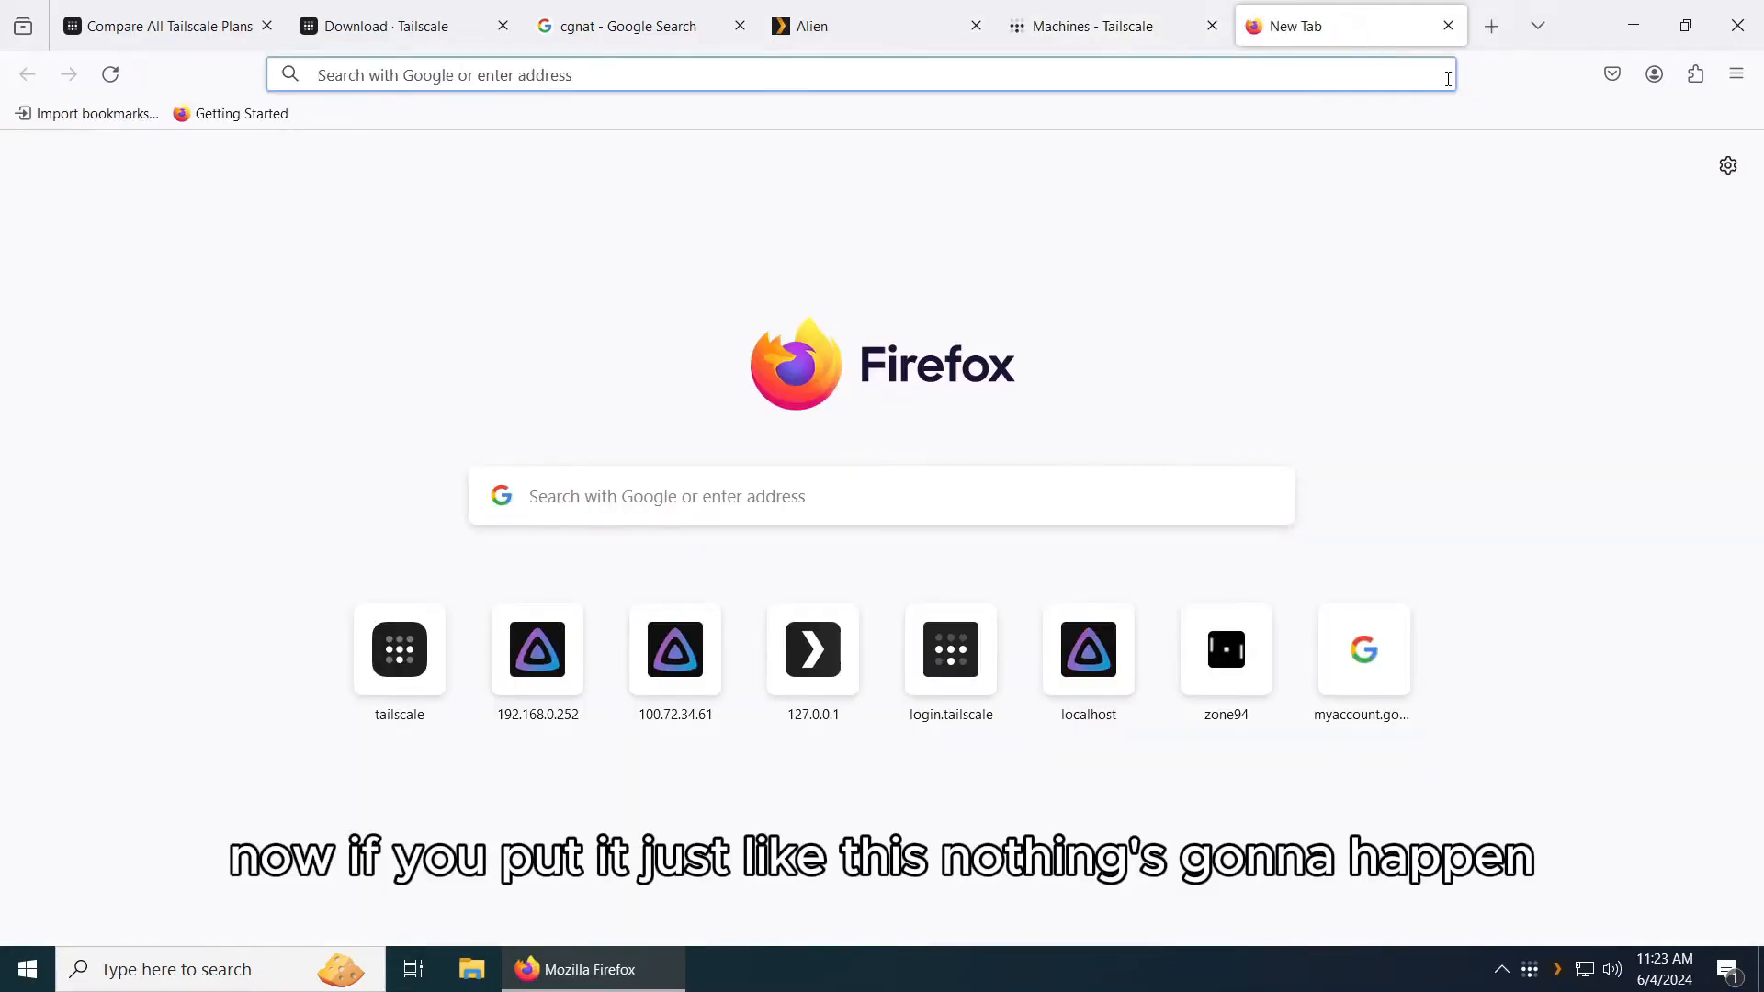
text(100.72.34.61)
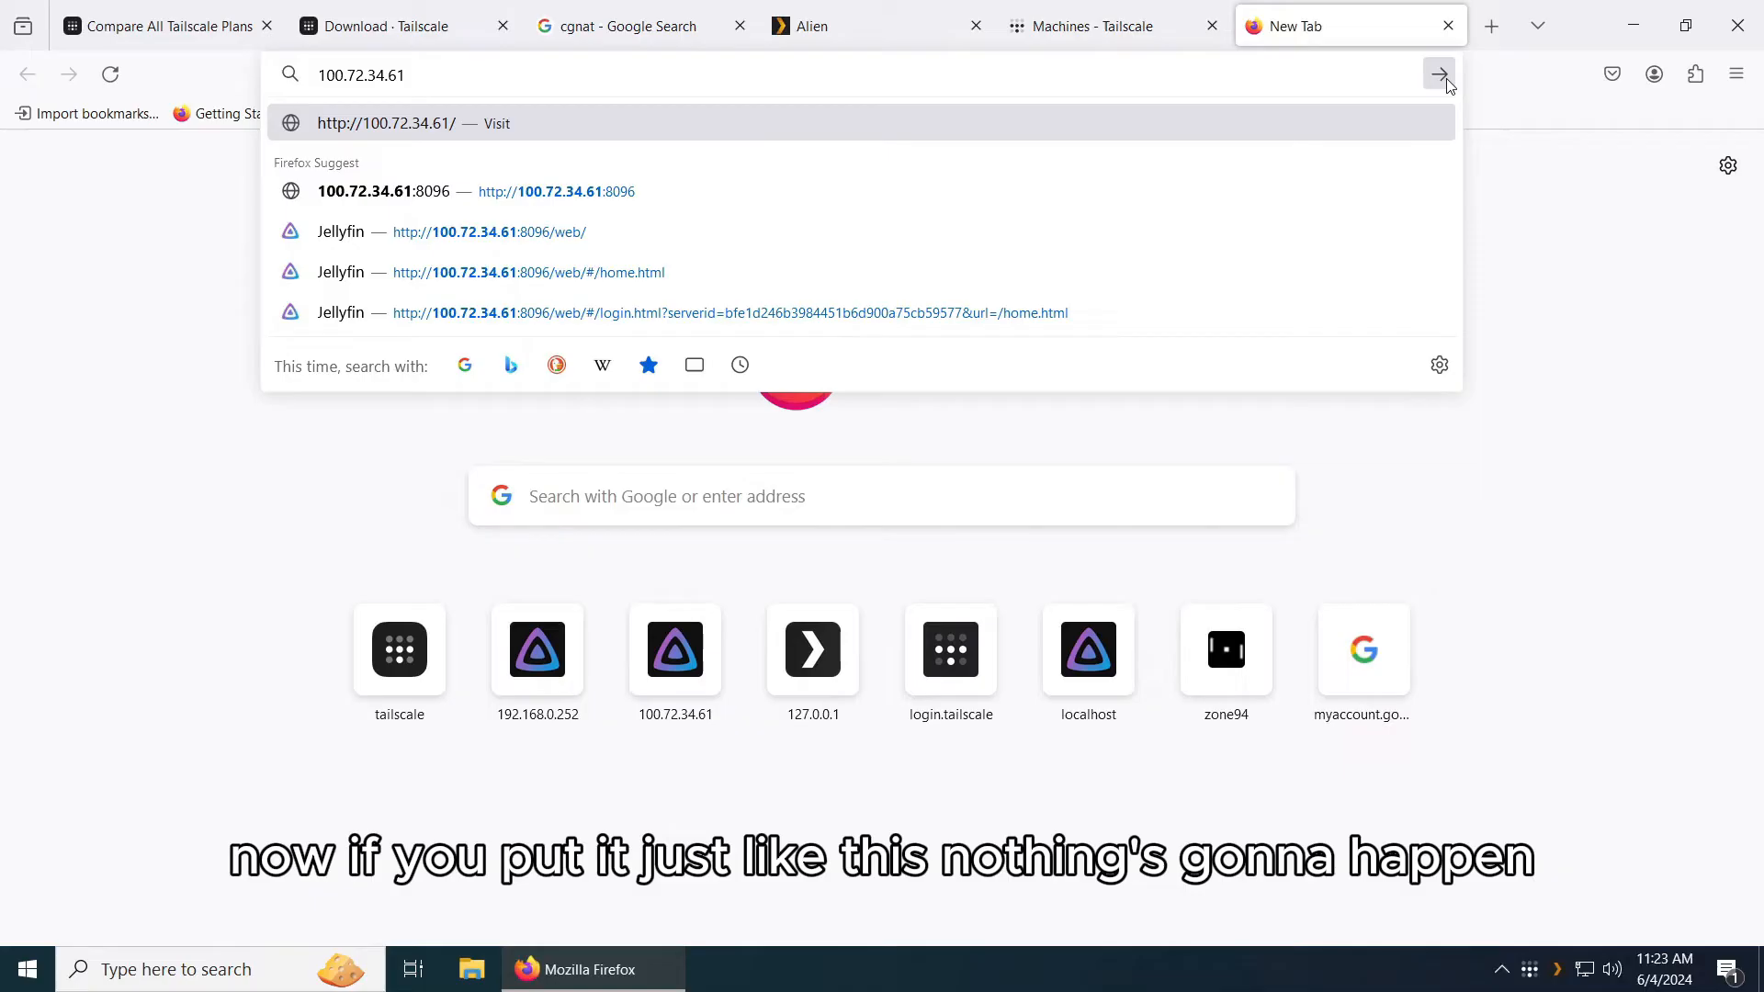
click(1441, 74)
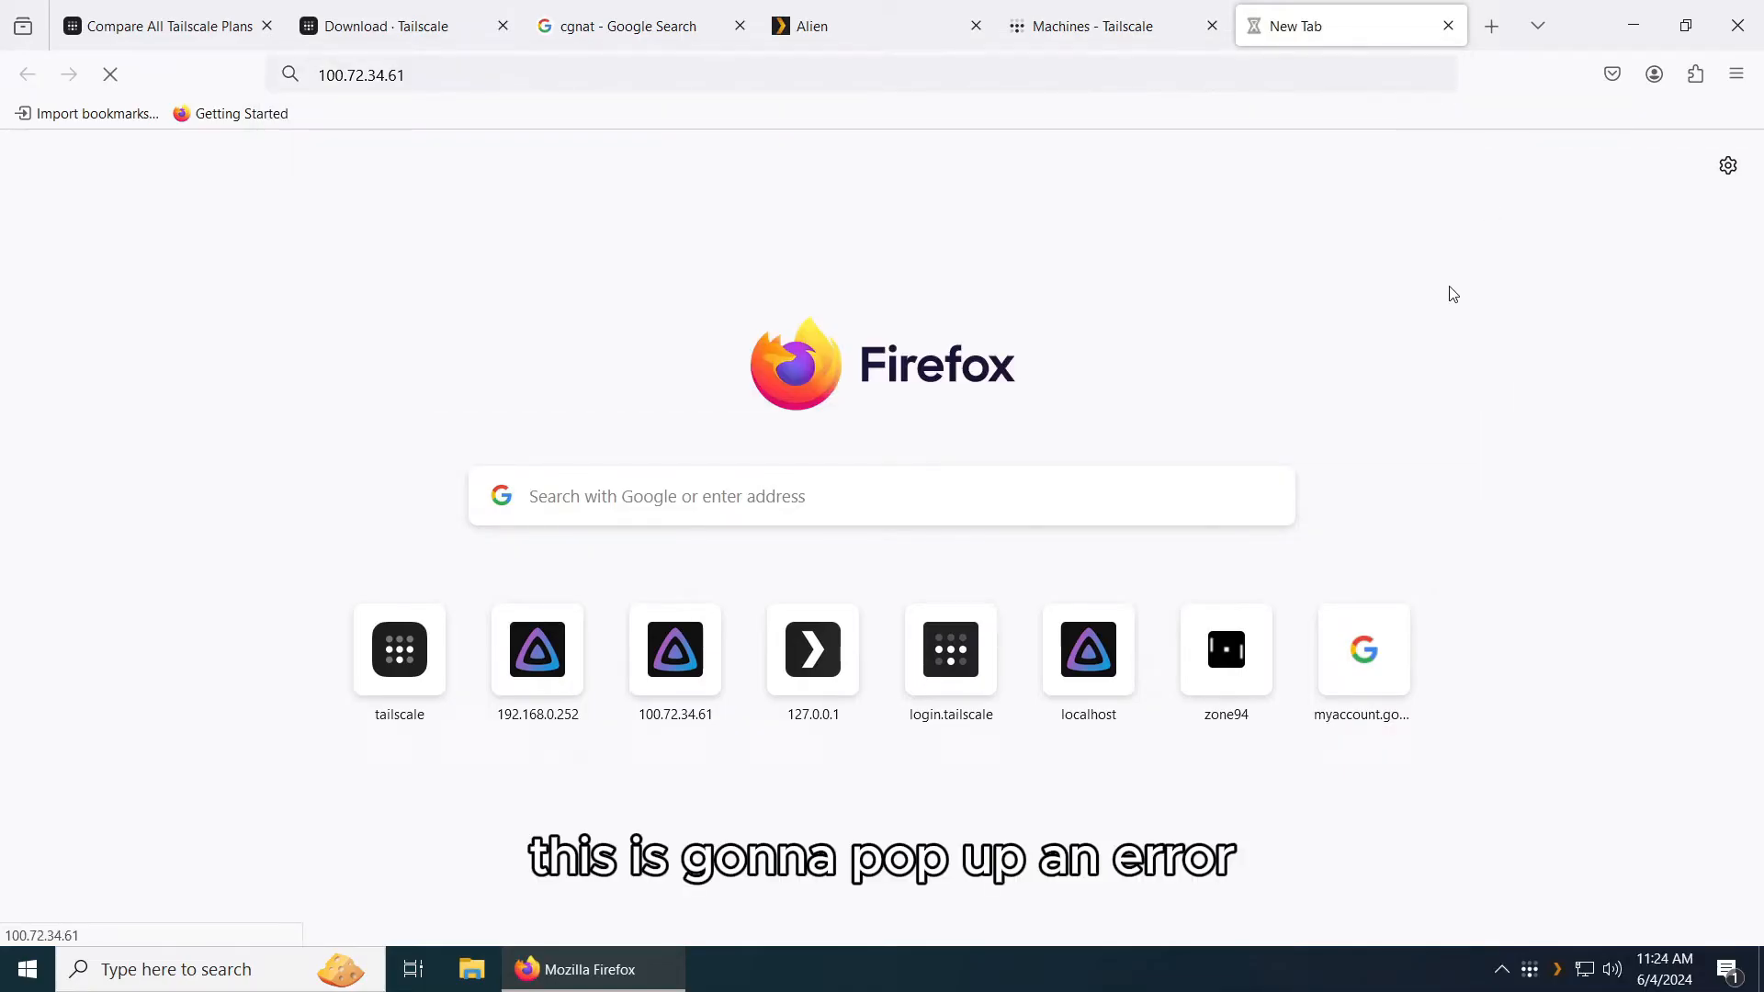
mouse_move(1055, 382)
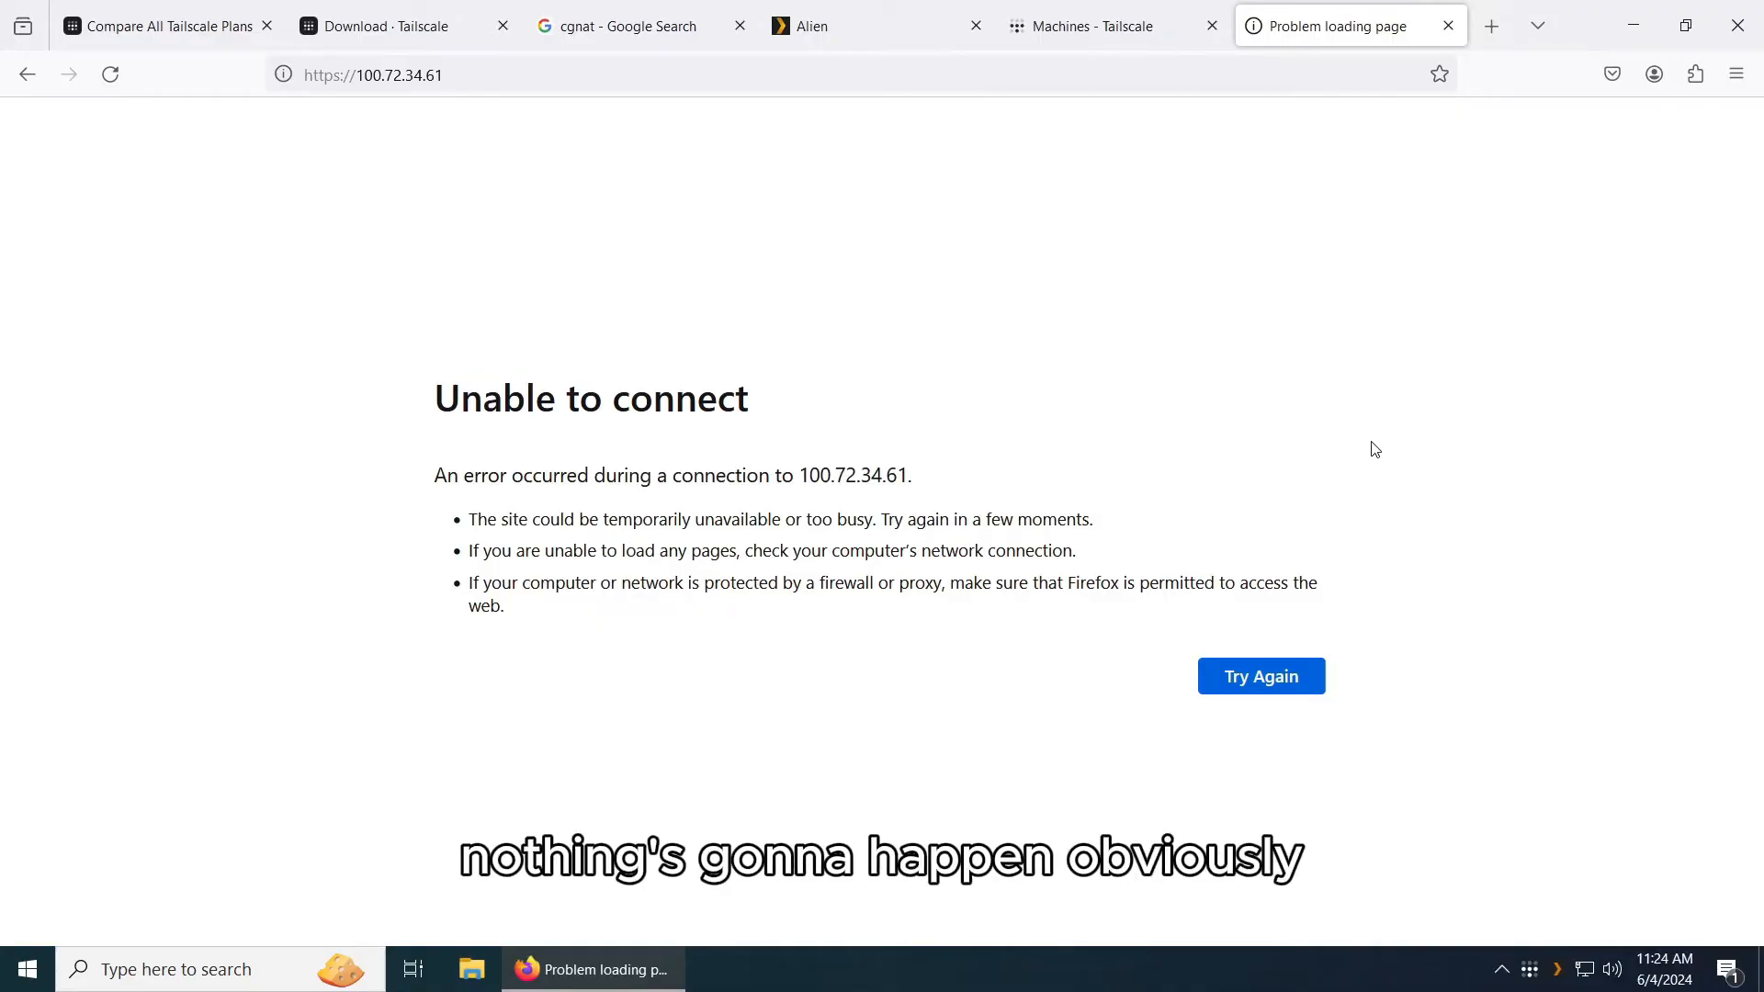
click(372, 73)
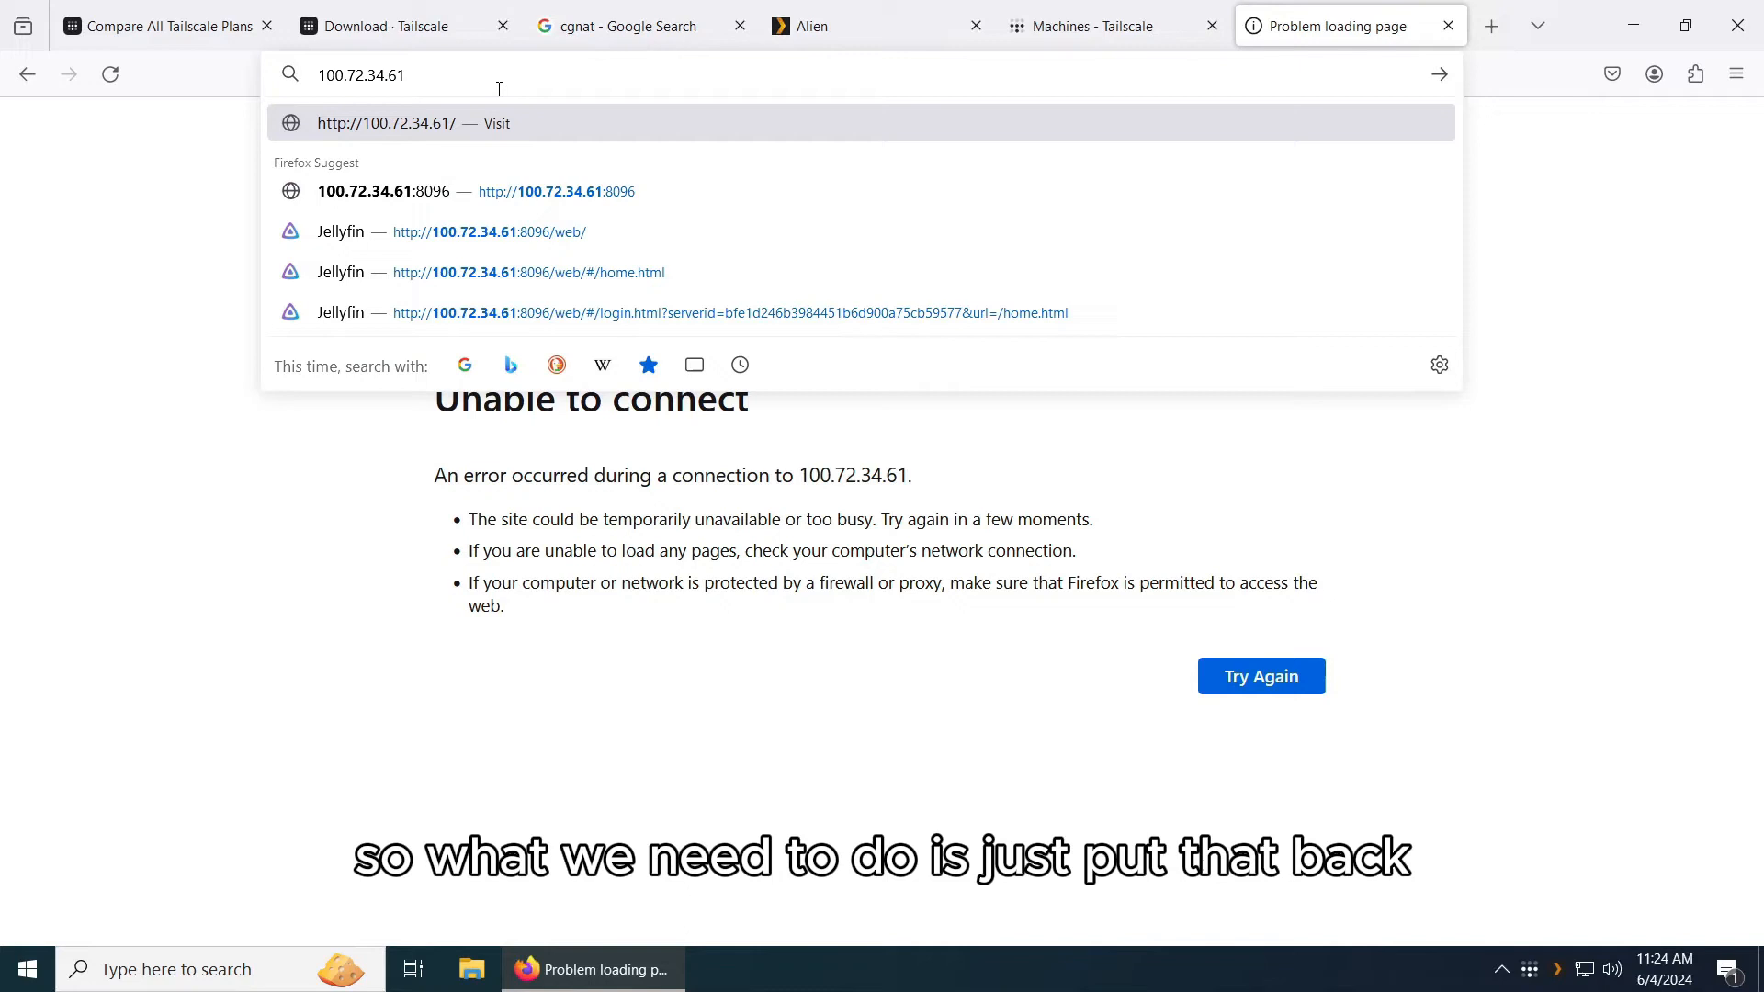
text(:8096/)
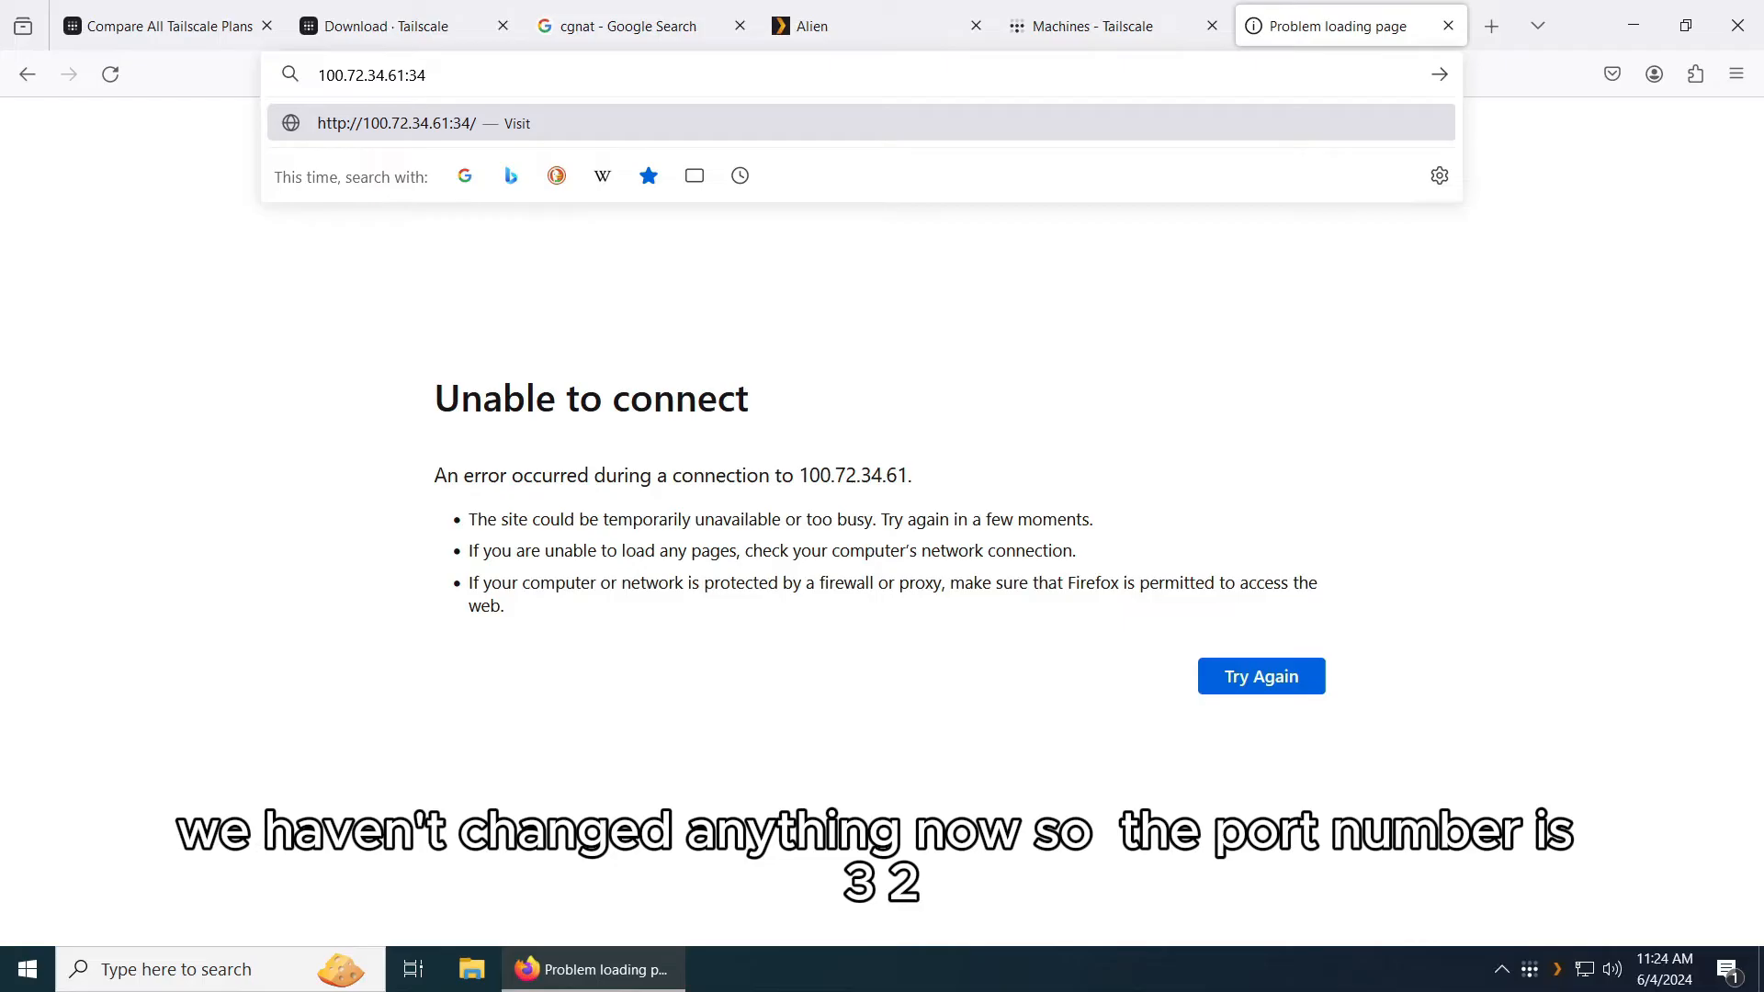
Correct the address to 100.72.34.61:32400 after checking Plex's port, reaching the Plex Web sign-in.
click(878, 24)
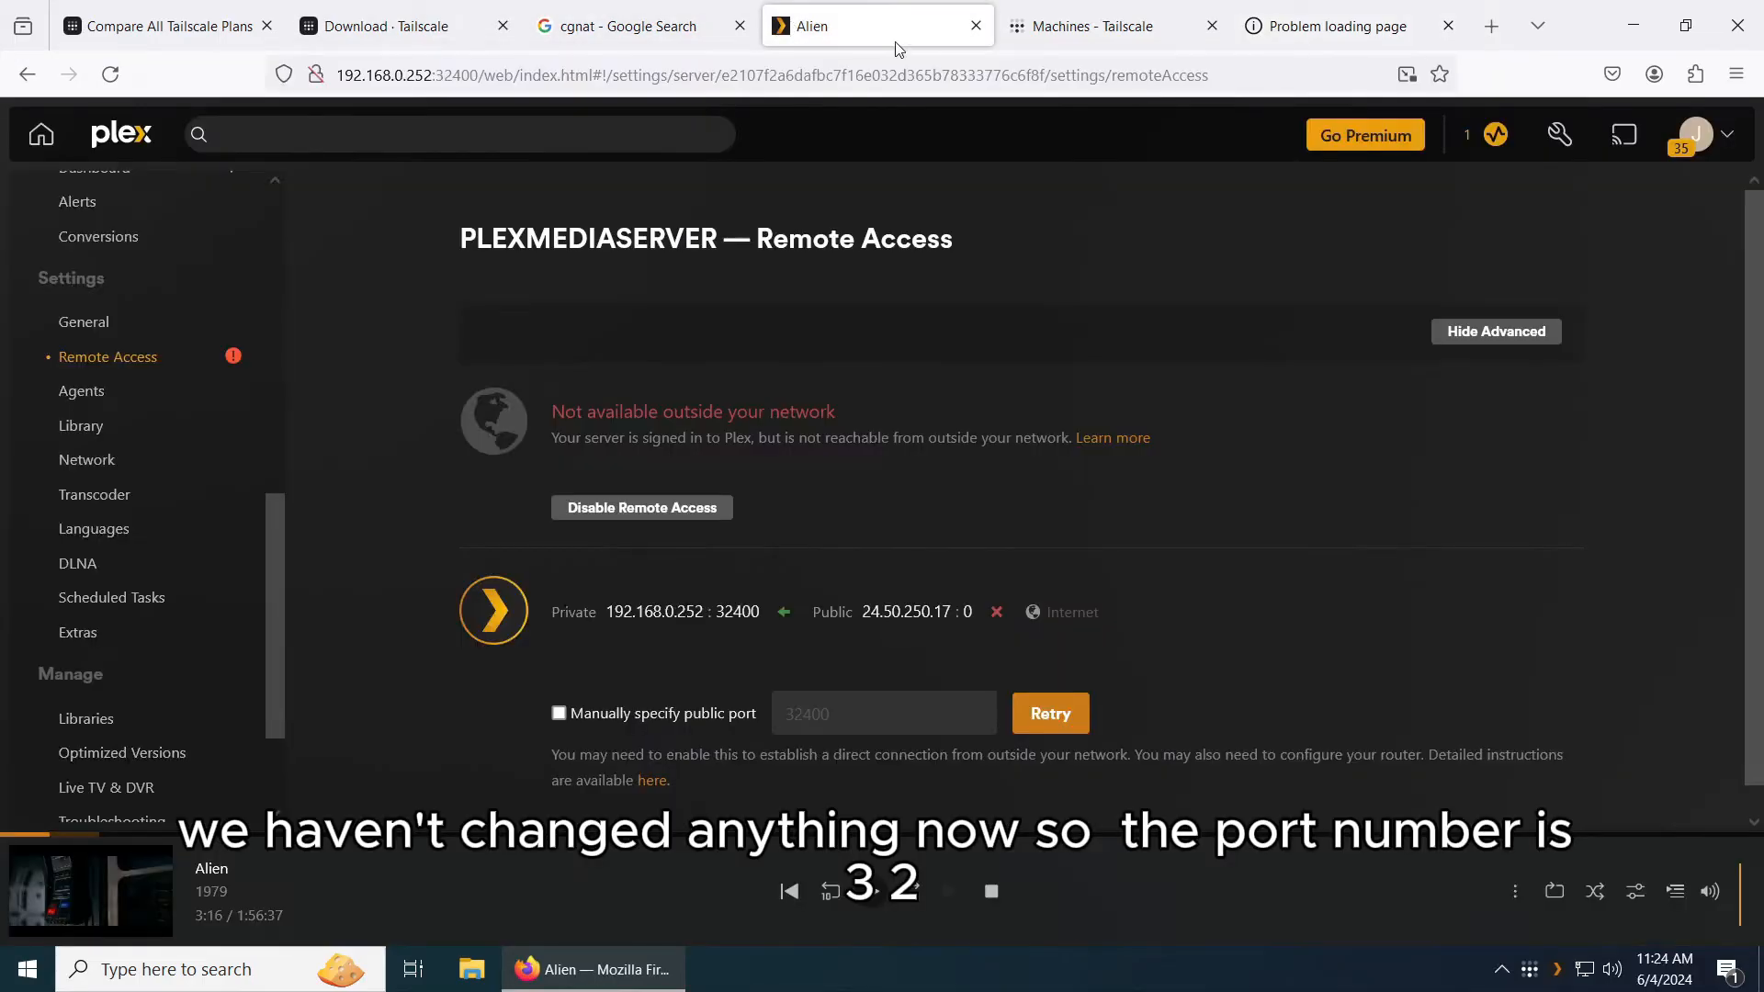
click(1335, 24)
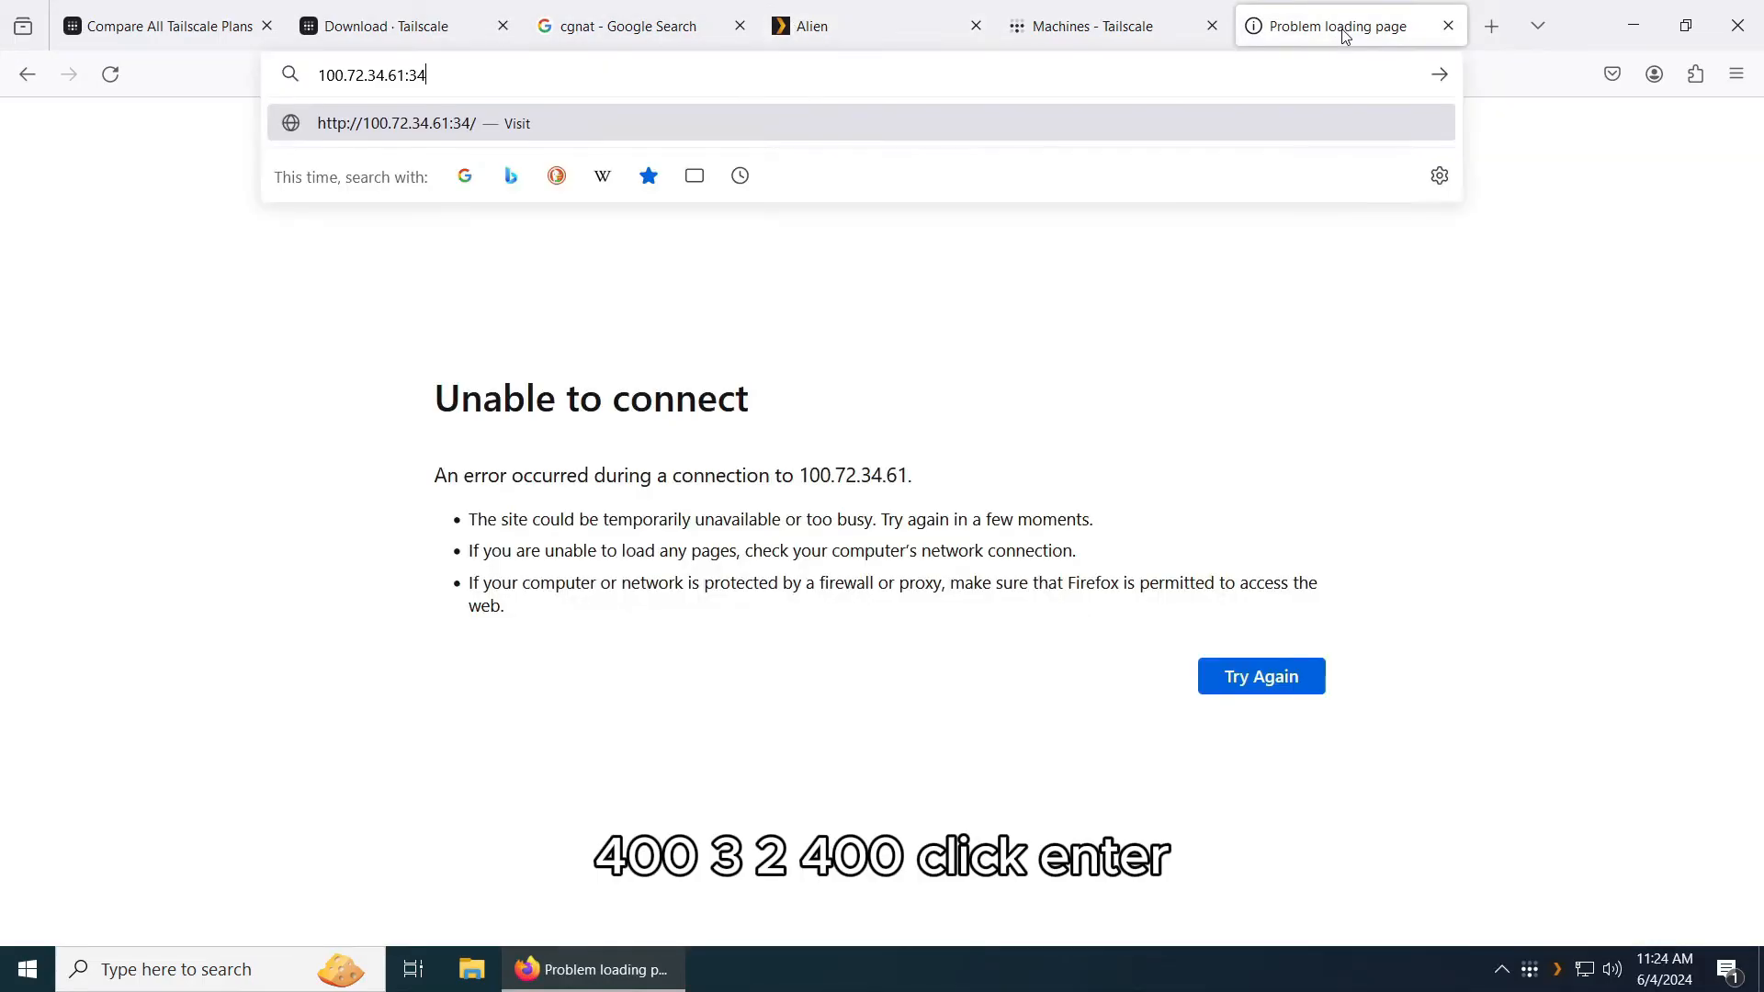
key(Backspace)
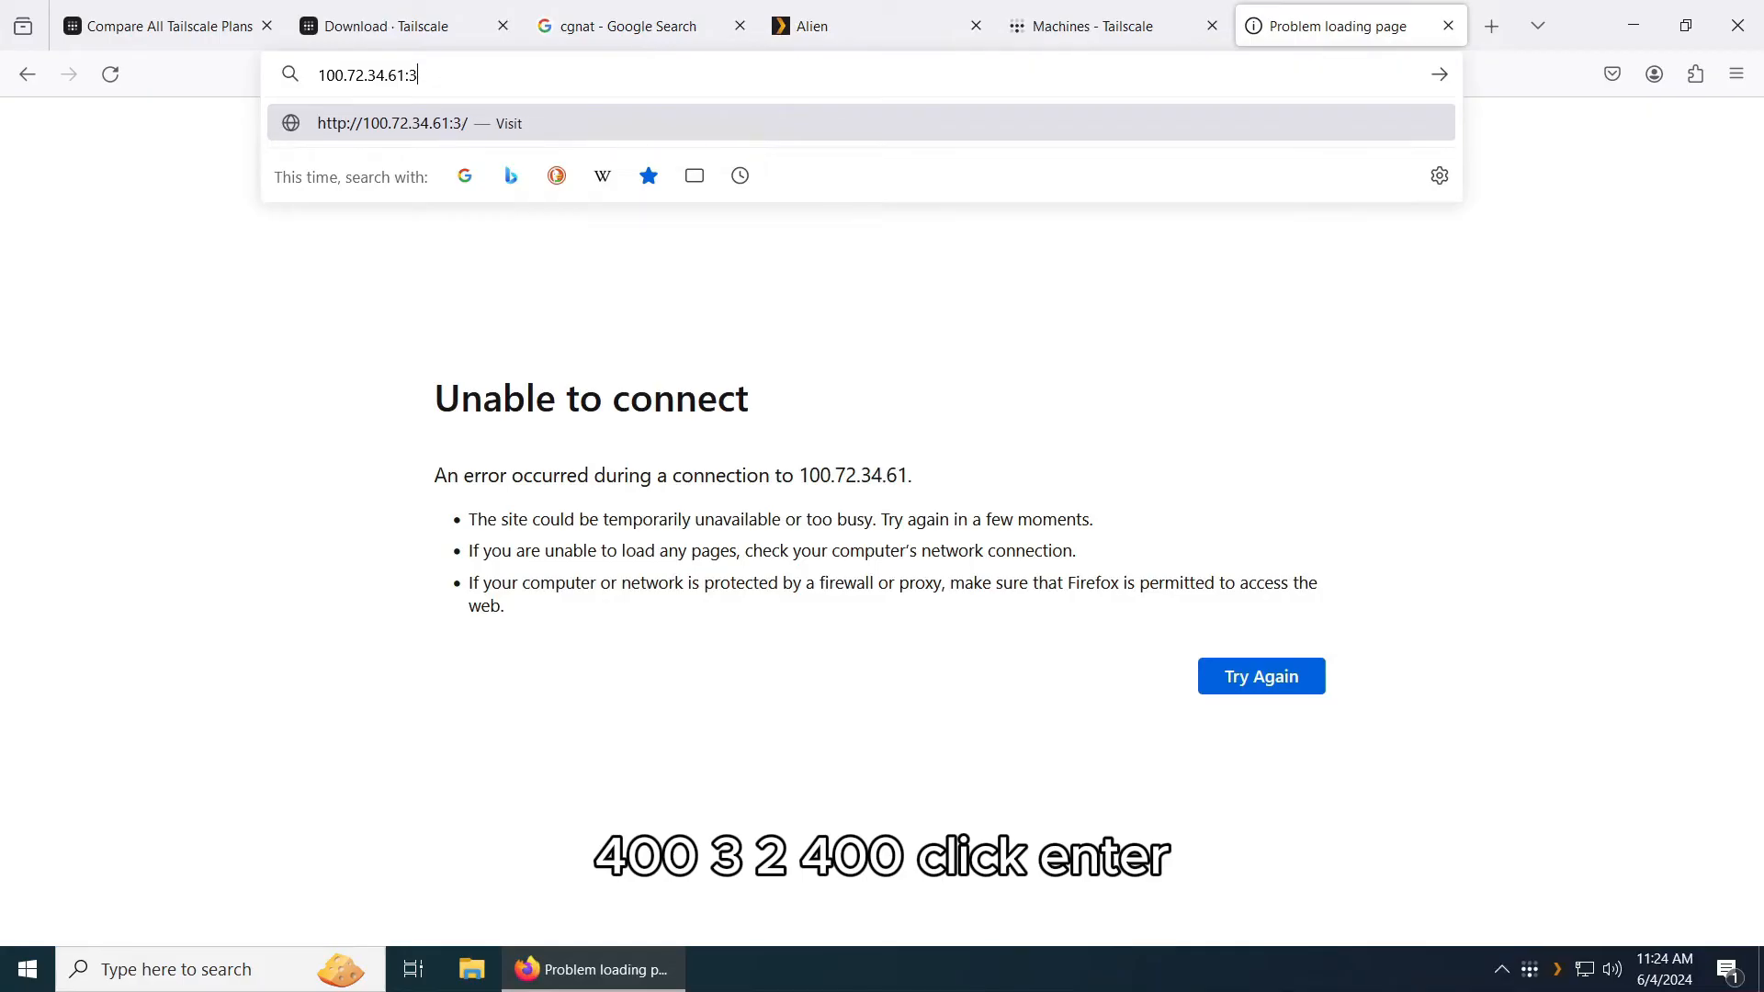
text(2400)
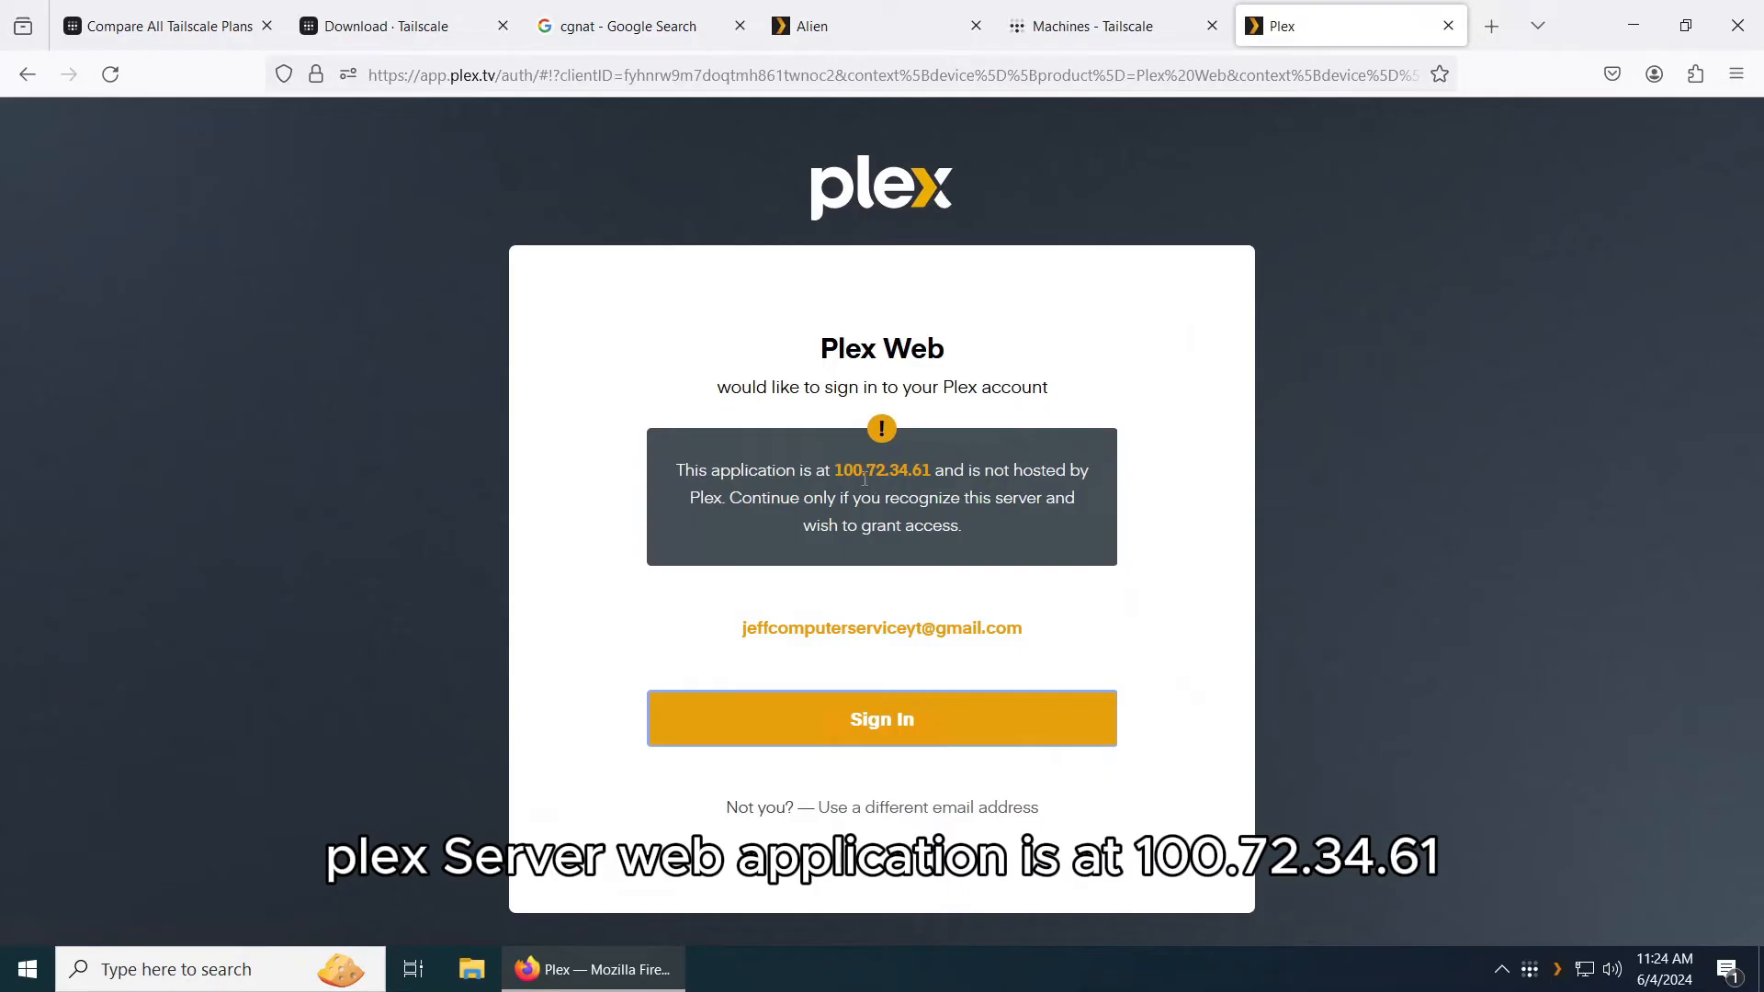
mouse_move(901, 495)
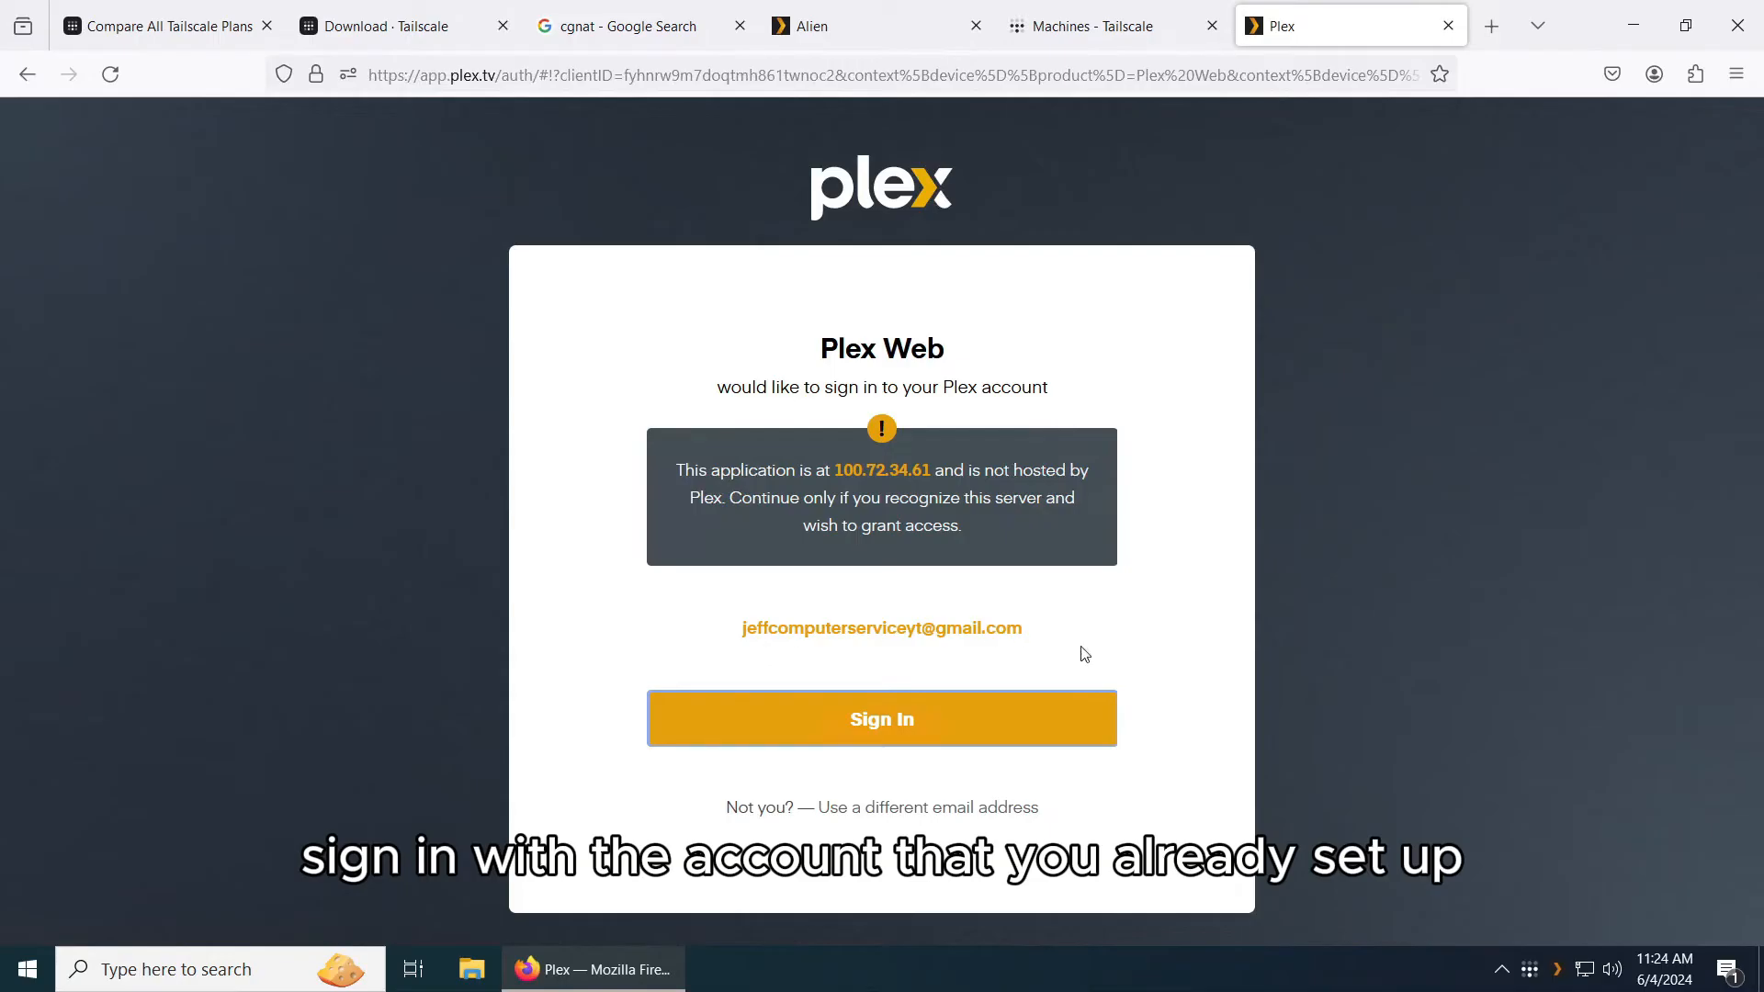
Sign in to Plex Web with the existing account so the home page loads over Tailscale.
click(880, 718)
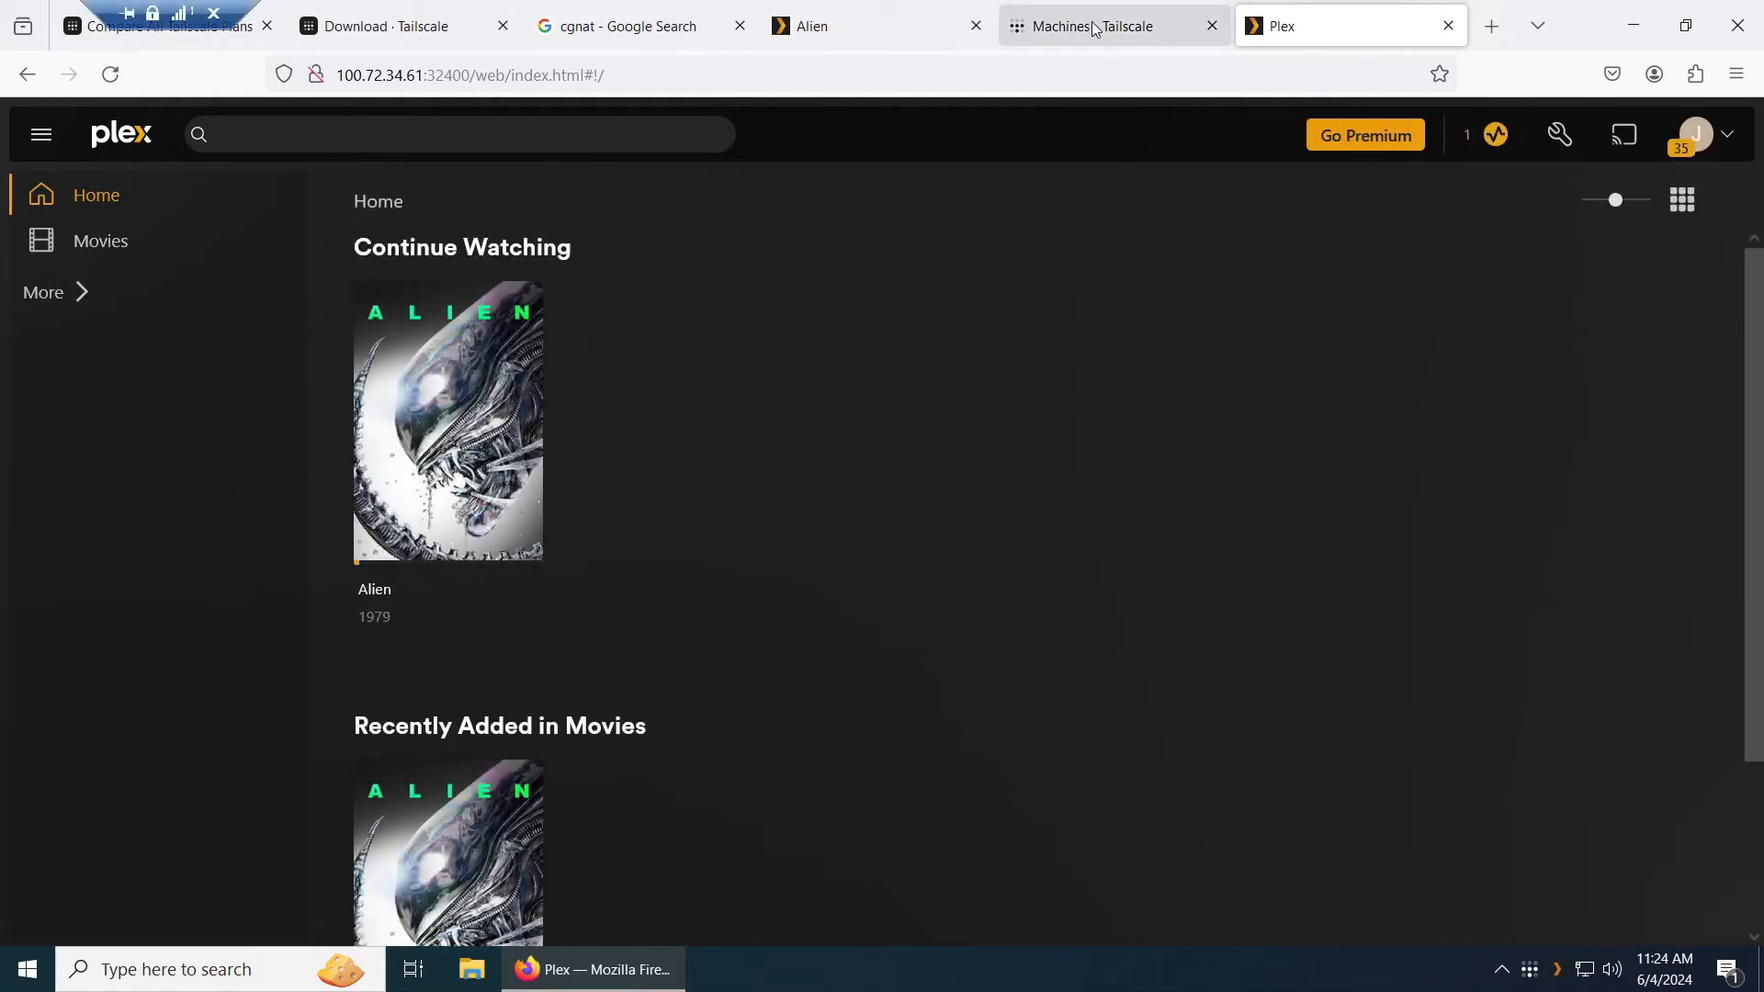
click(1086, 24)
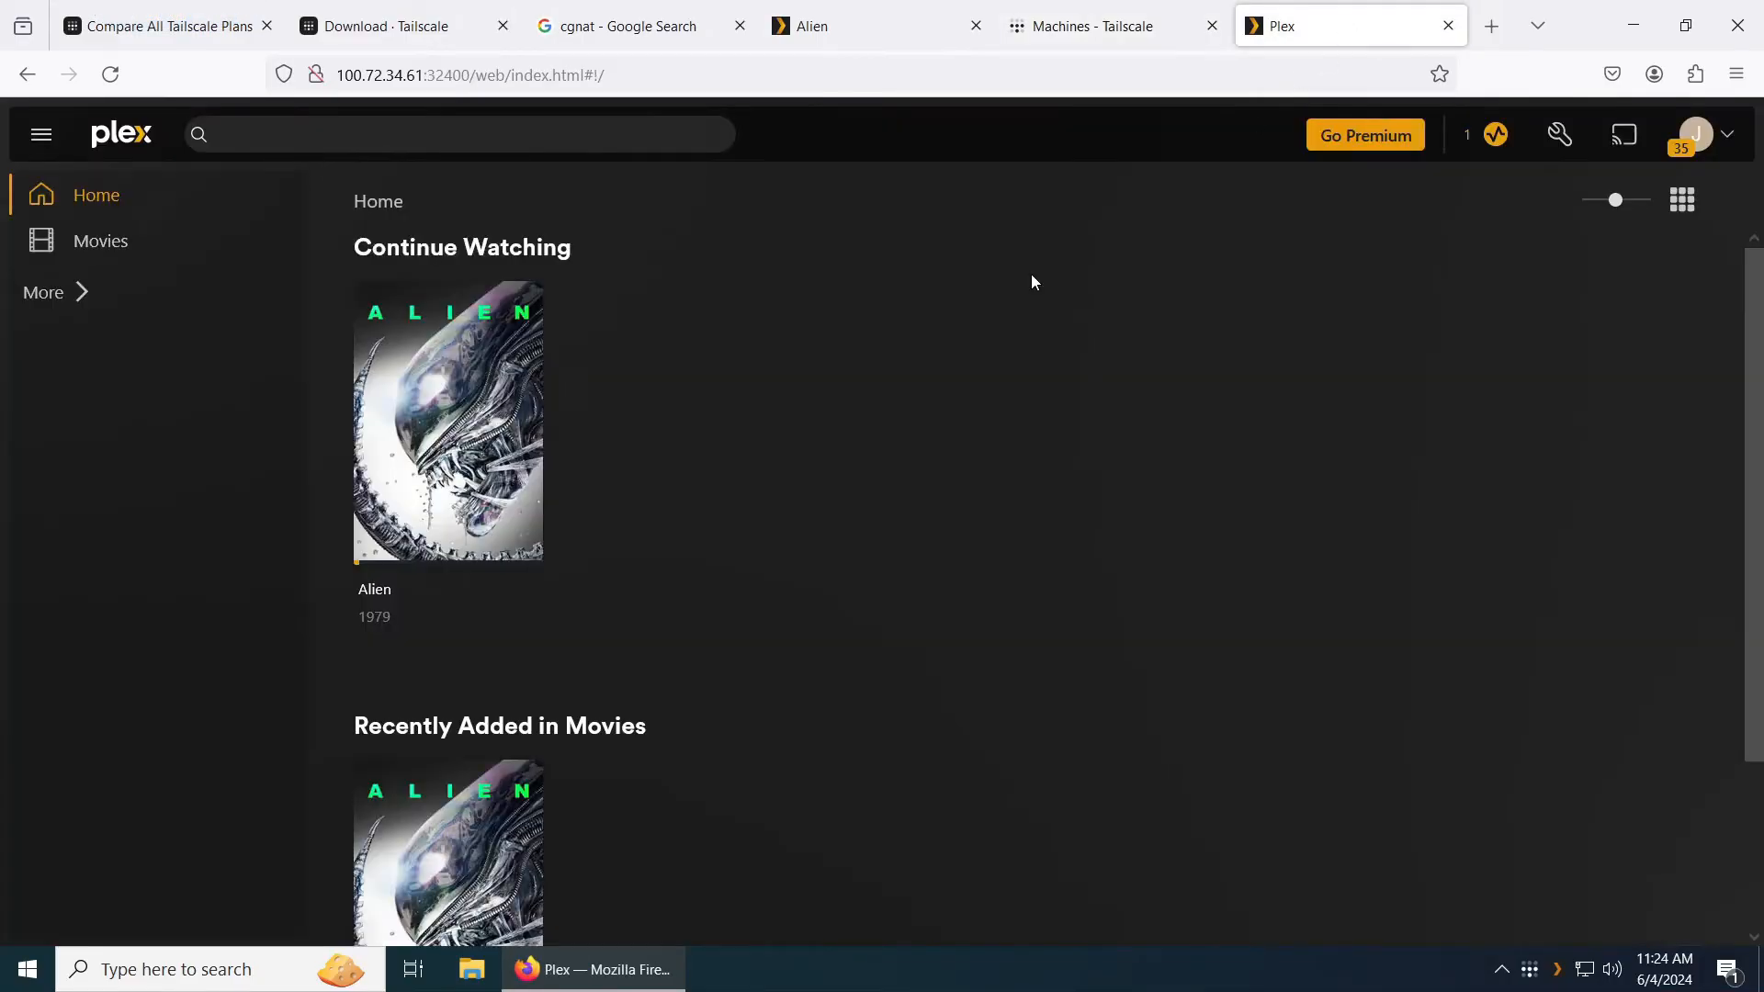
click(446, 423)
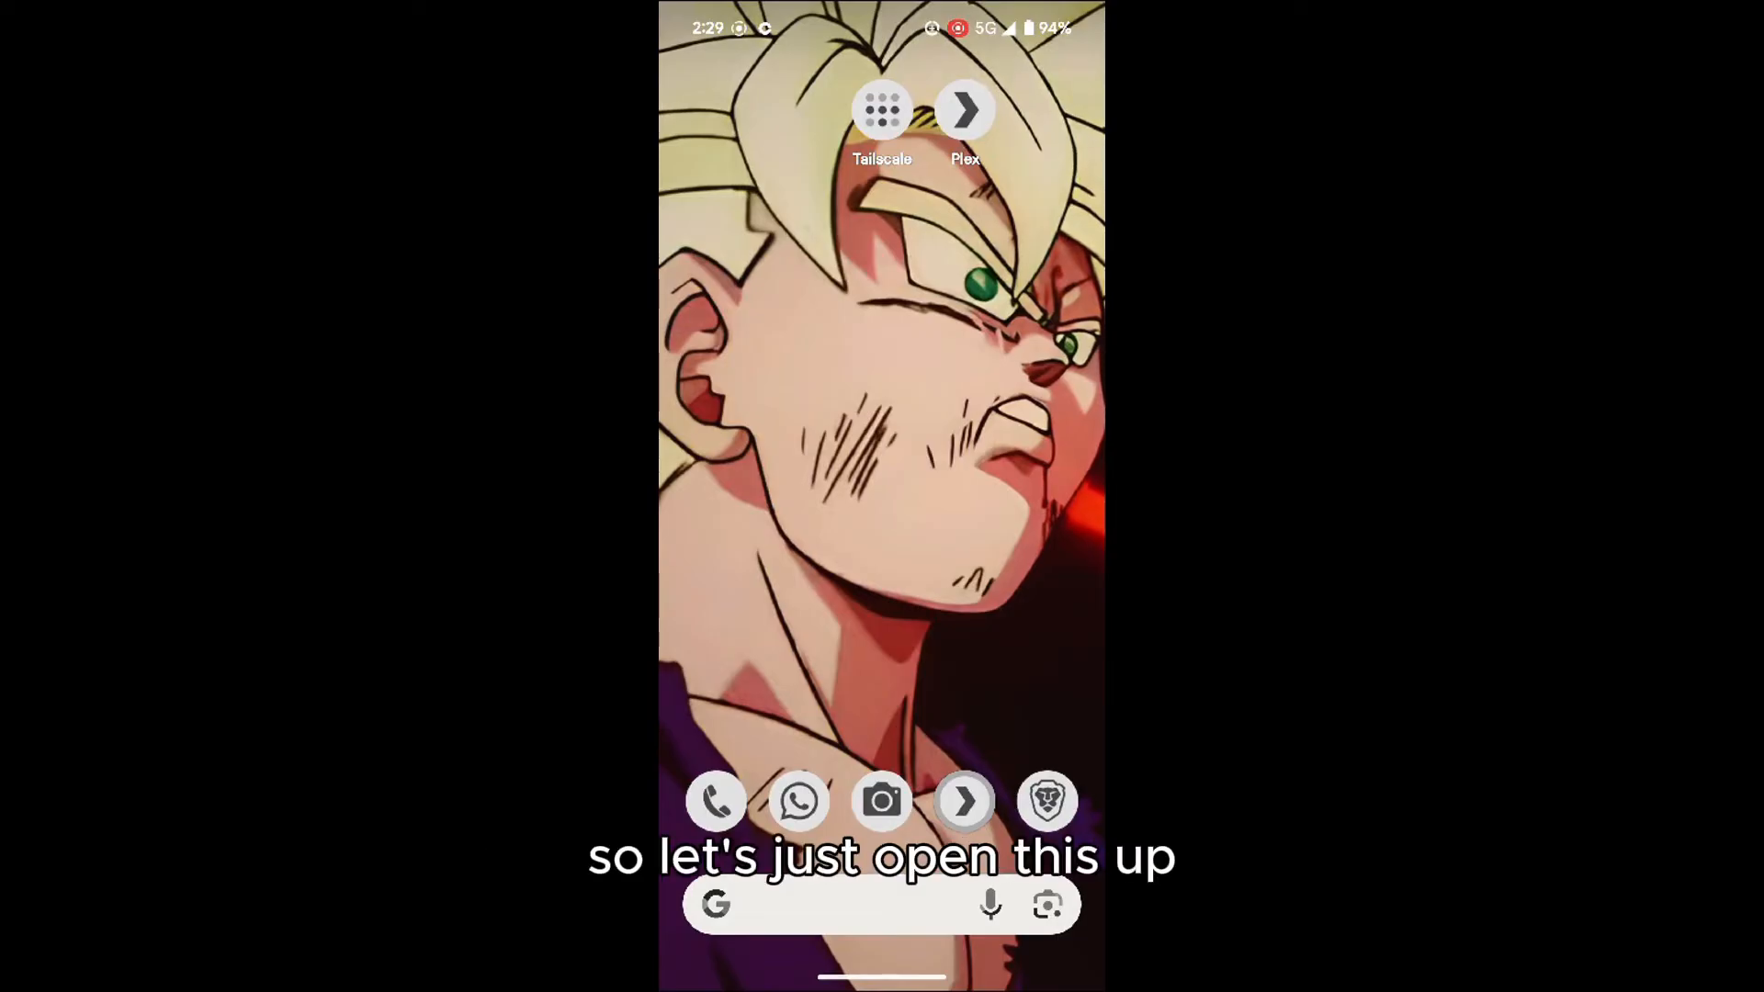
Connect the phone to the tailnet in the Tailscale app, then launch the Plex app.
click(882, 109)
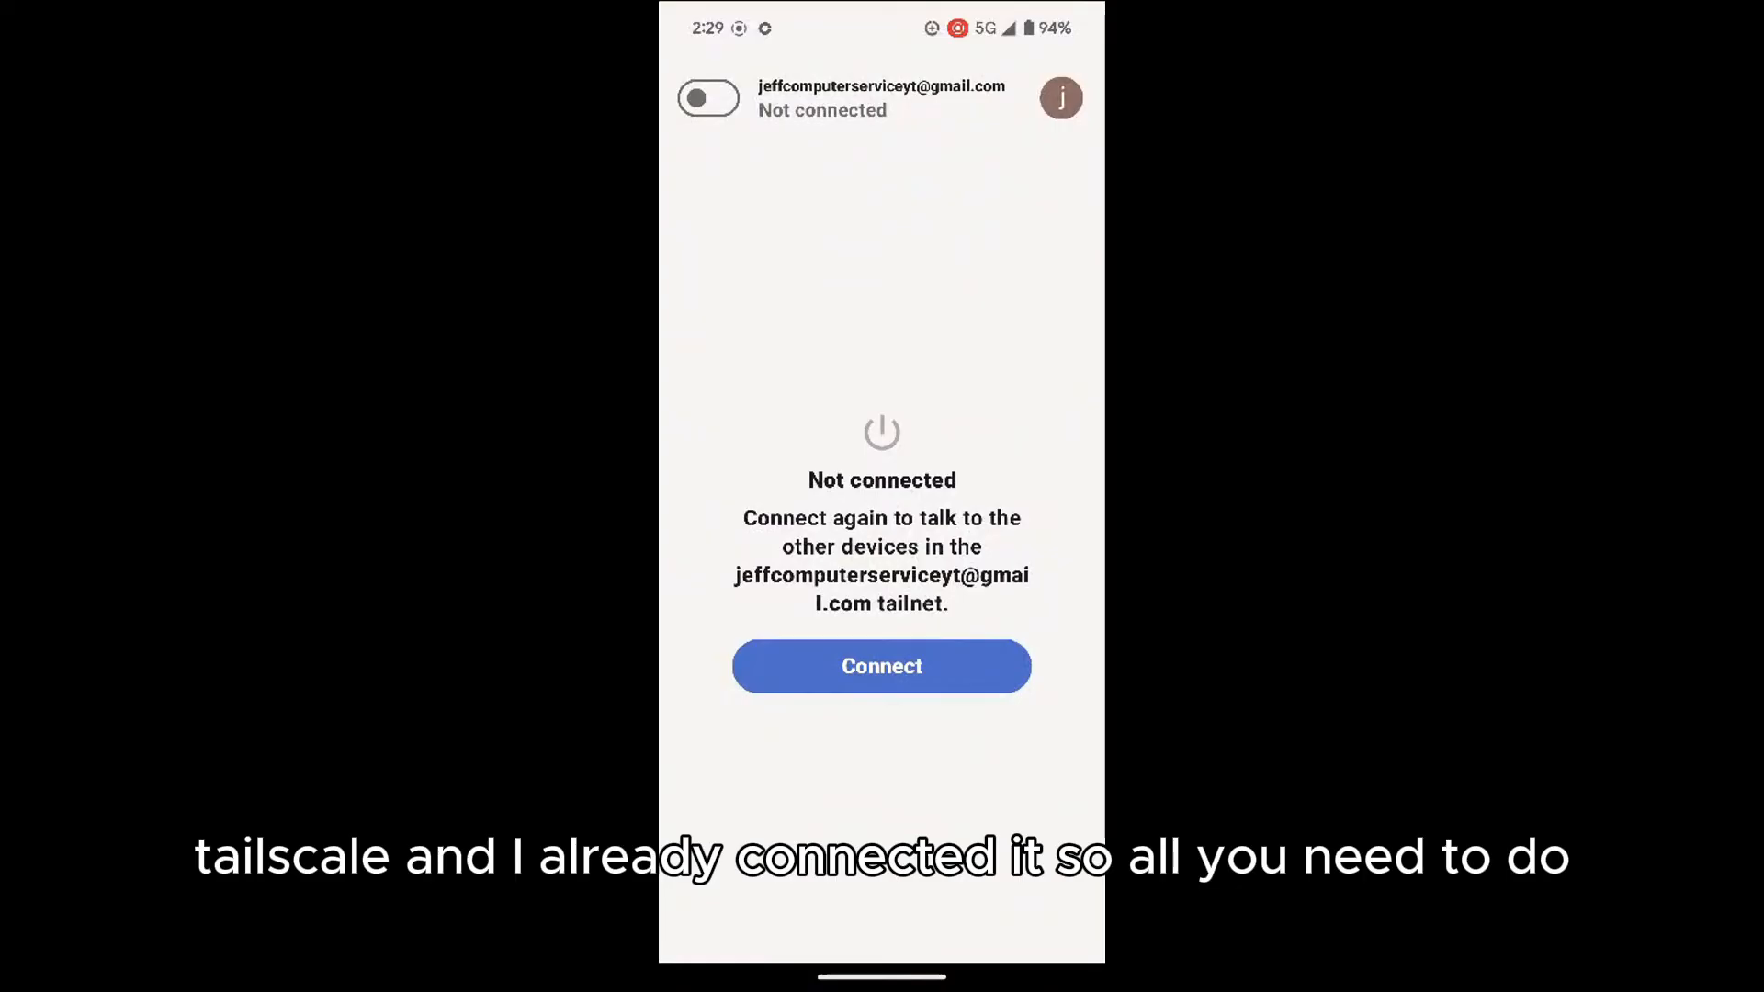
click(880, 665)
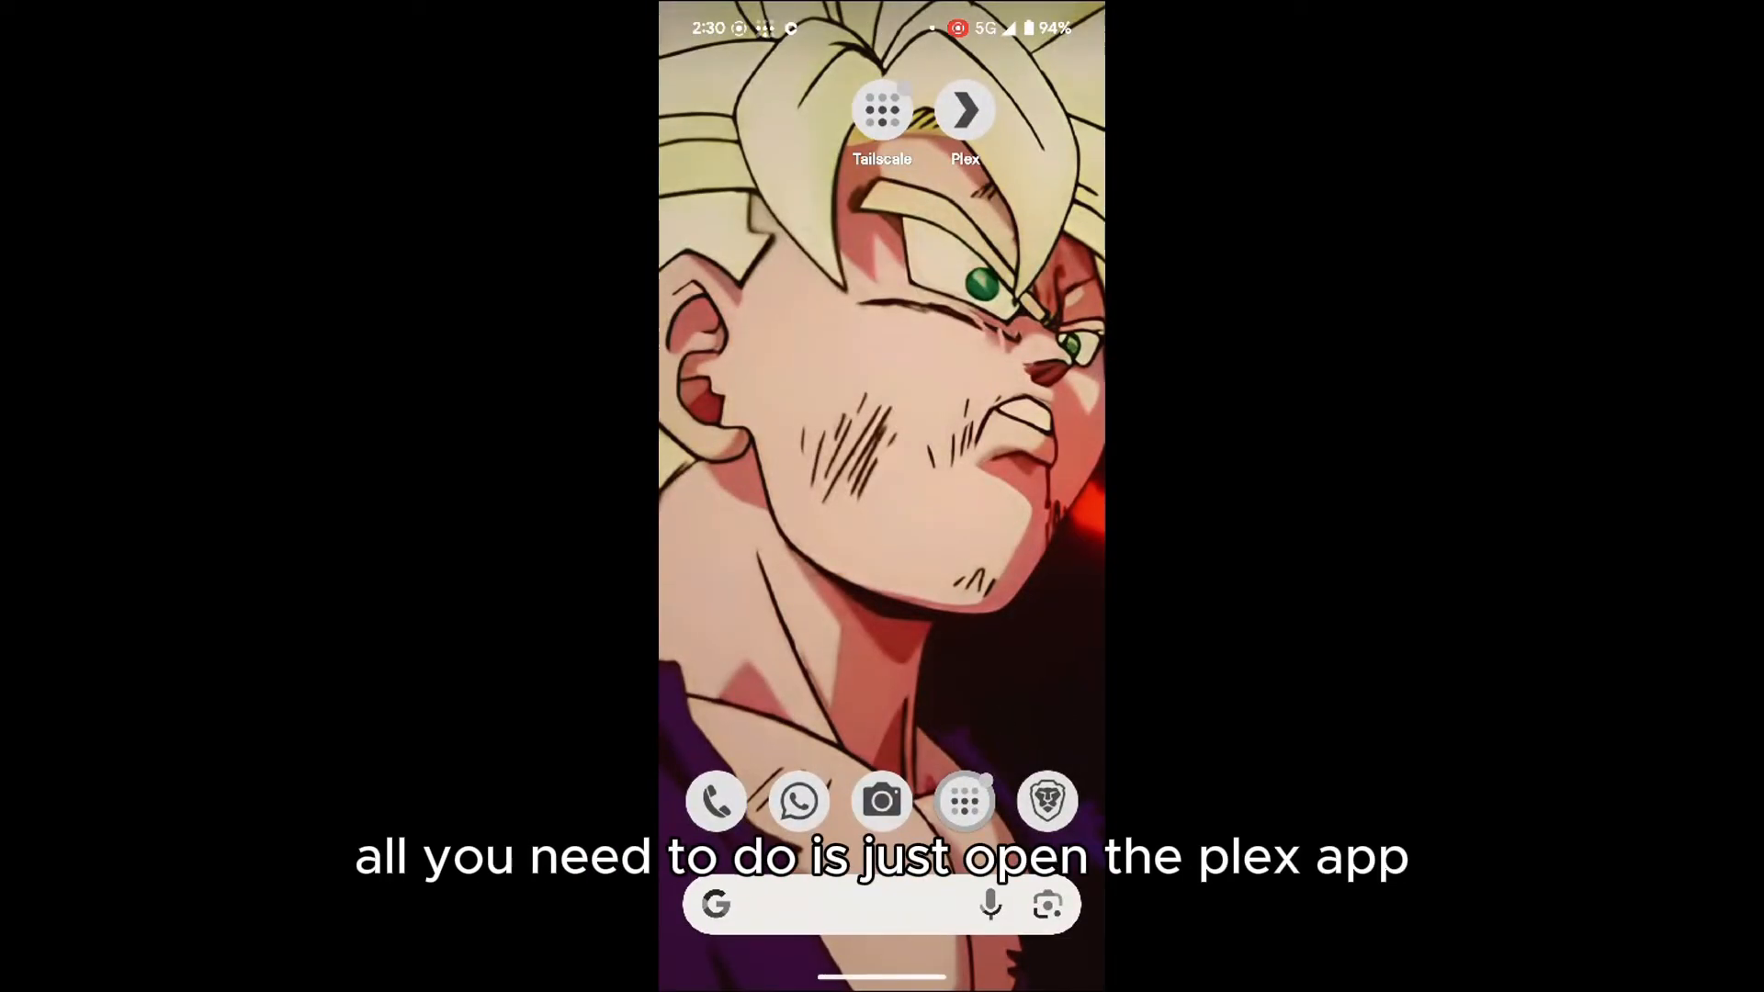
click(964, 108)
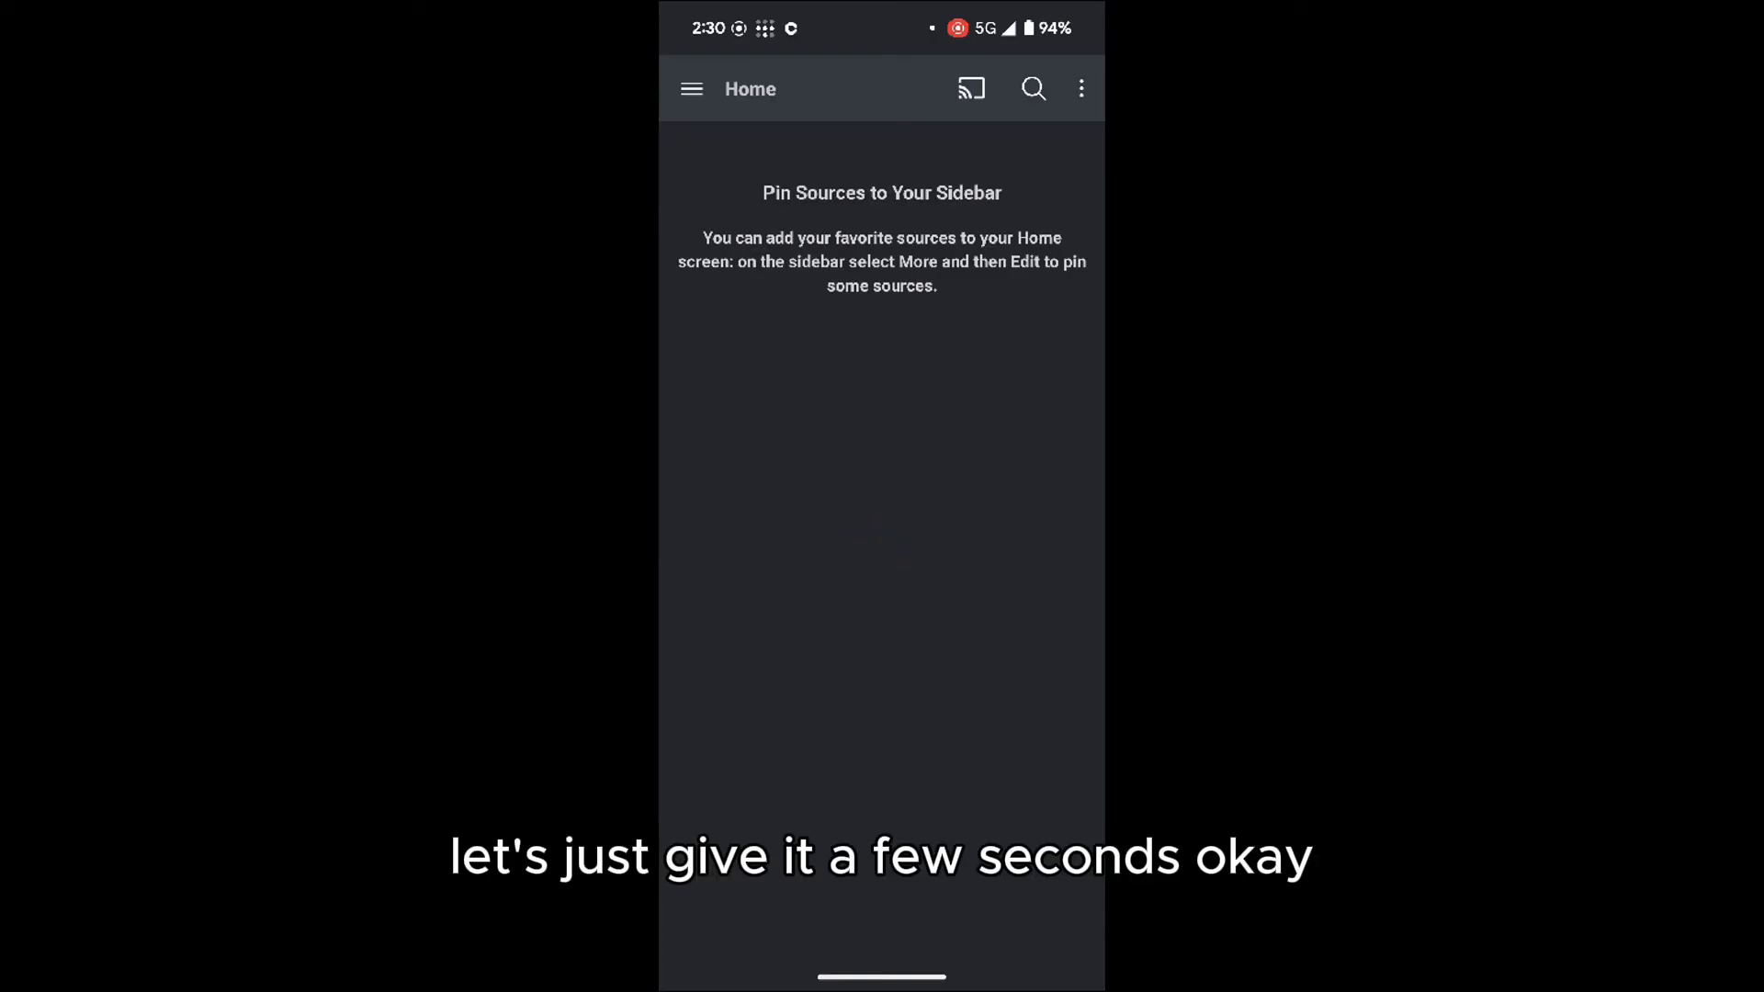
Load the Movies library in Plex Android, retrying until PLEXMEDIASERVER is reached.
click(693, 88)
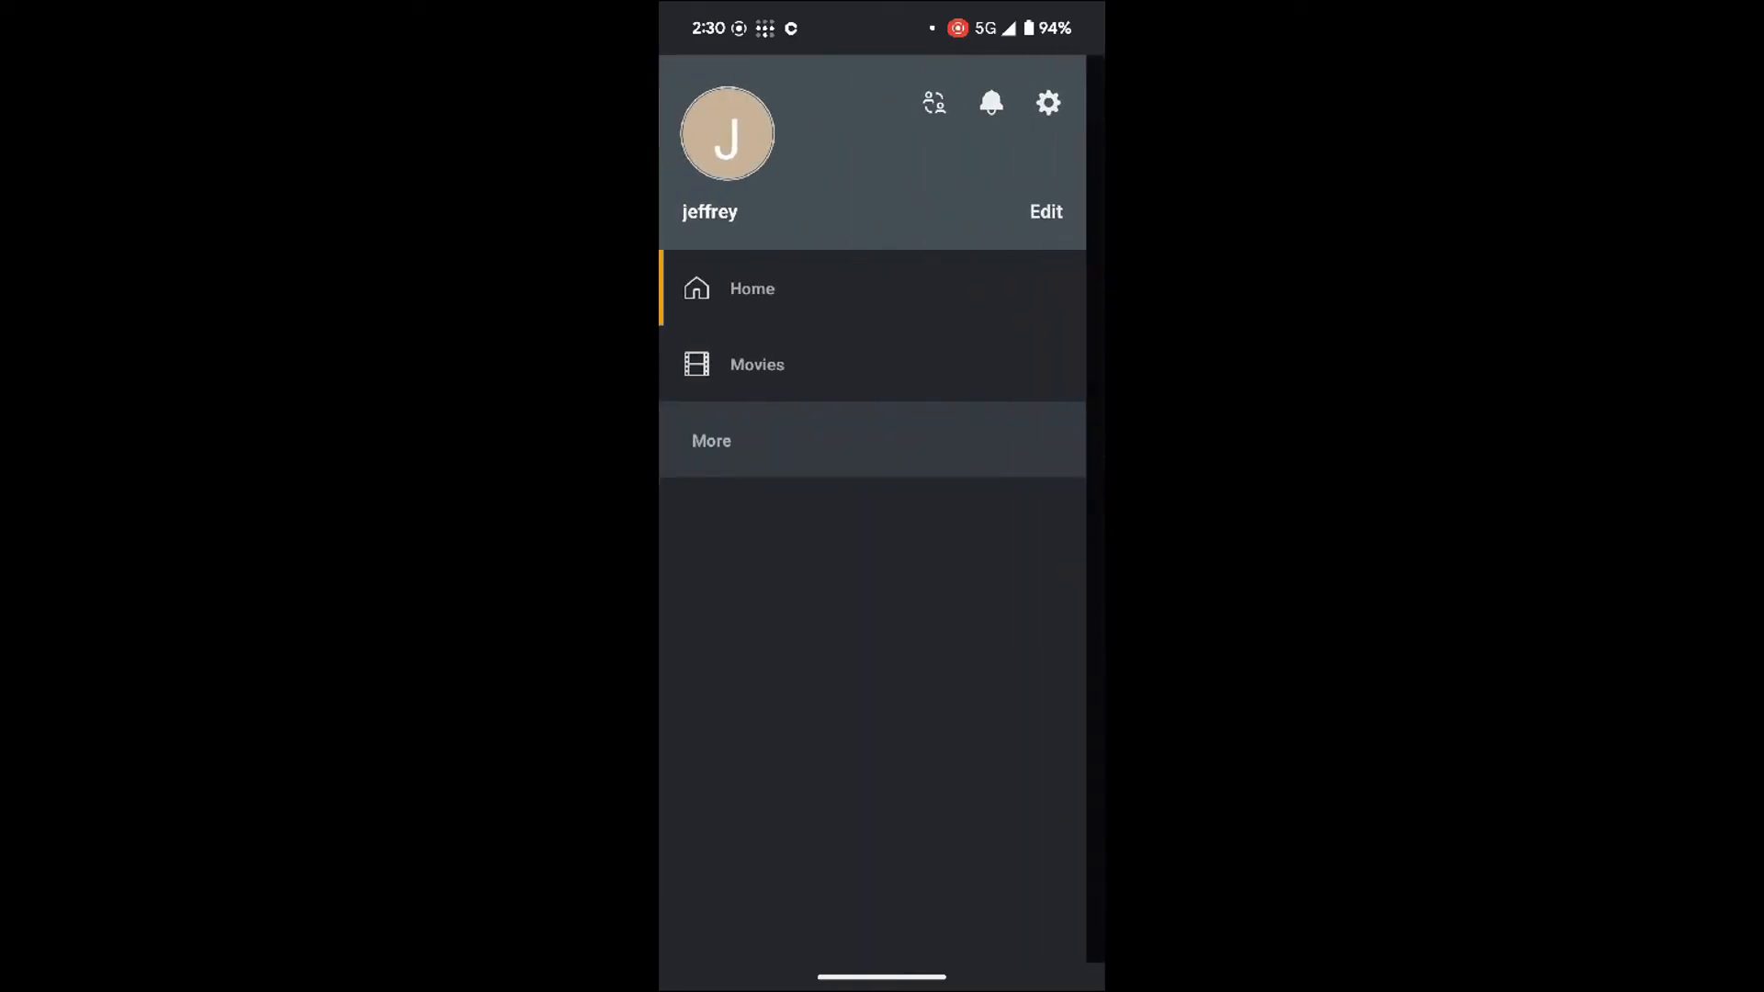
click(758, 364)
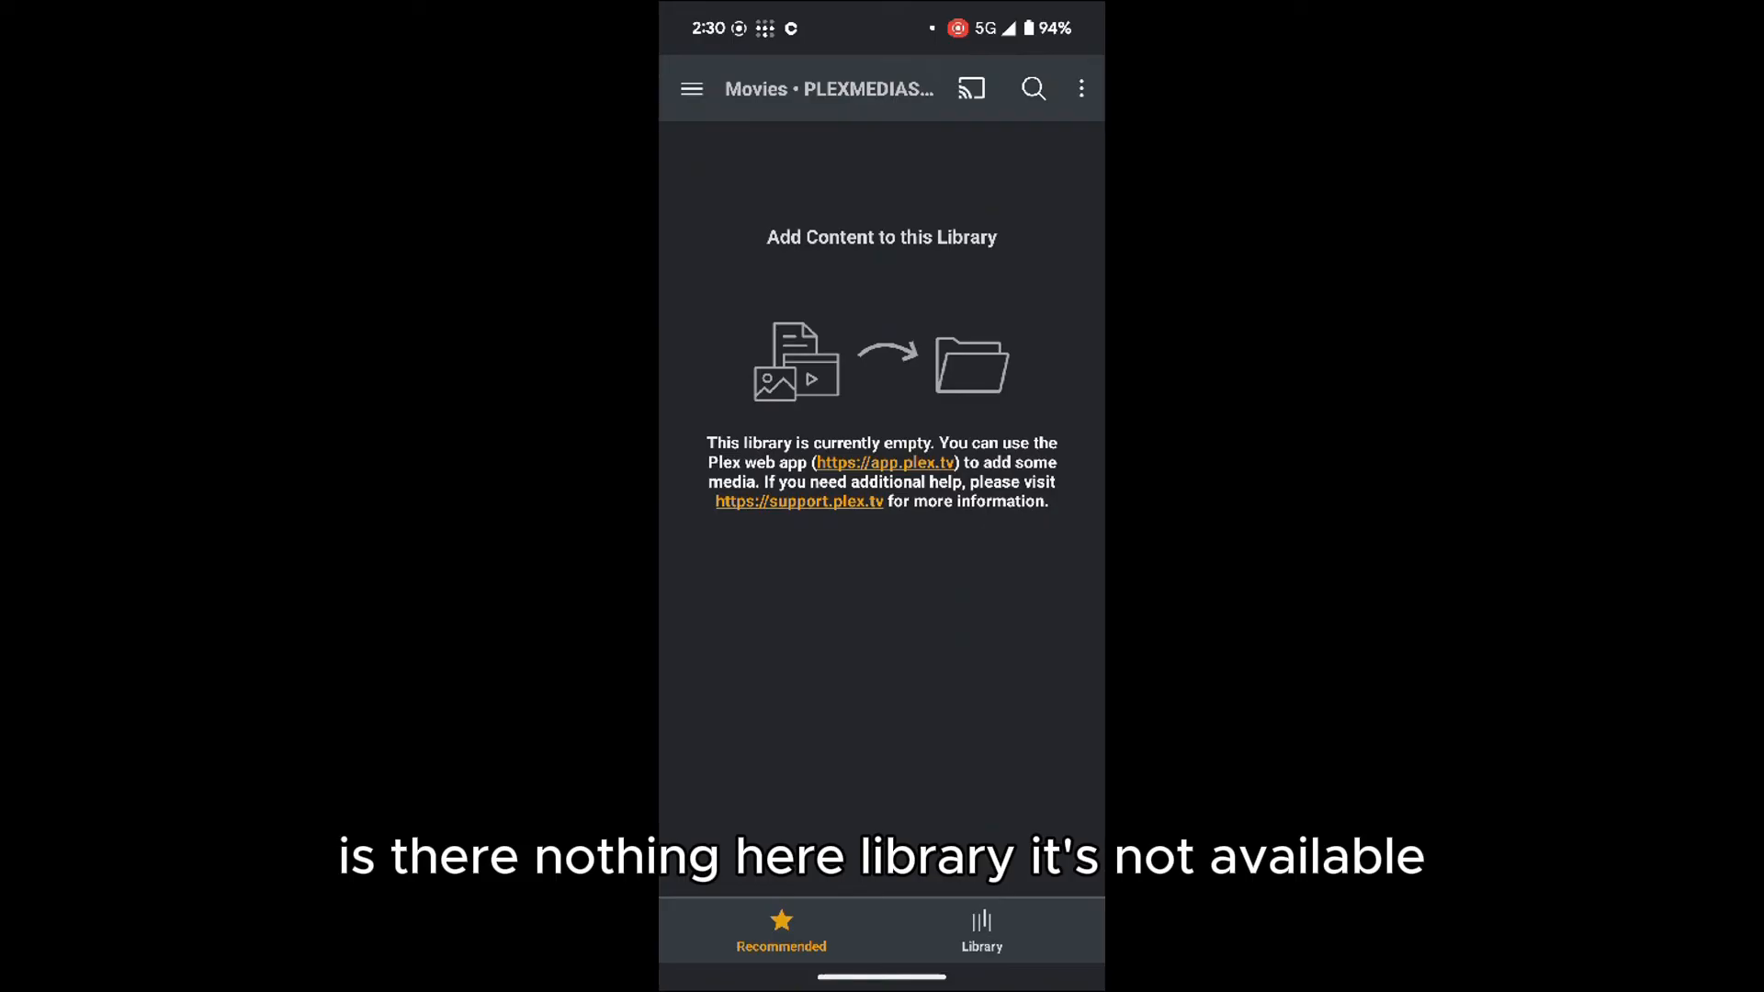
click(980, 932)
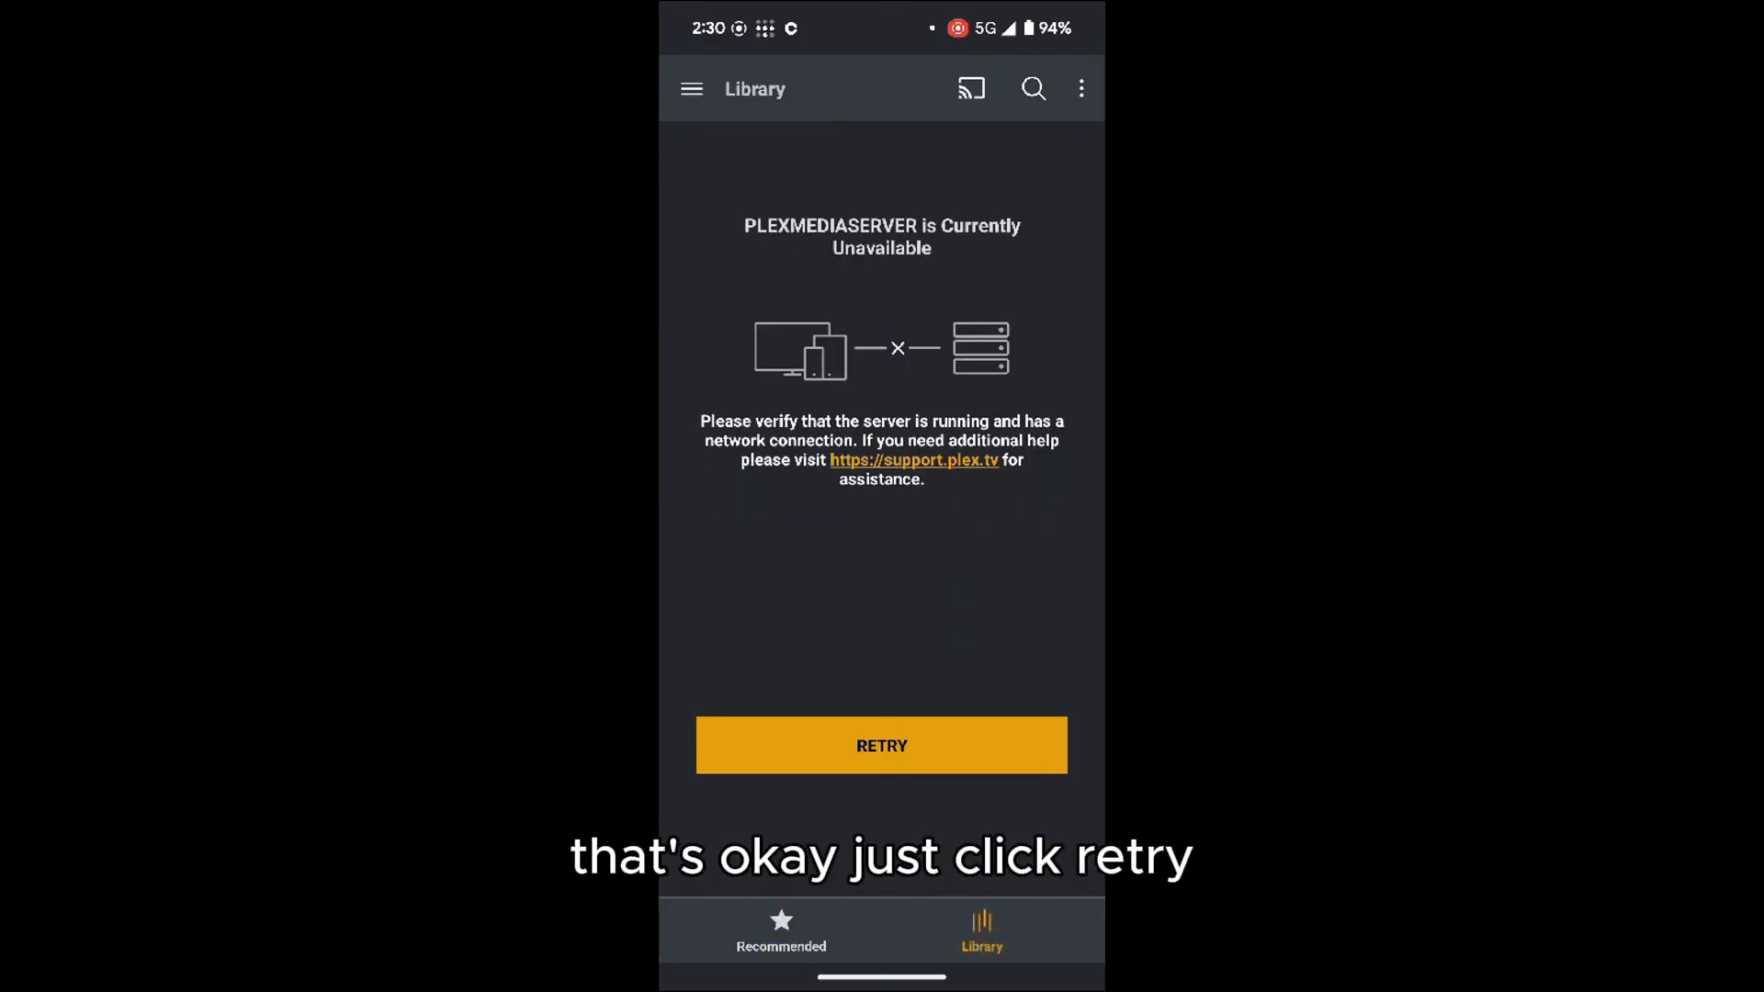
click(880, 744)
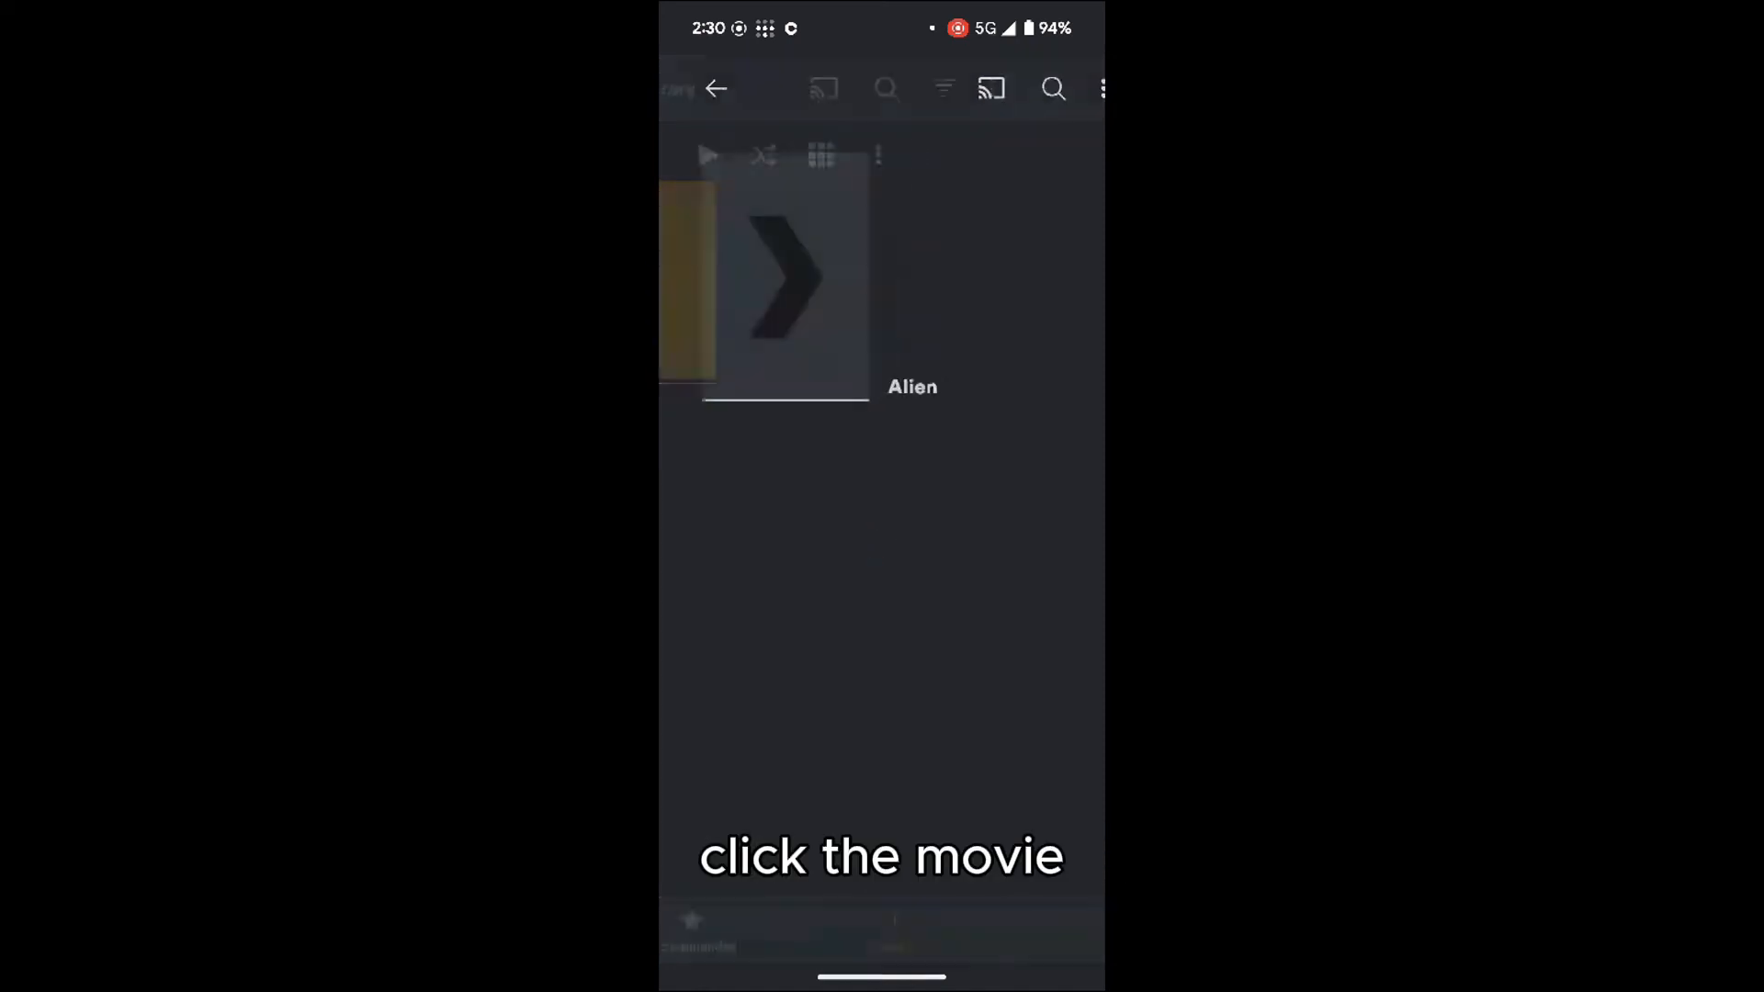
Play Alien, dismissing the Activate Plex prompt, and return to the library with it paused.
click(761, 278)
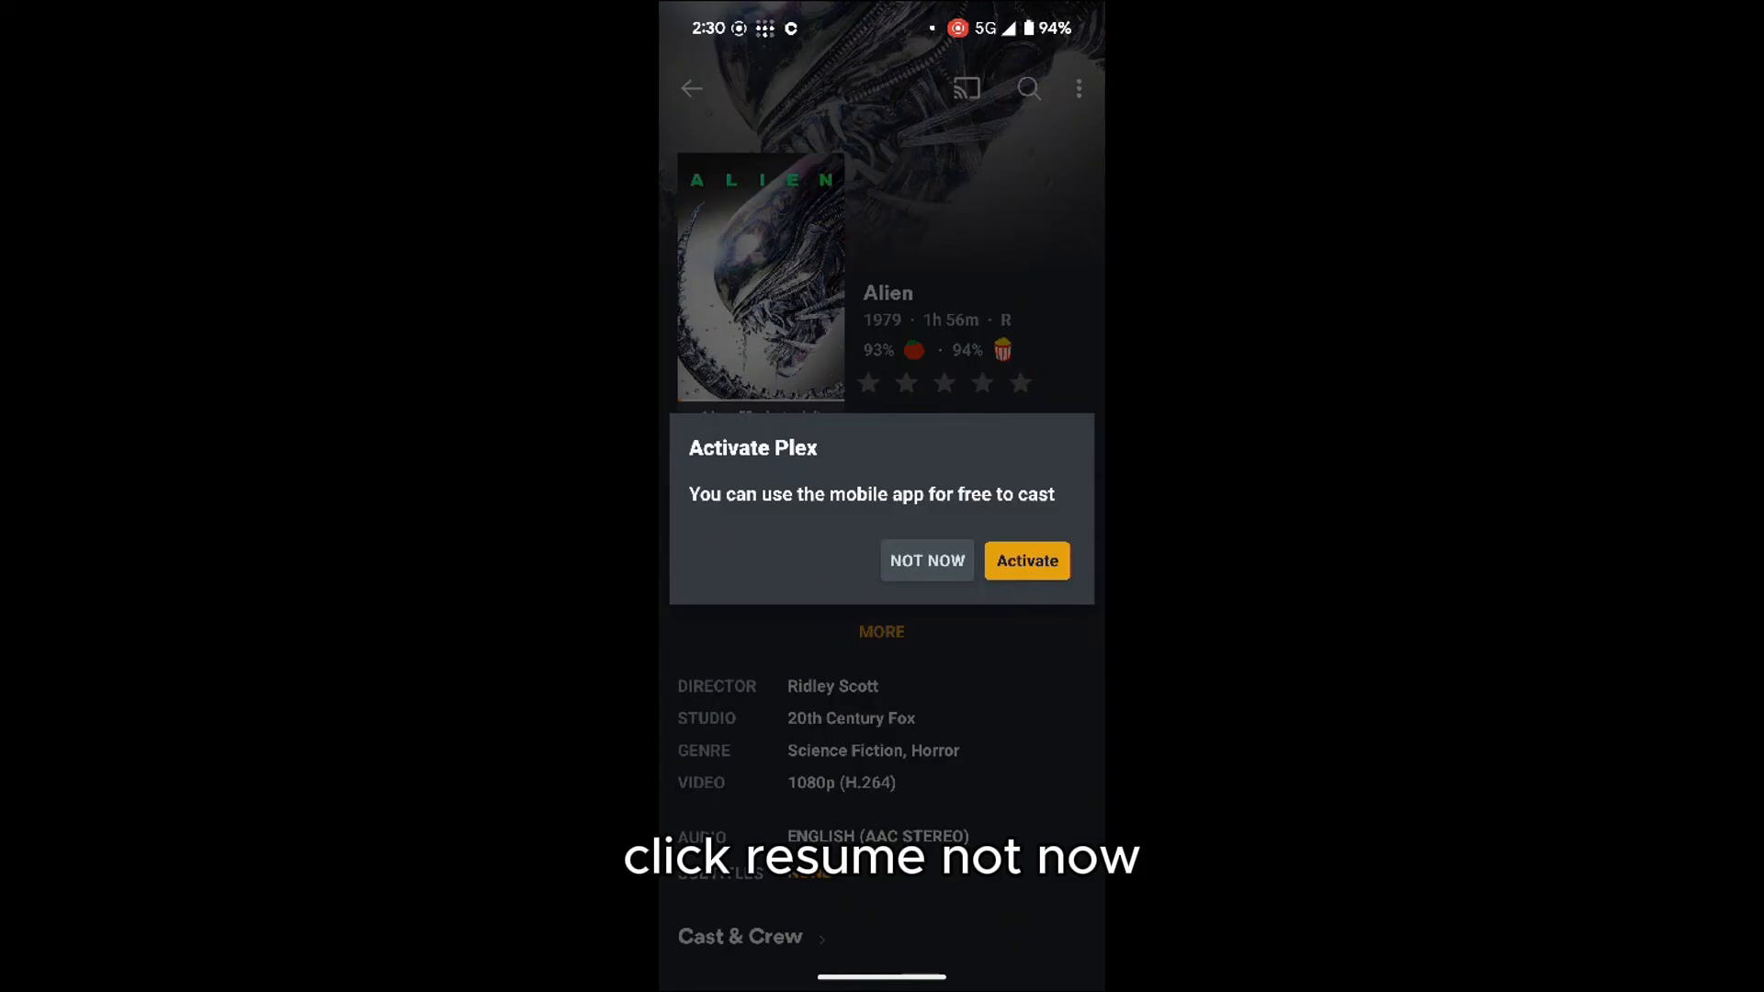
click(927, 561)
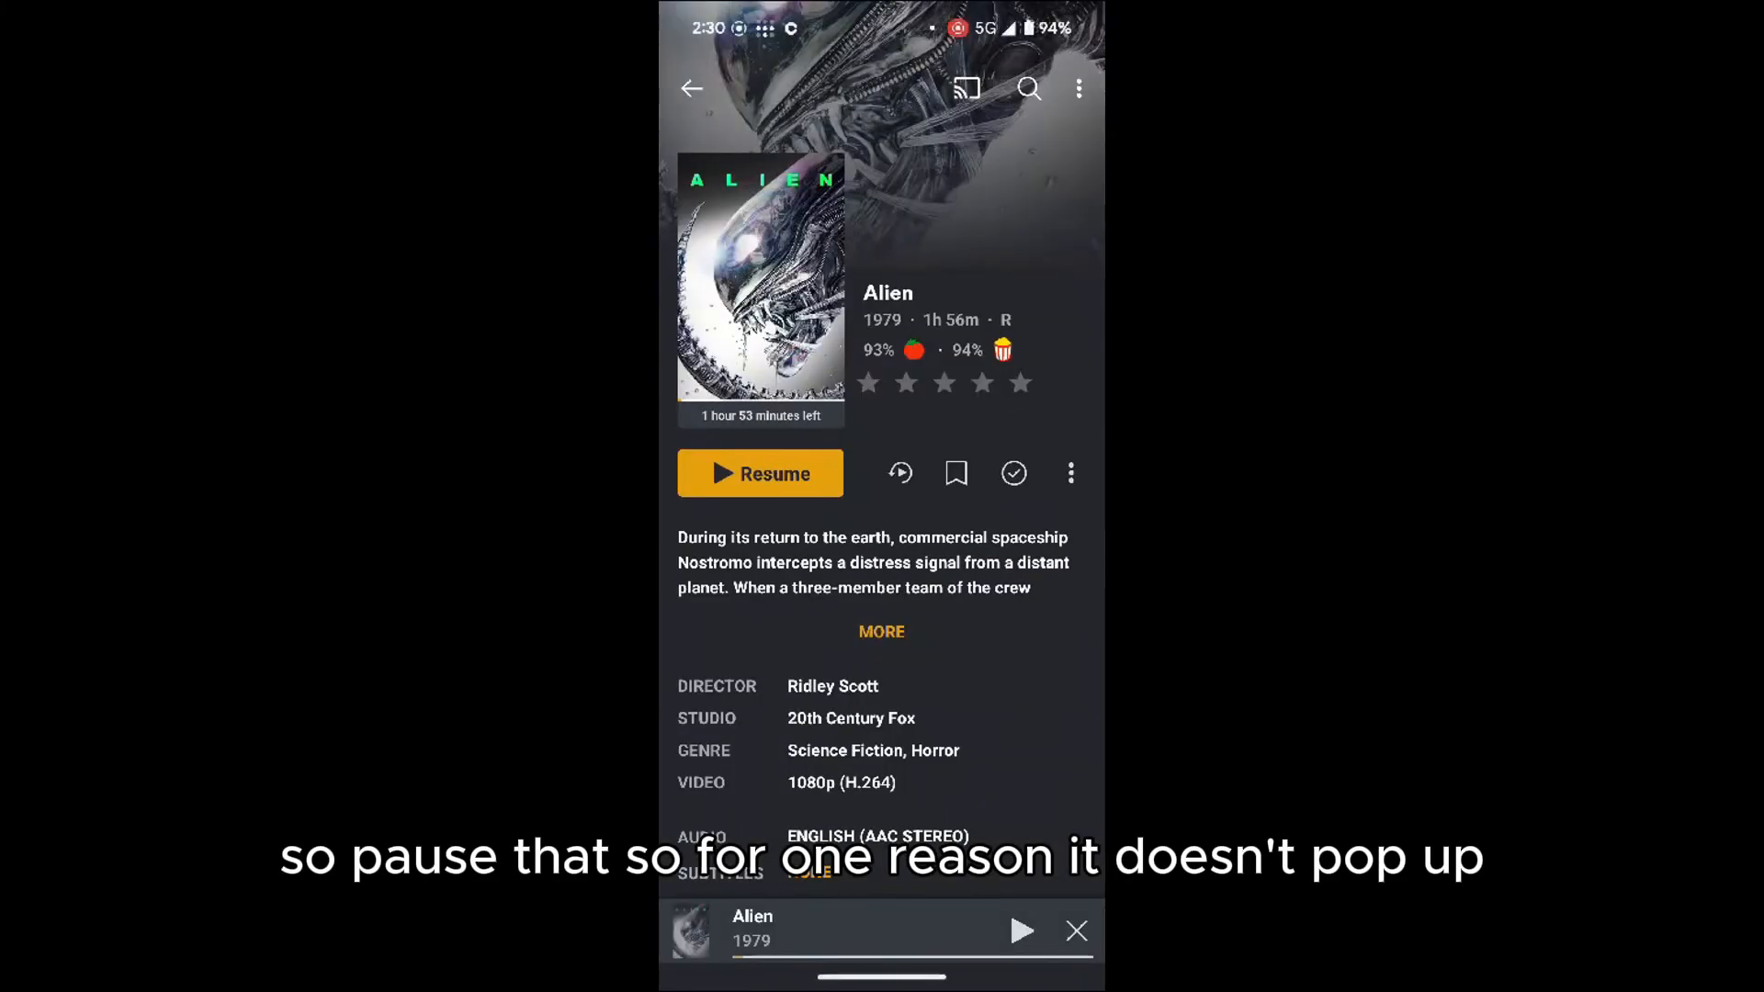
click(691, 89)
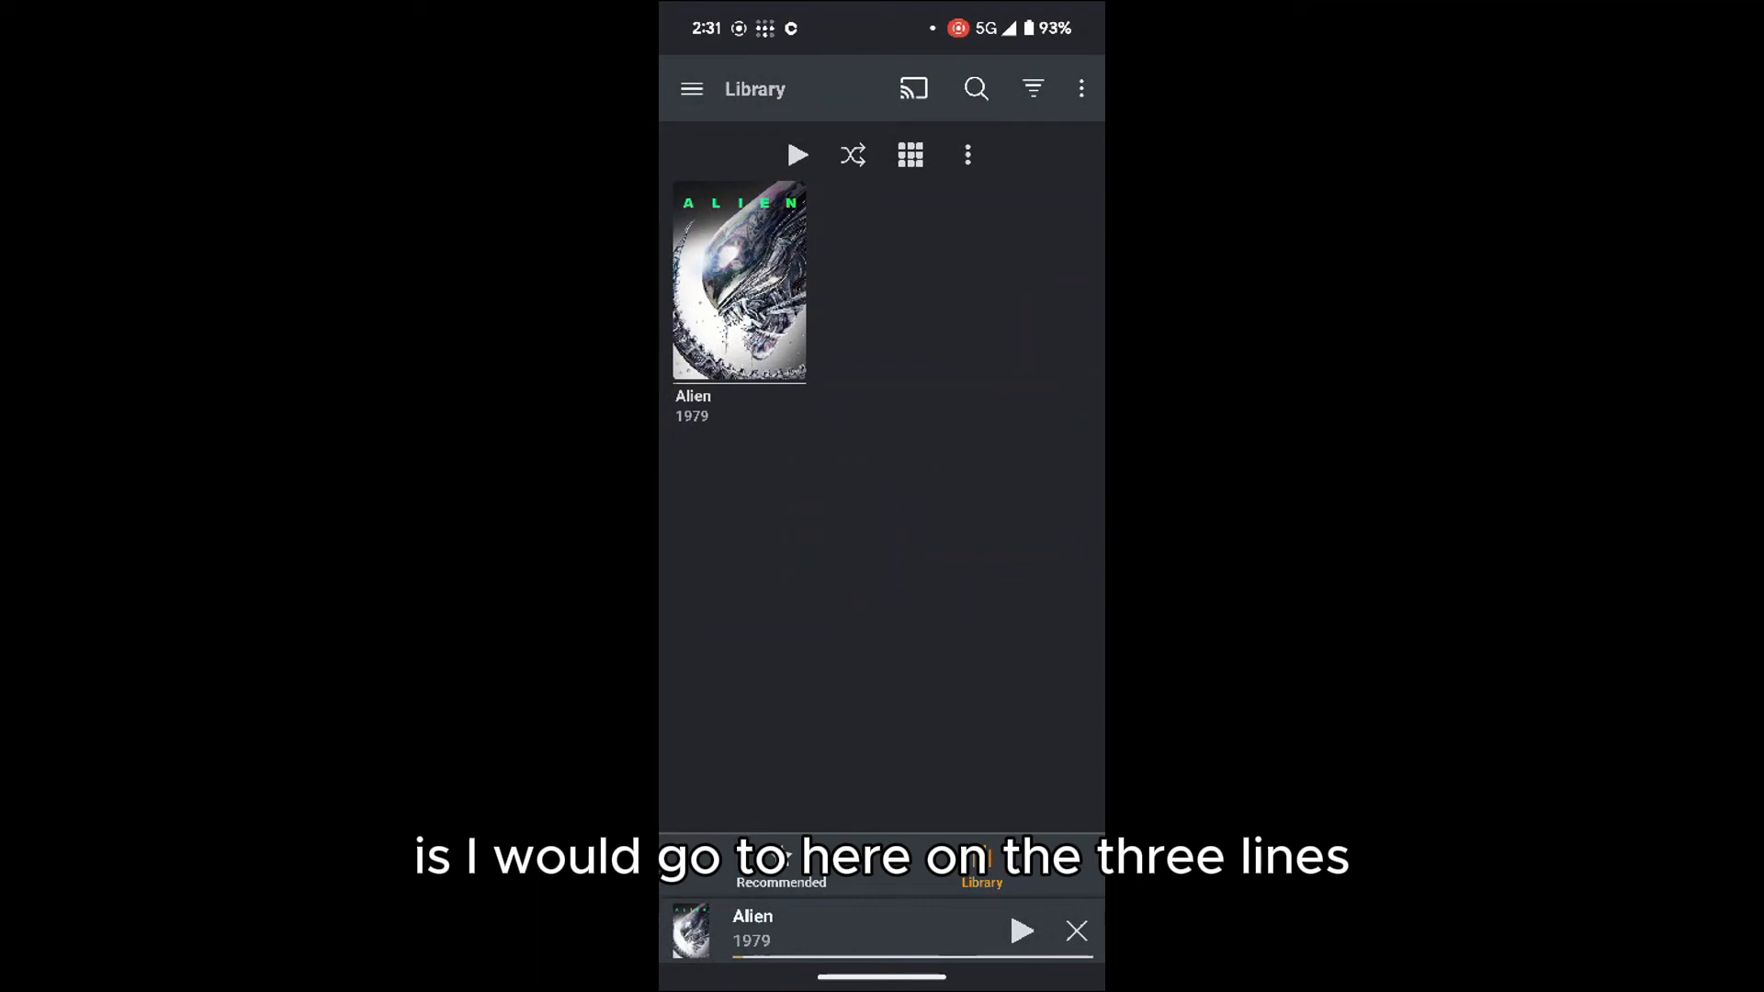
click(693, 88)
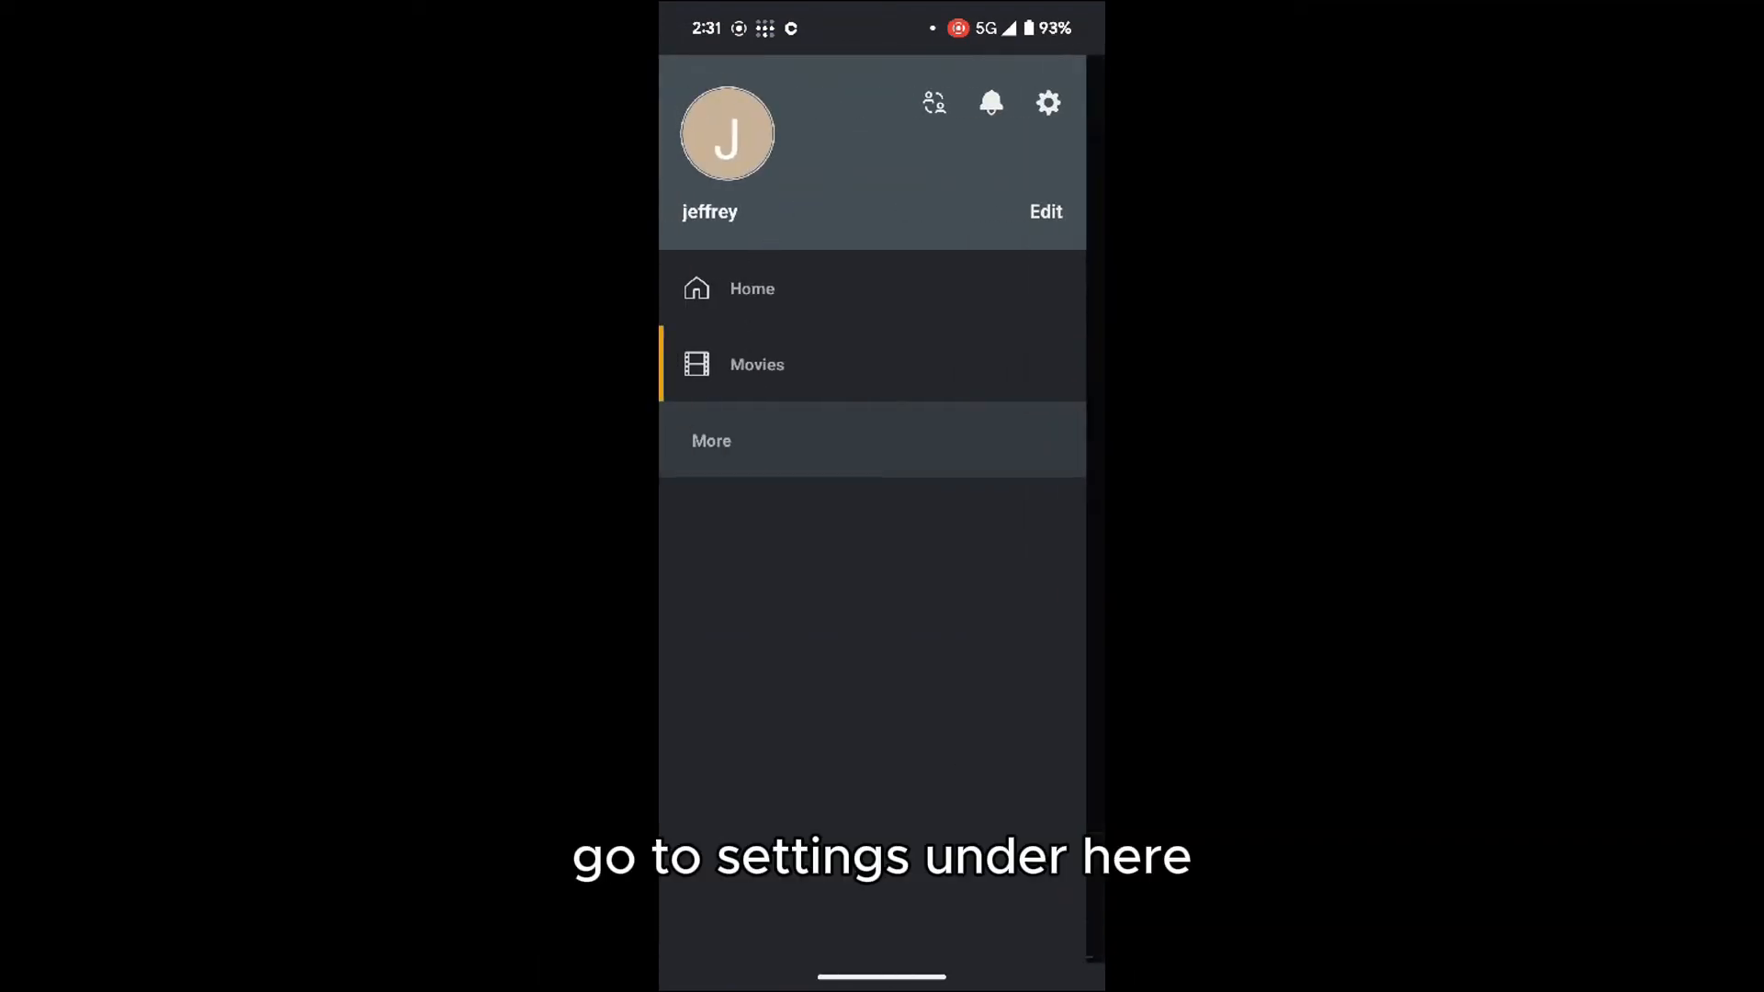
click(1047, 103)
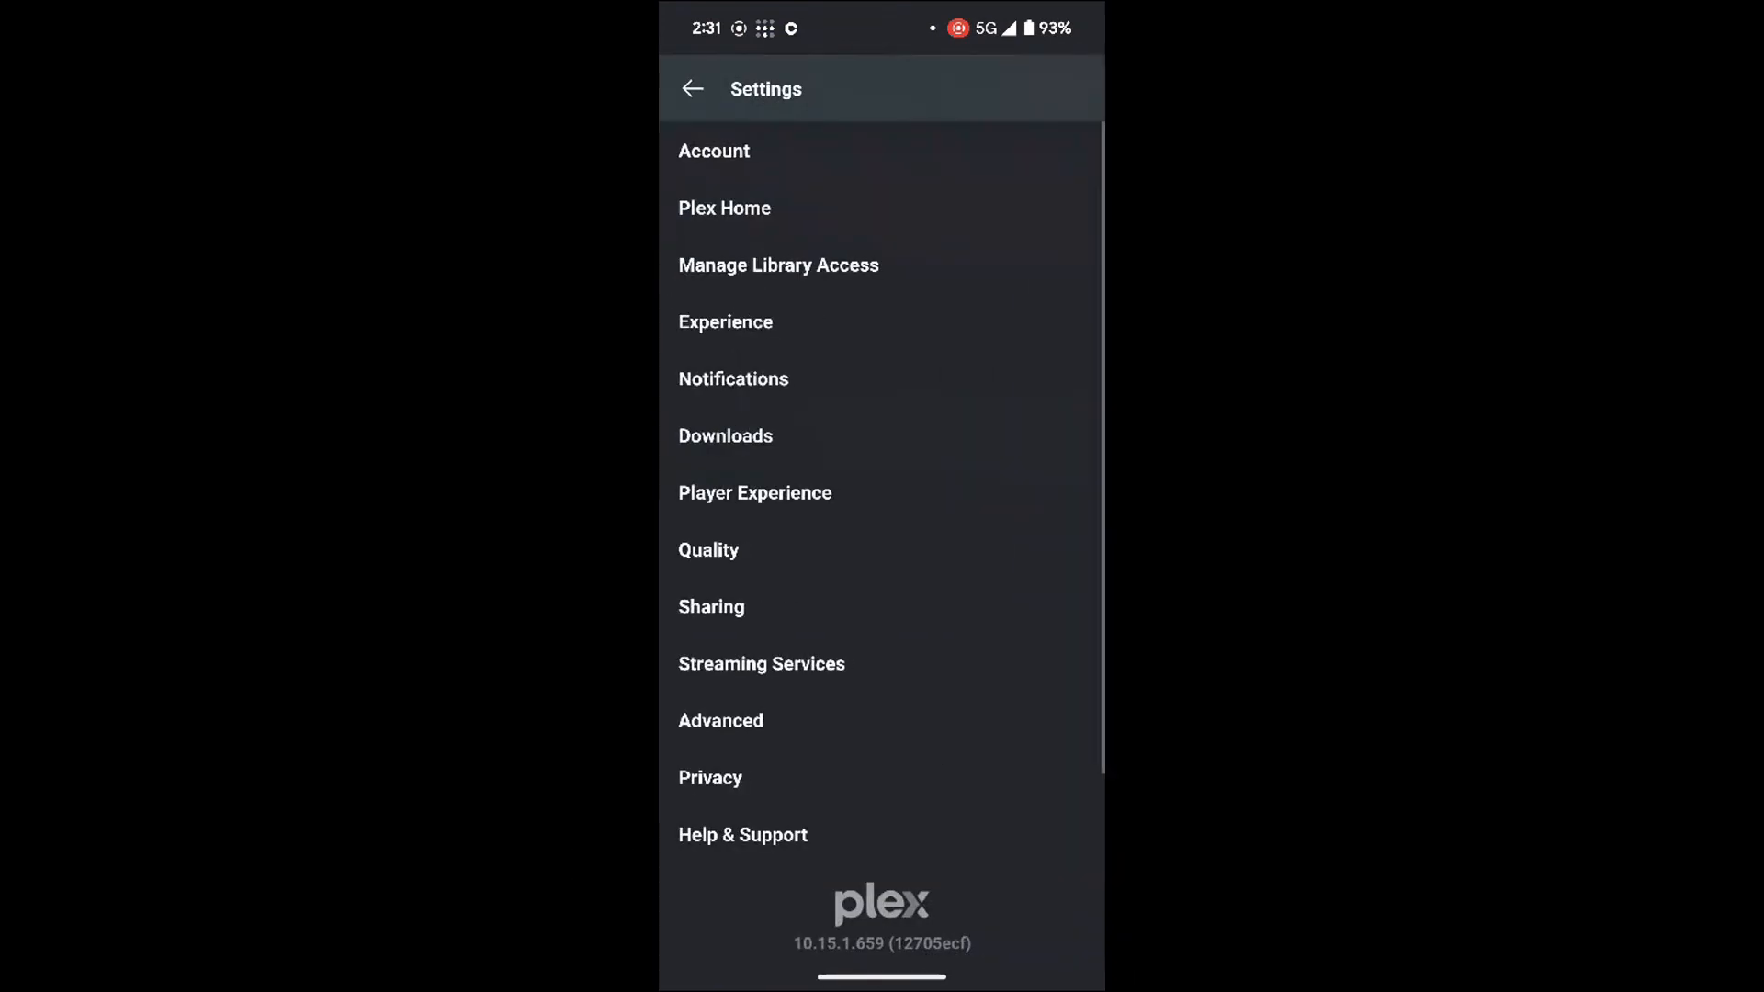
click(721, 720)
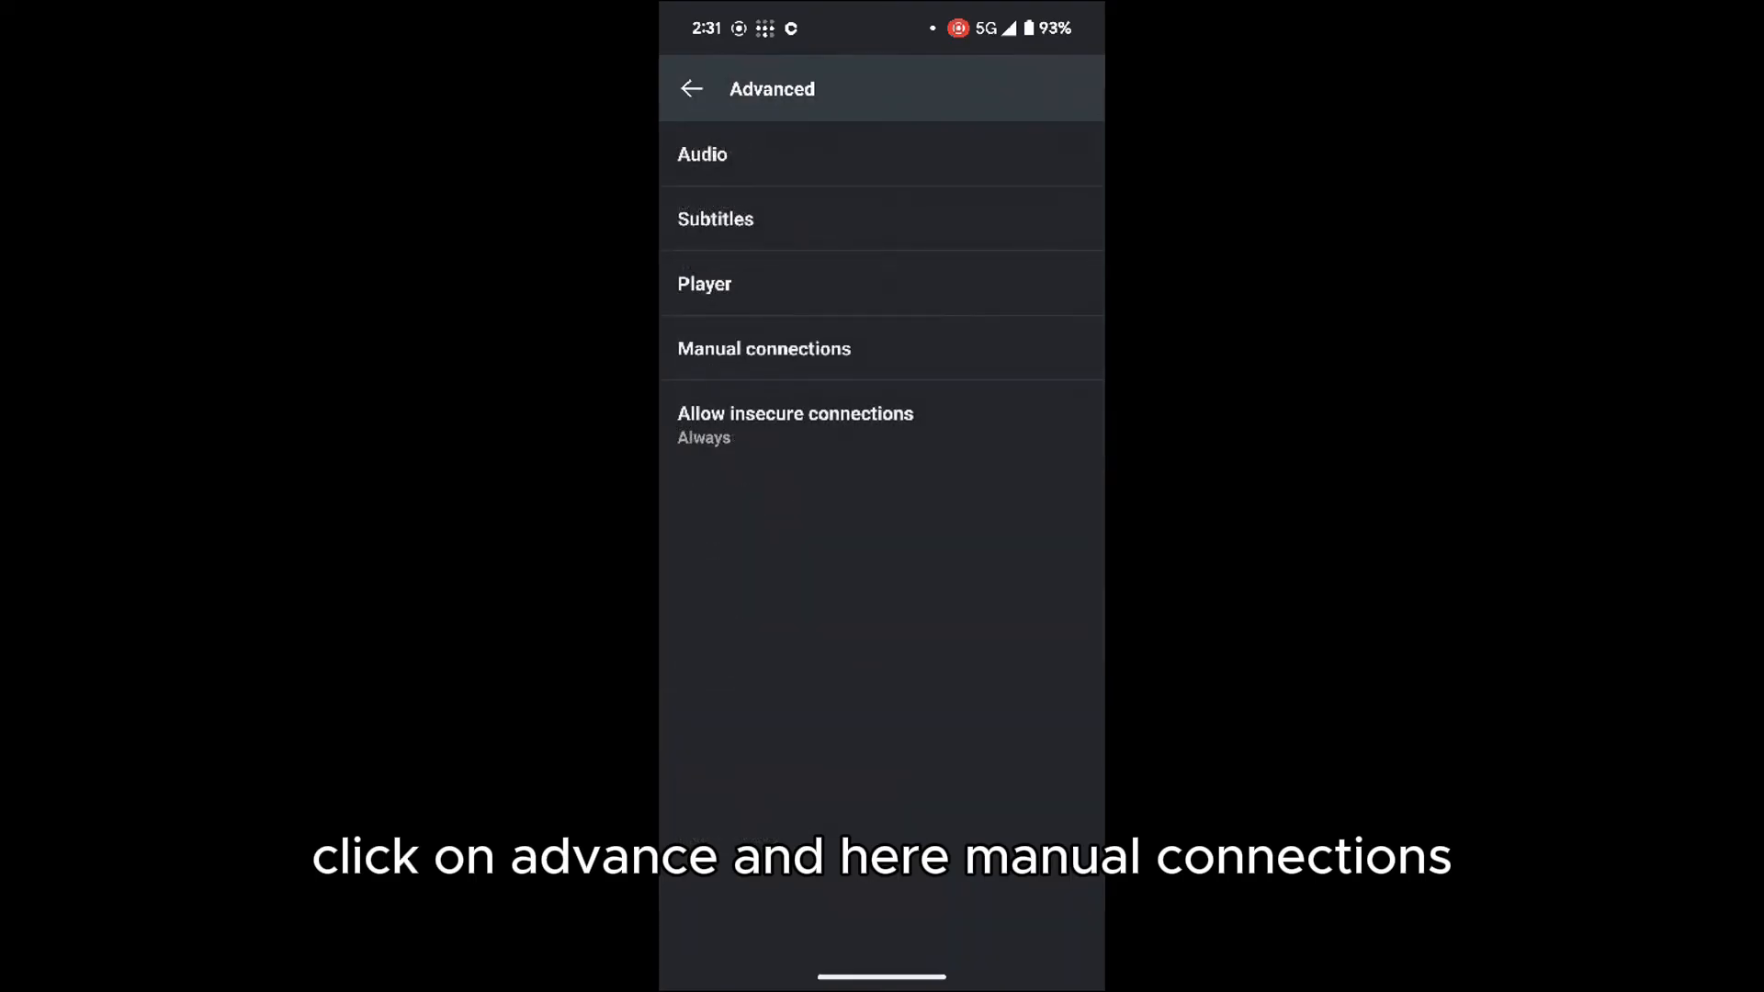
click(764, 349)
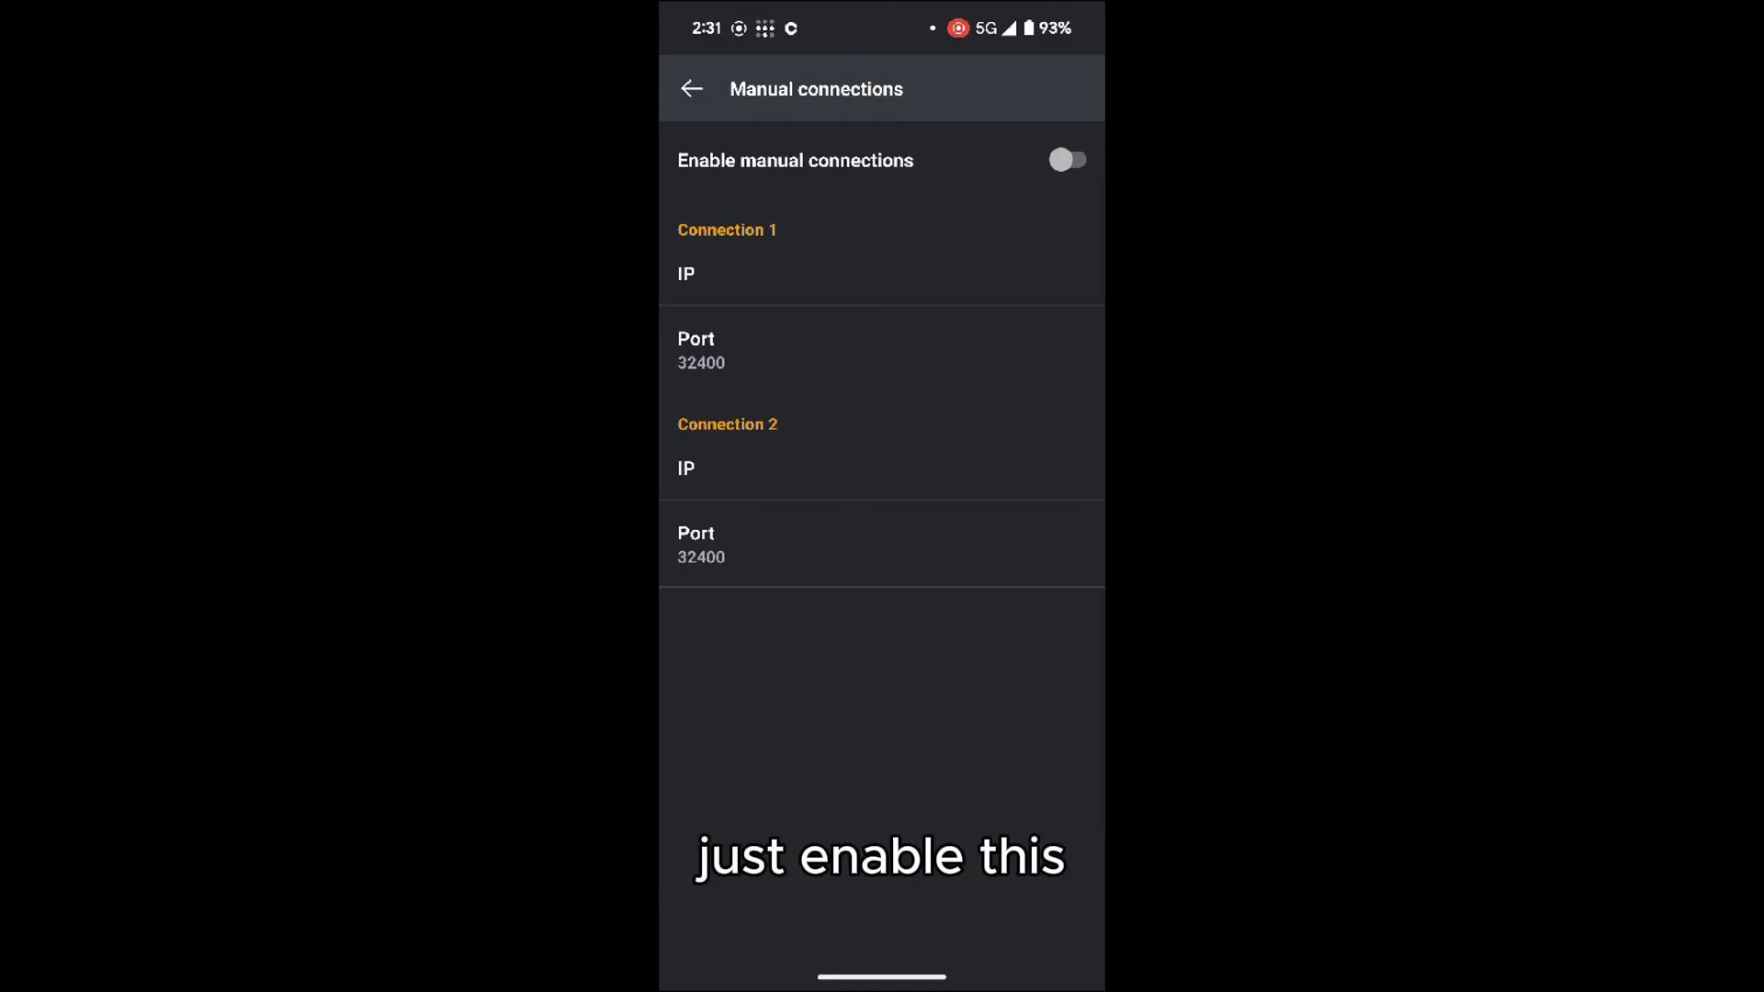
click(1066, 160)
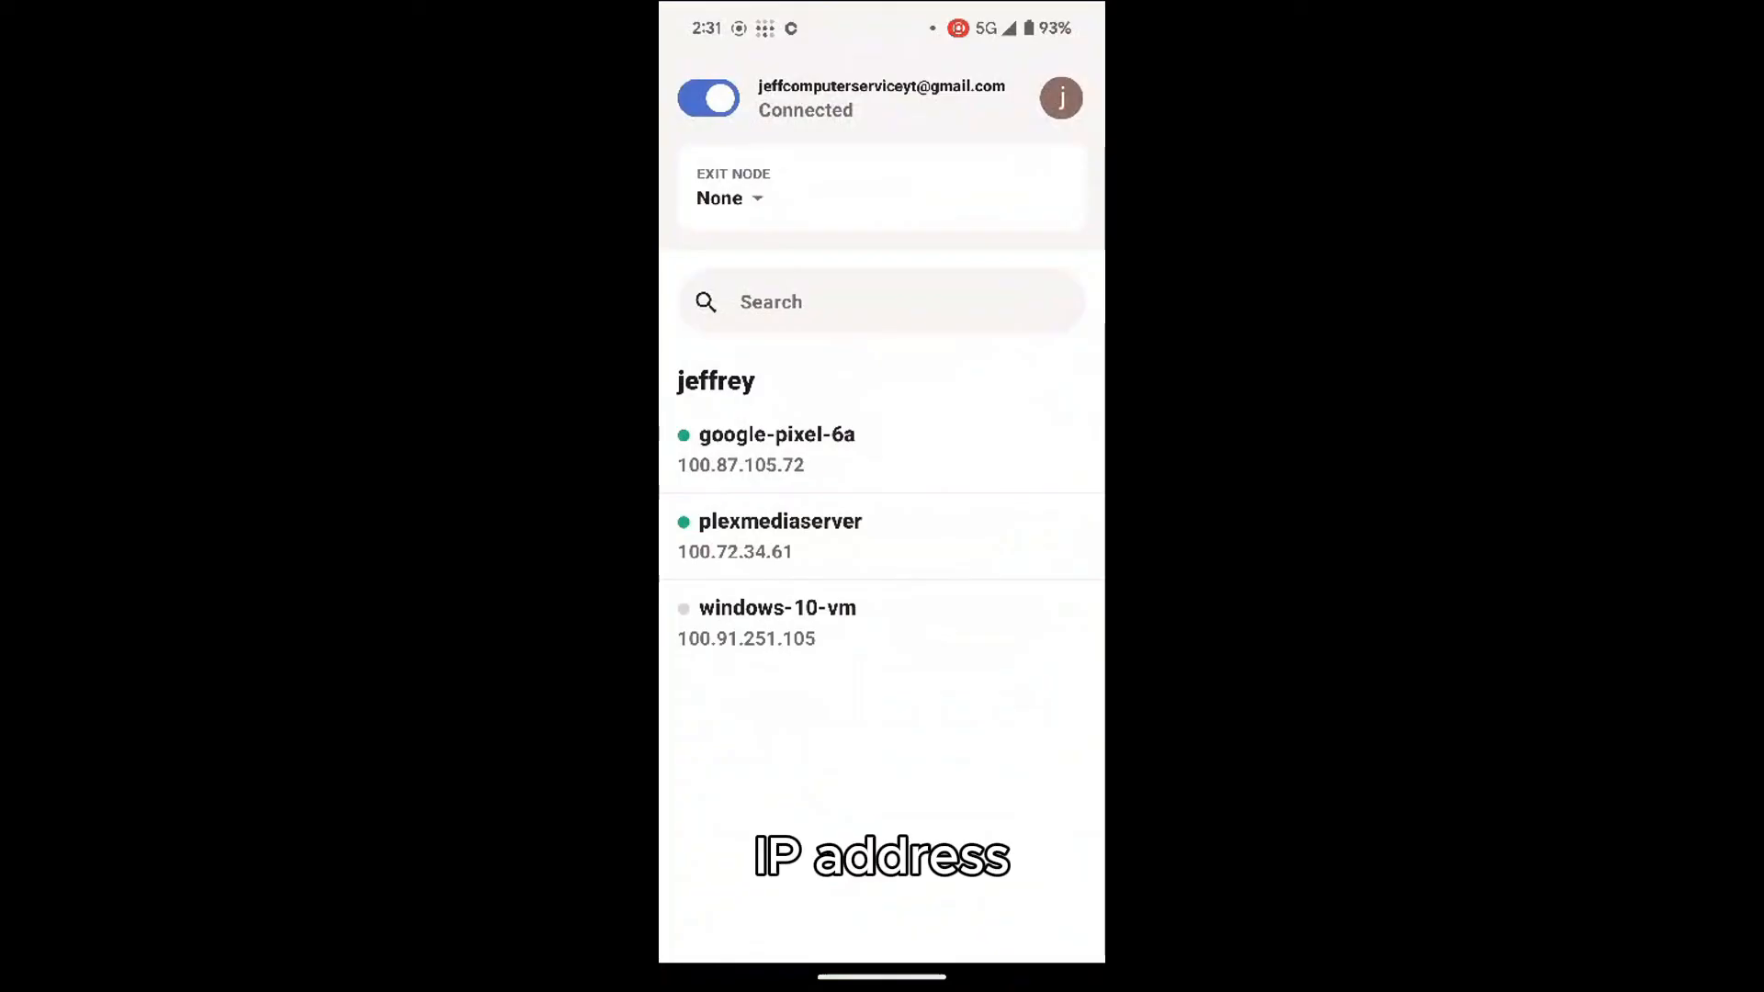
click(779, 520)
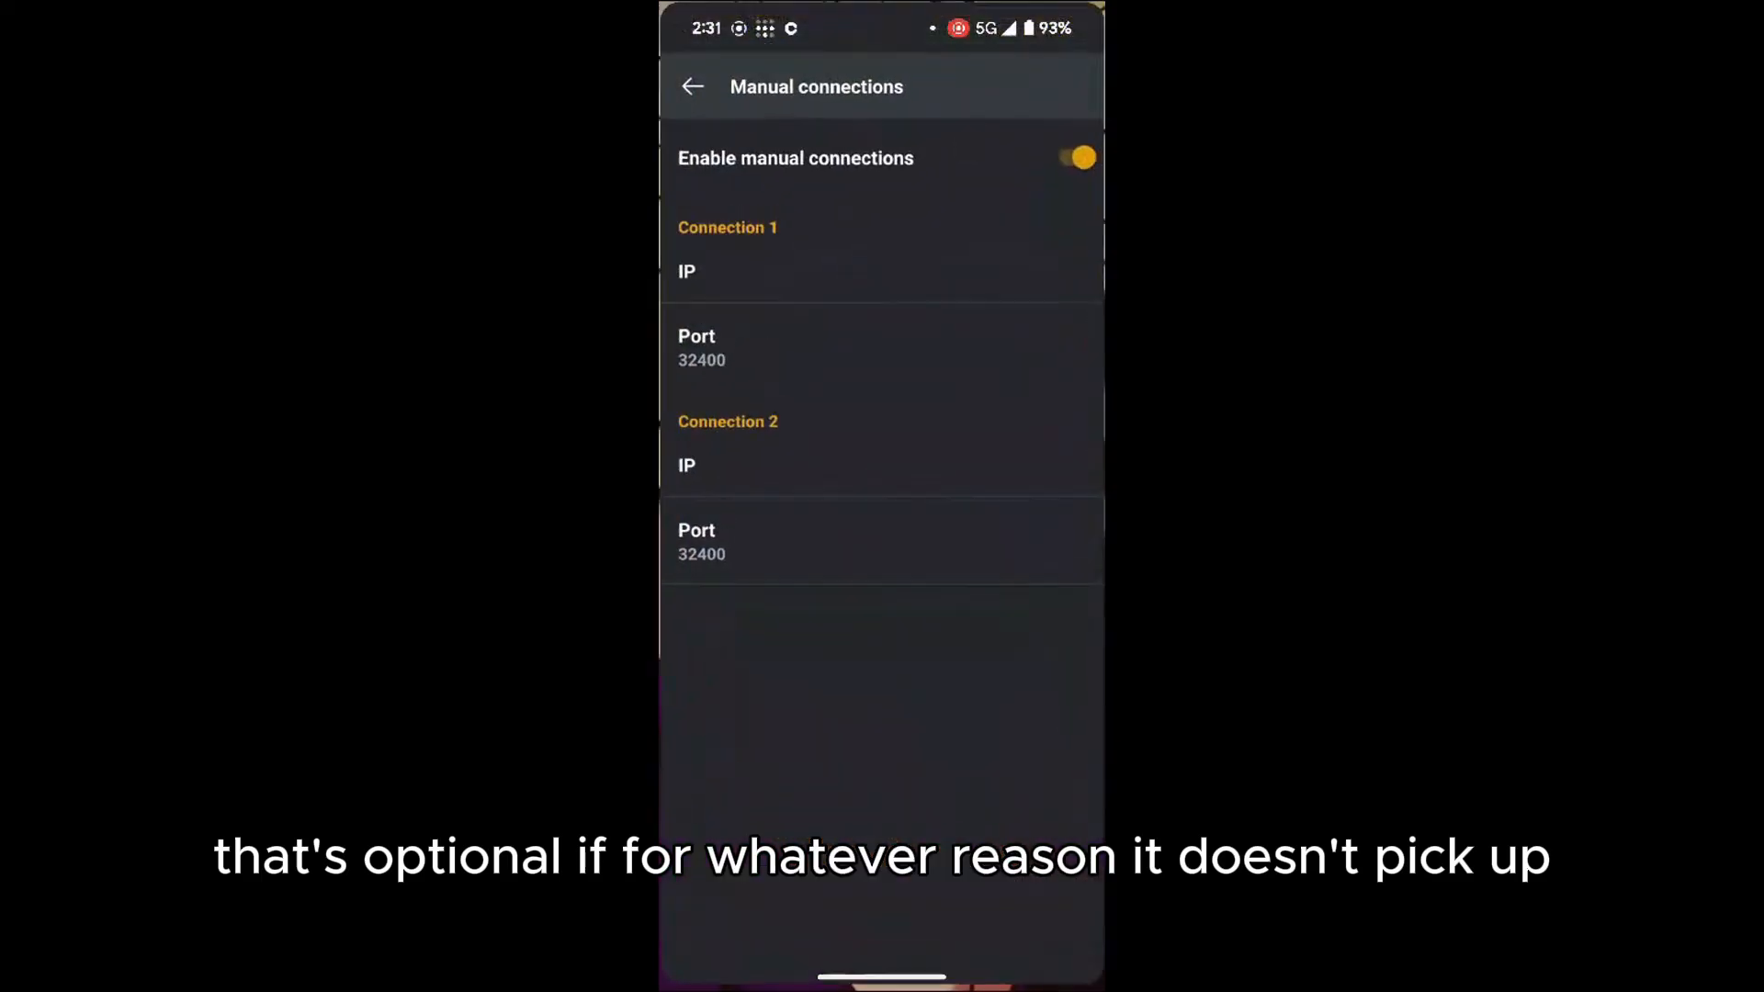
click(693, 86)
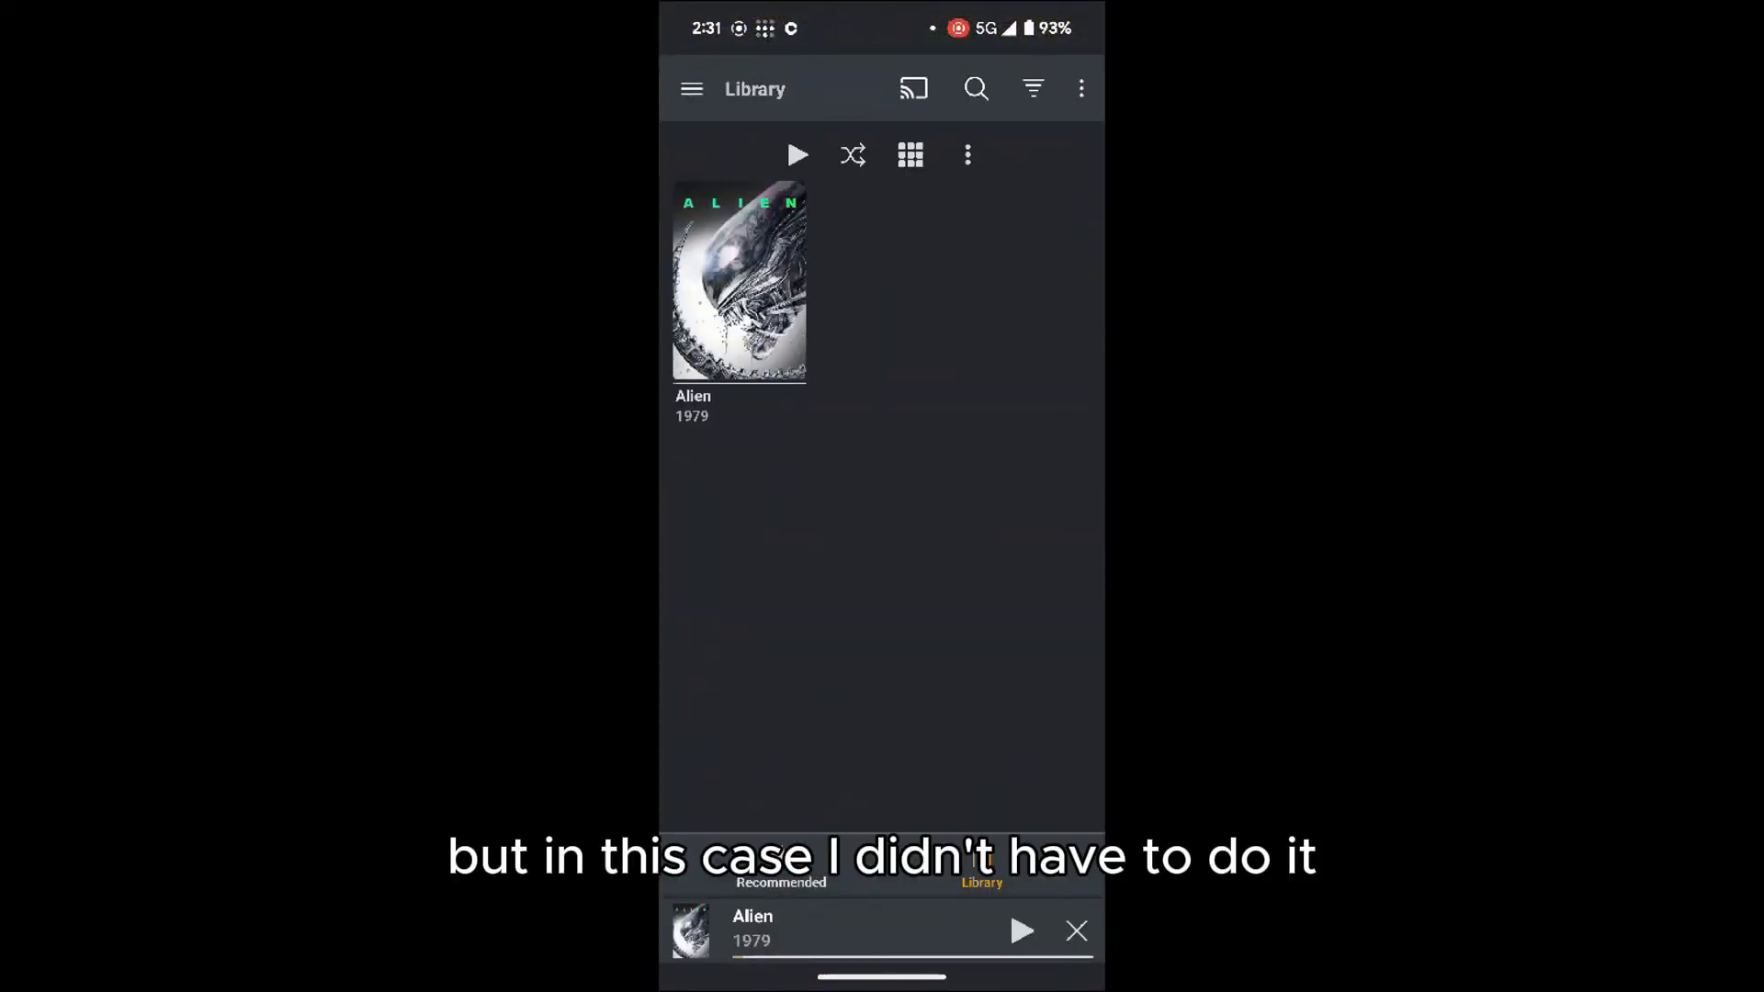
click(693, 89)
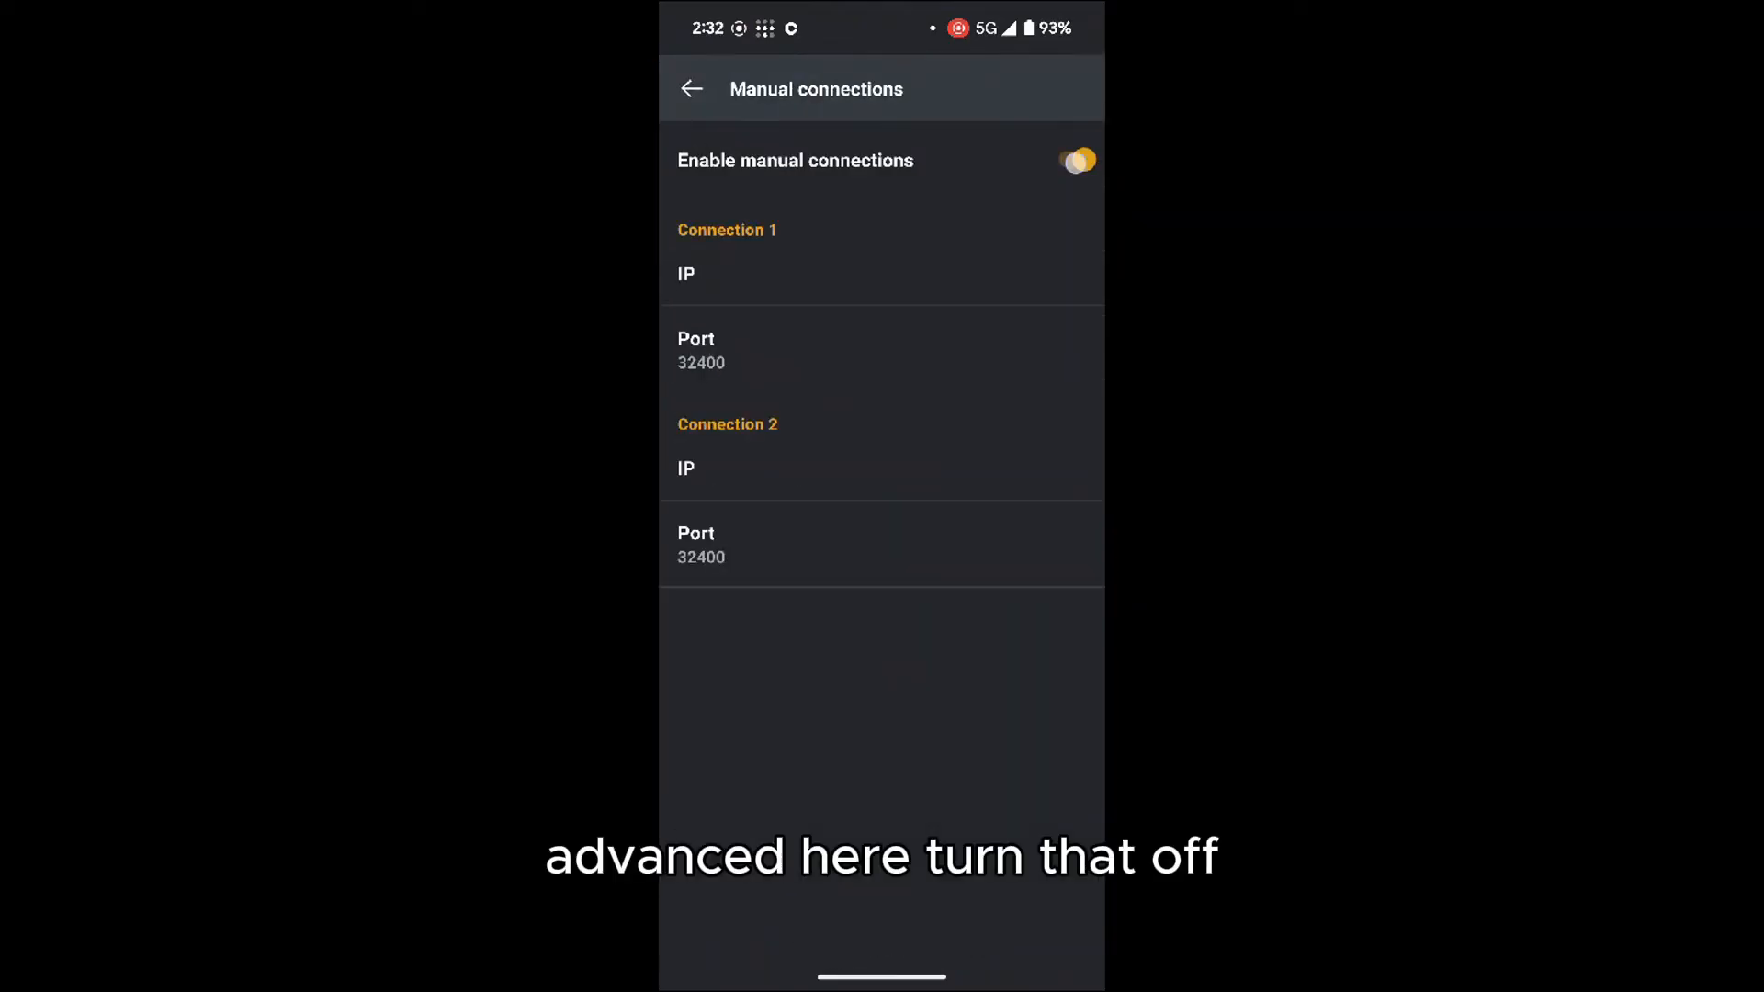
click(691, 88)
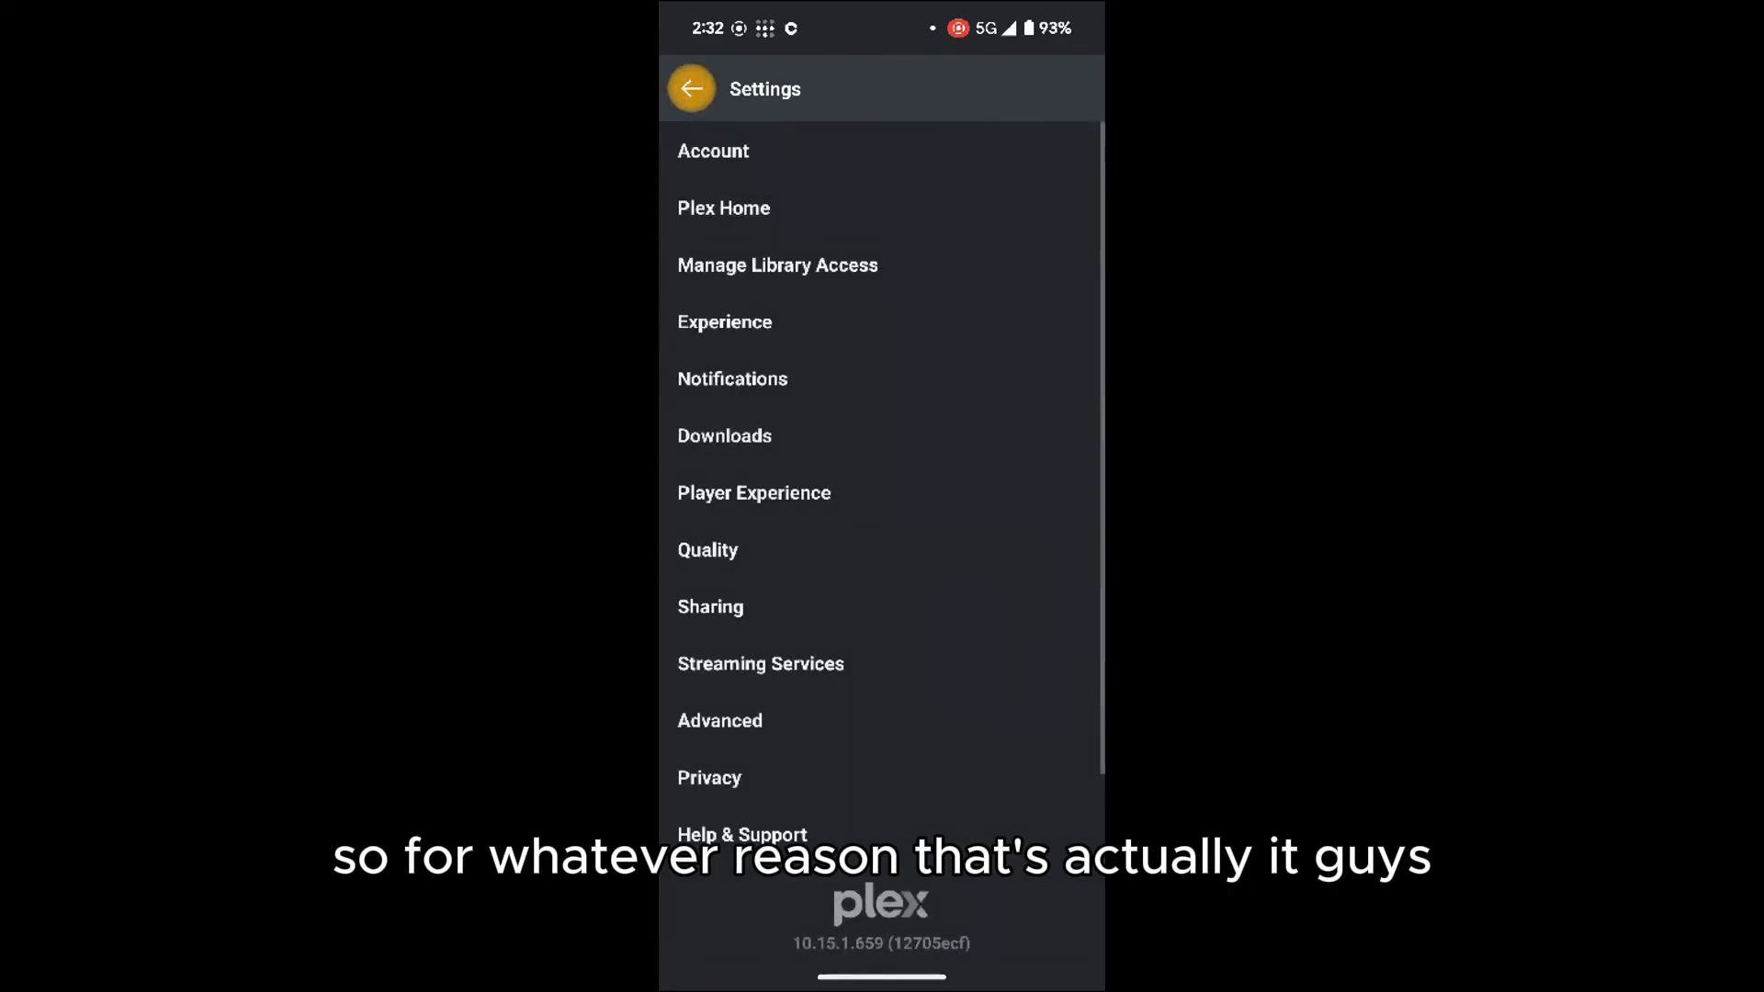
click(691, 88)
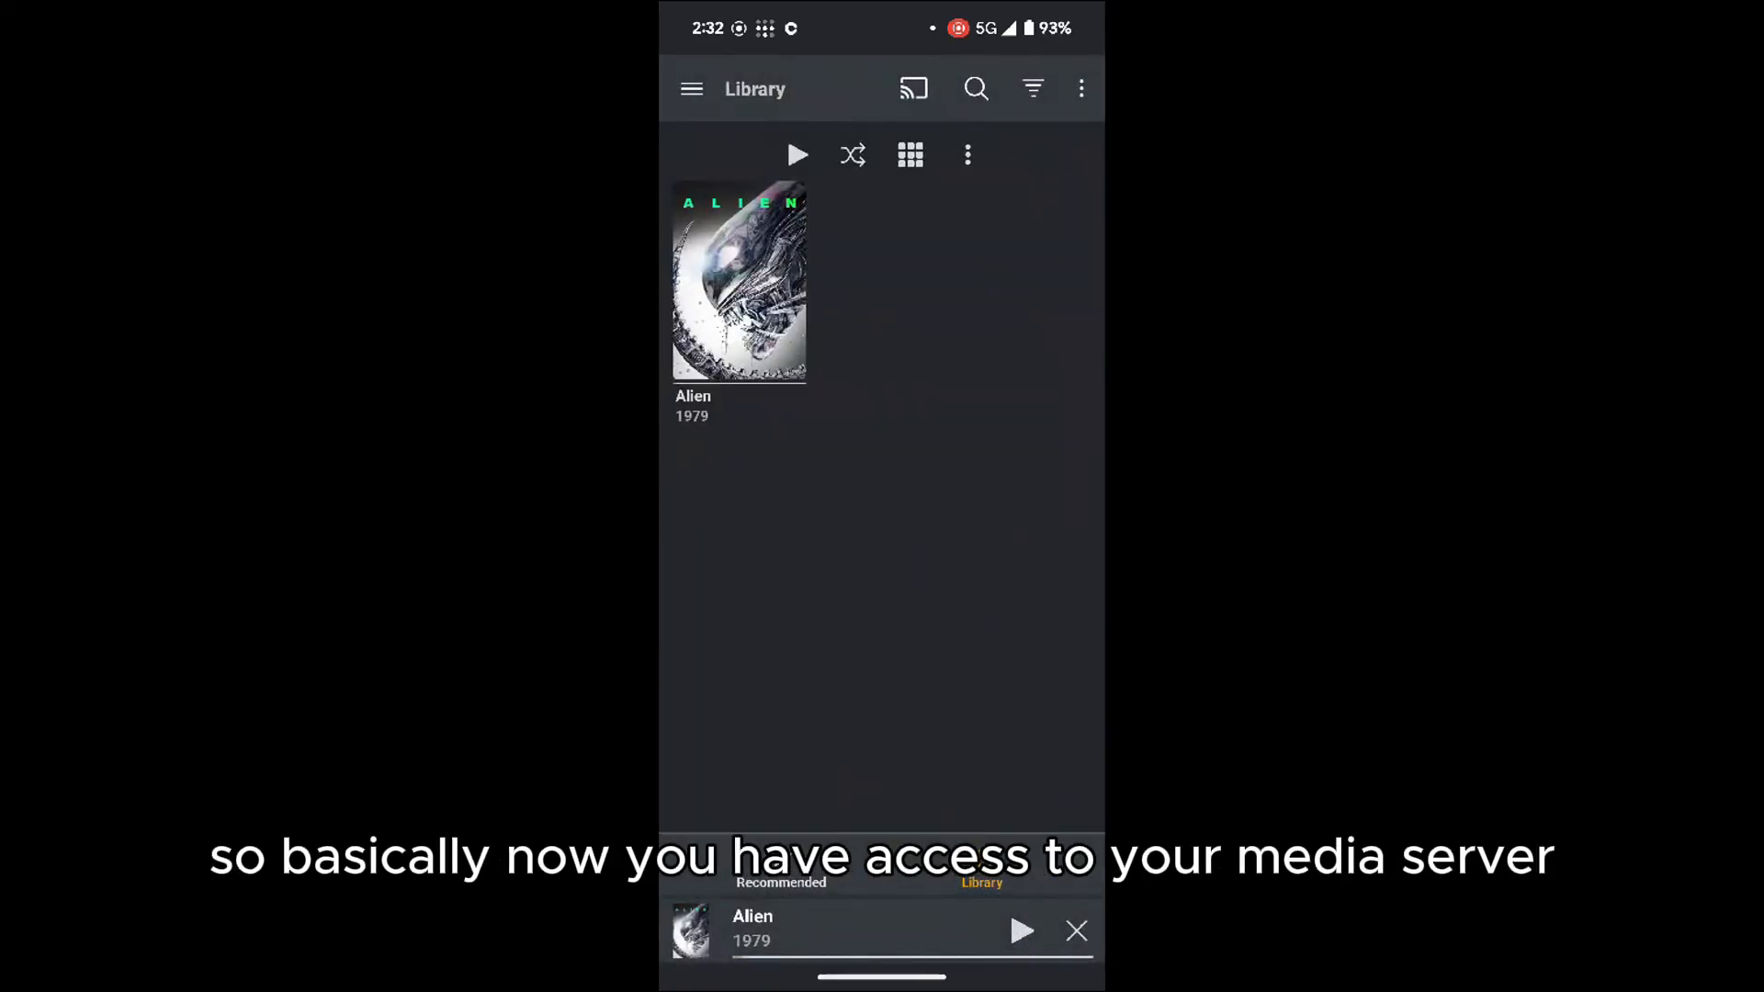